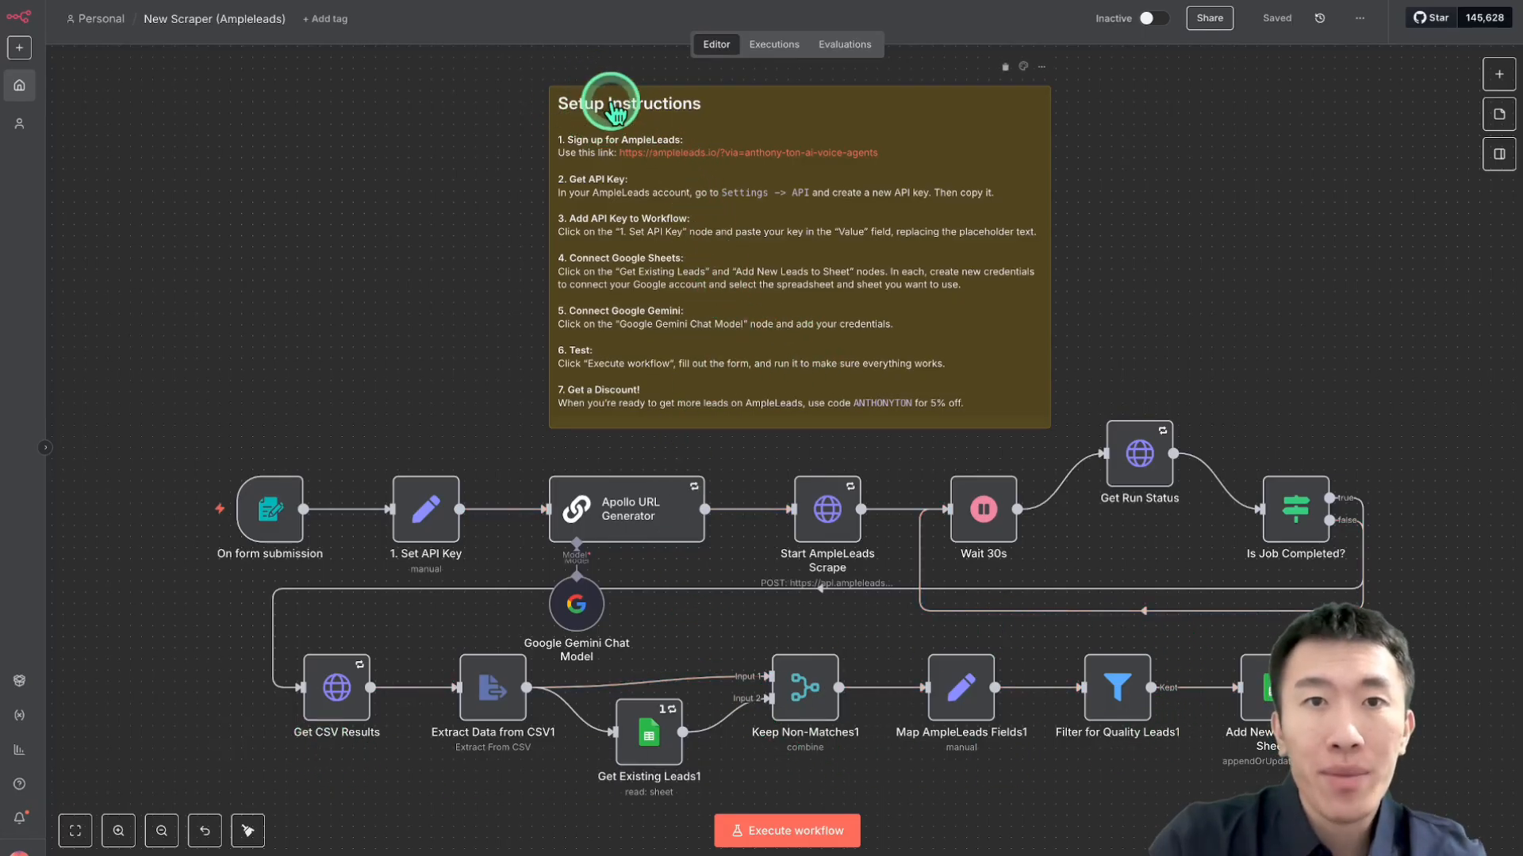
{"action": "mouse_move", "coordinate": [573, 237]}
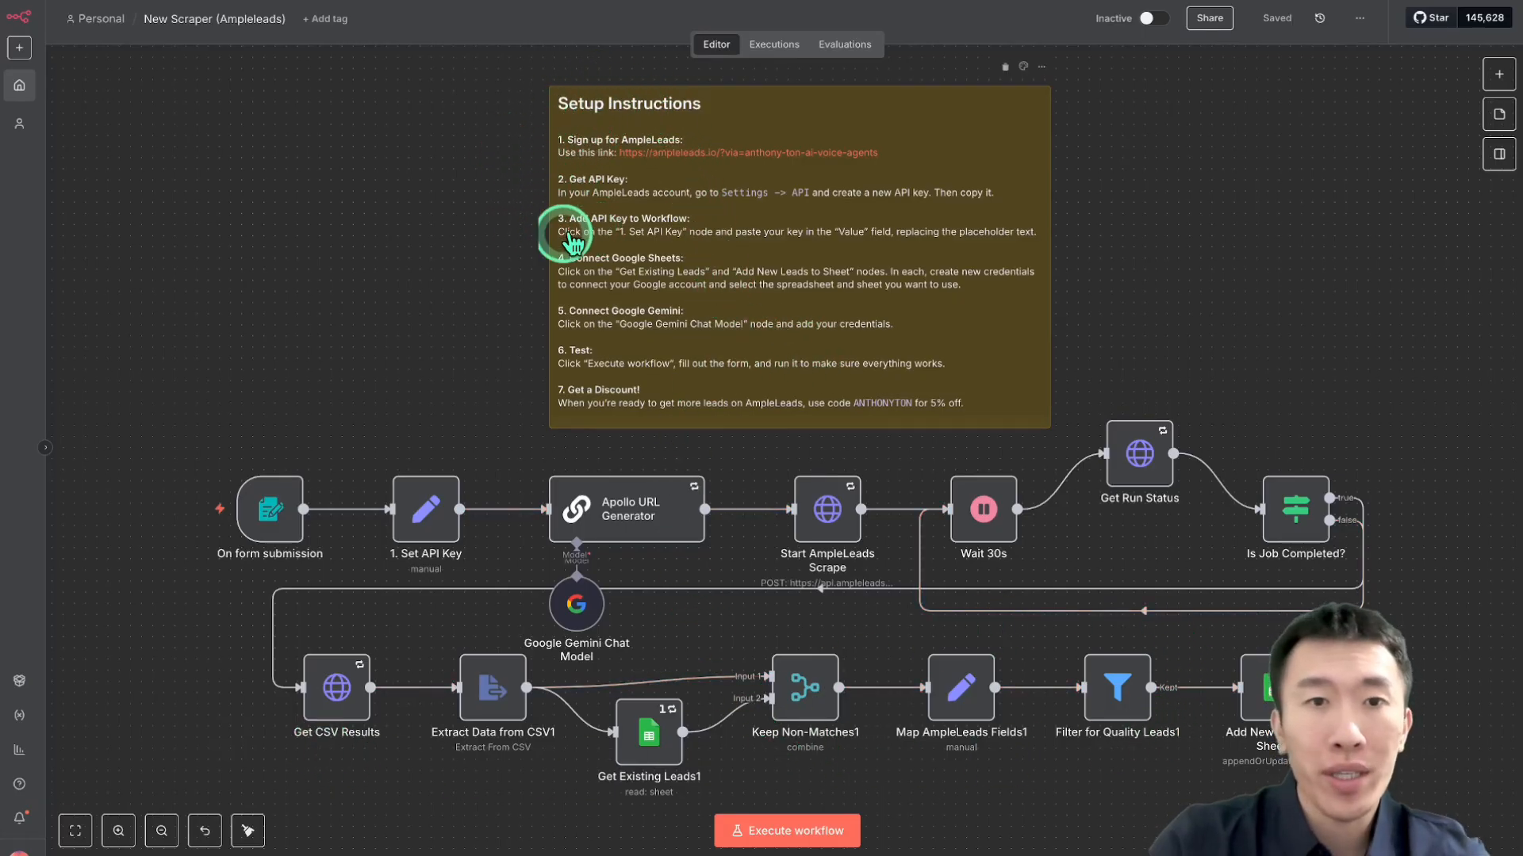
{"action": "mouse_move", "coordinate": [635, 417]}
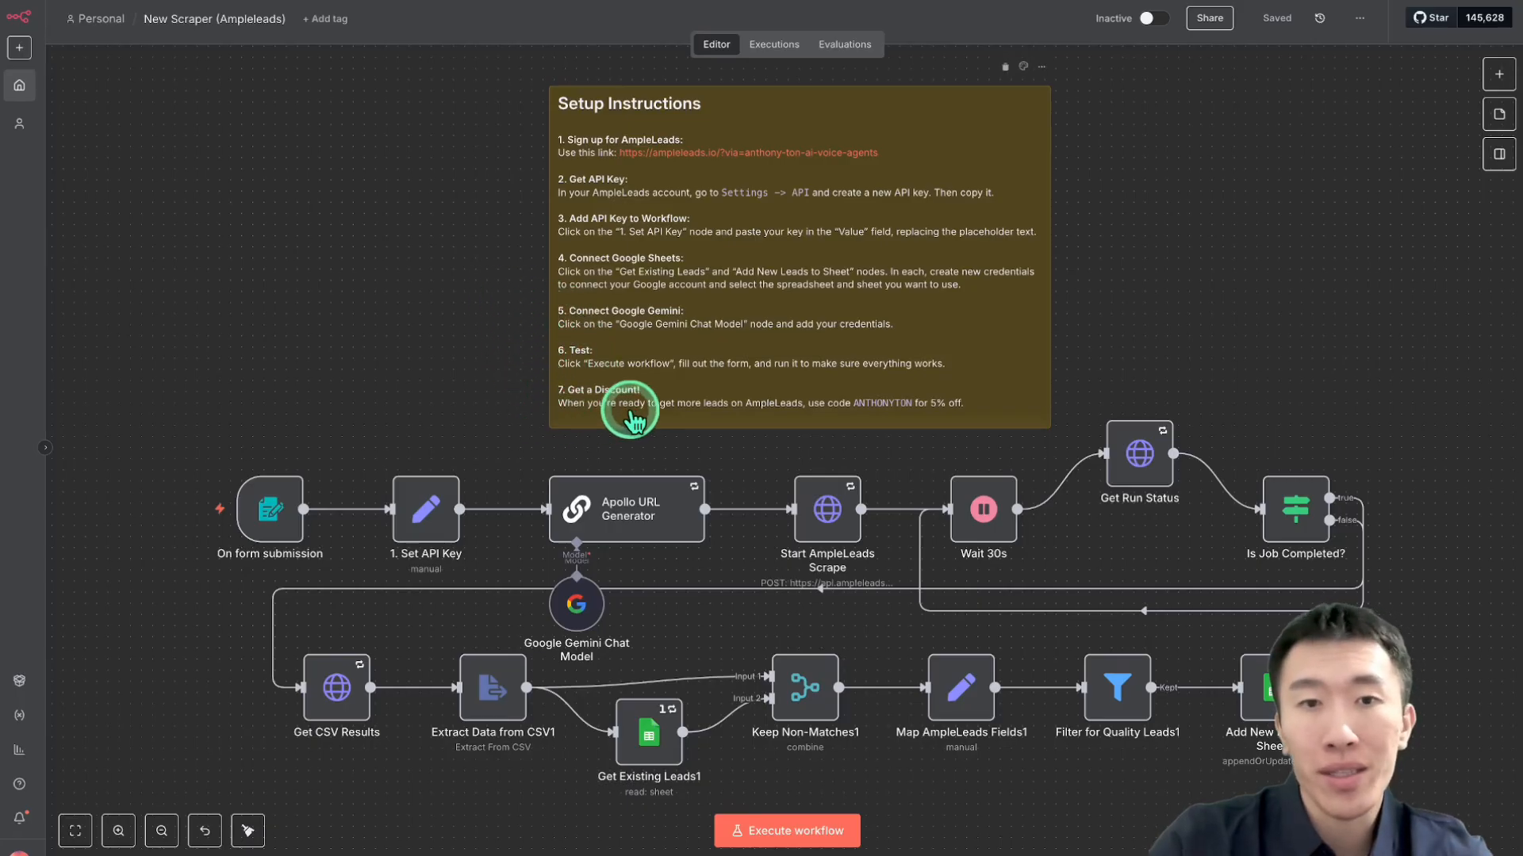
{"action": "mouse_move", "coordinate": [796, 309]}
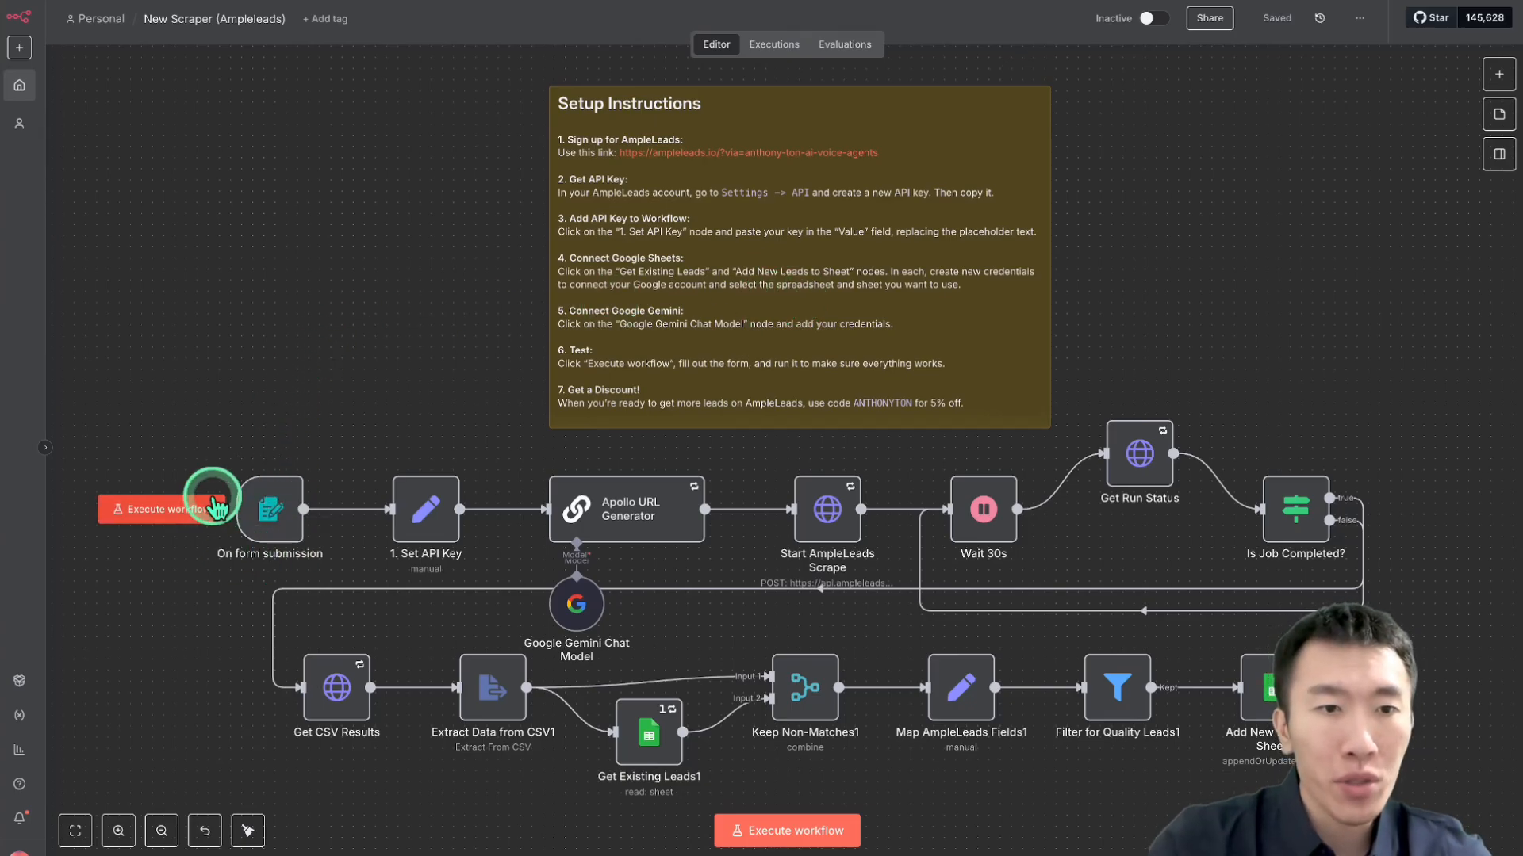
{"action": "mouse_move", "coordinate": [457, 567]}
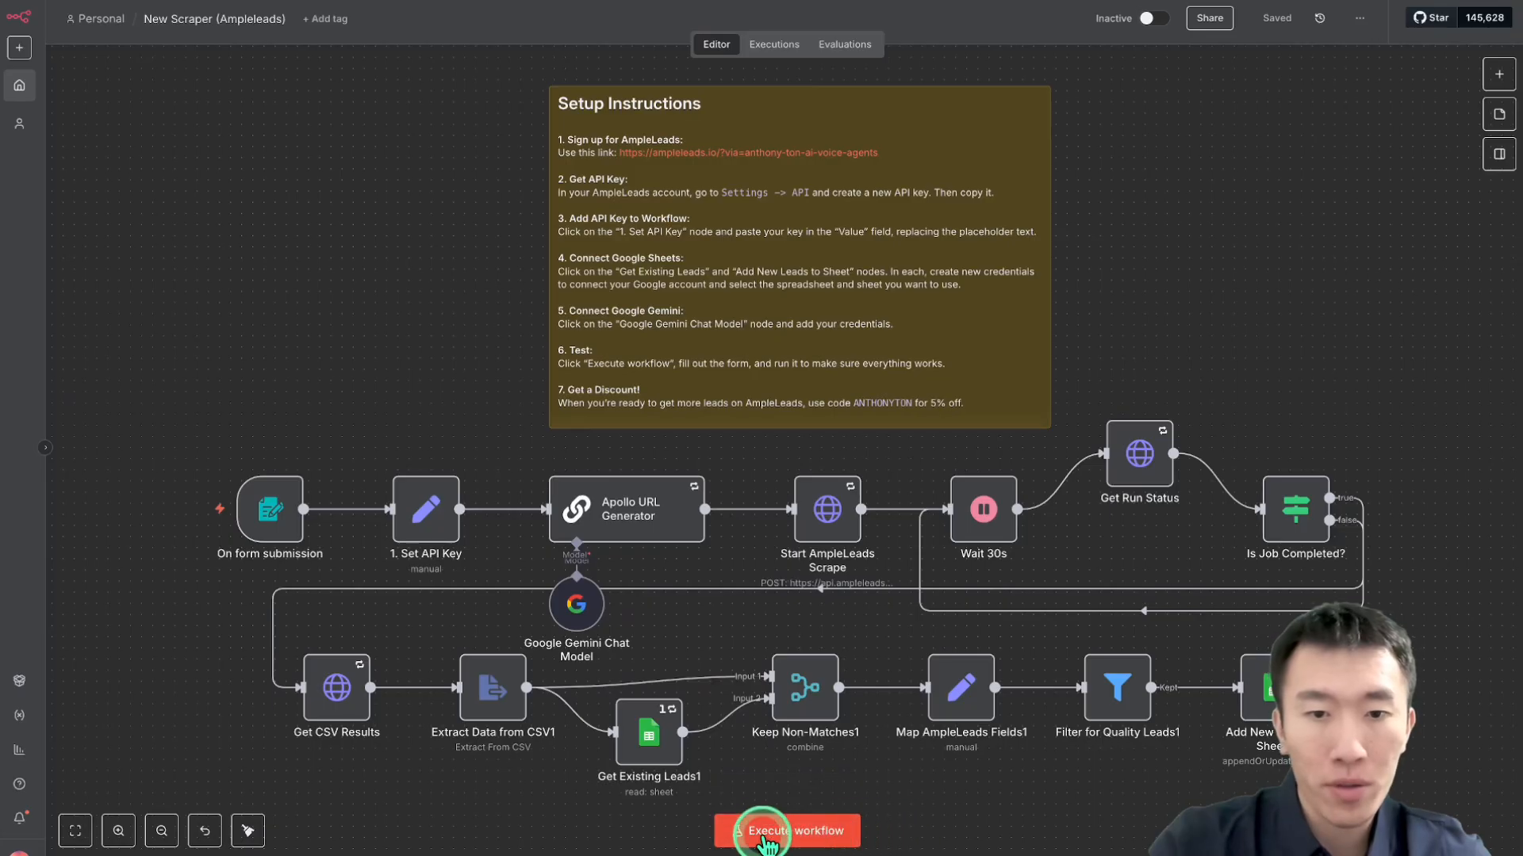
Run the workflow and start the lead form with CEO, Founder titles at 1-10 employee companies
{"action": "left_click", "coordinate": [785, 829]}
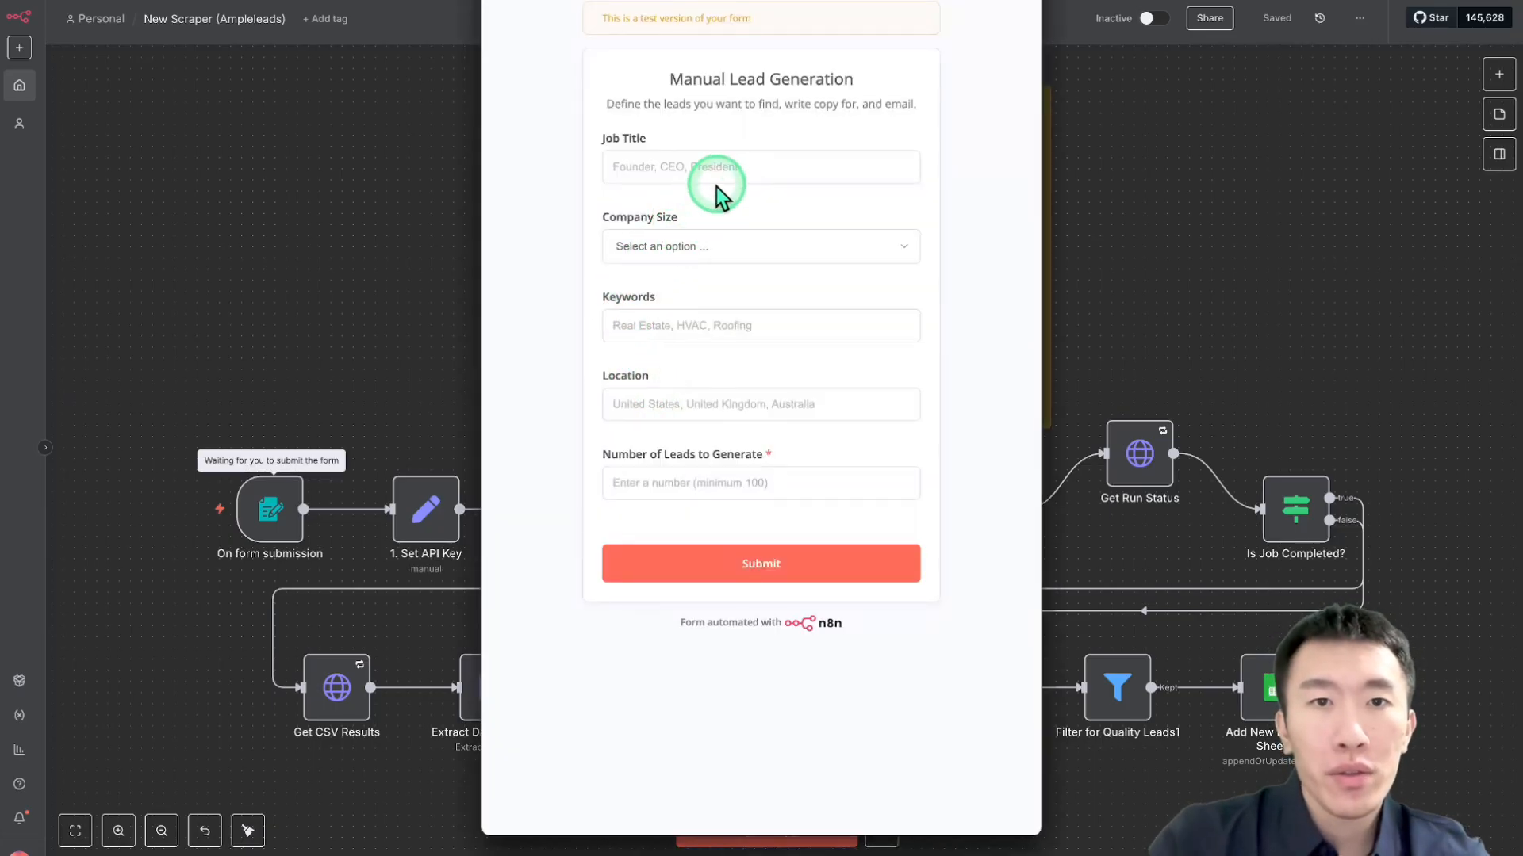
{"action": "left_click", "coordinate": [759, 167]}
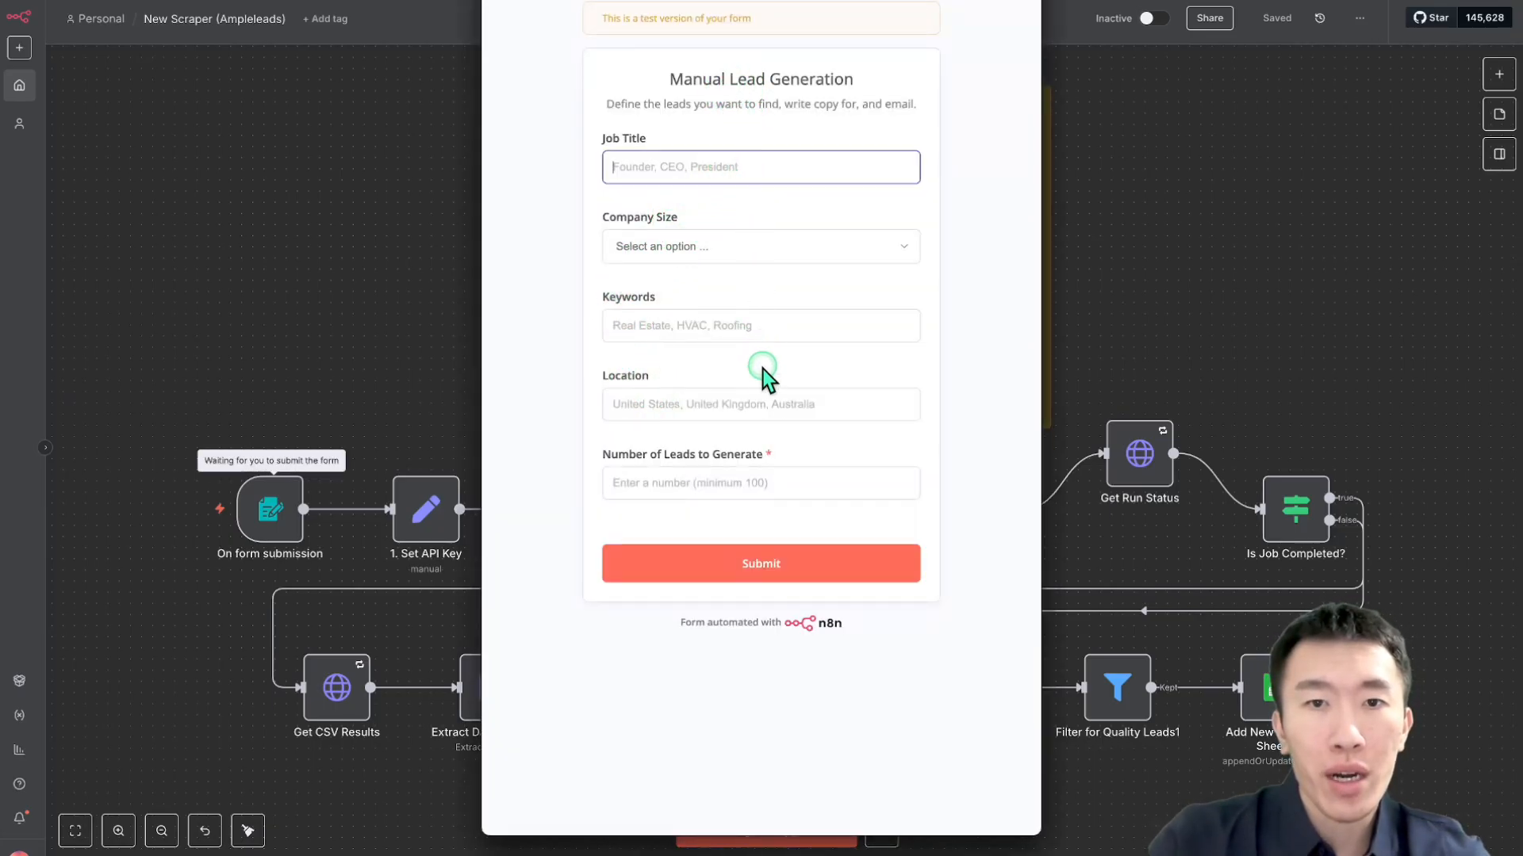
{"action": "mouse_move", "coordinate": [972, 354]}
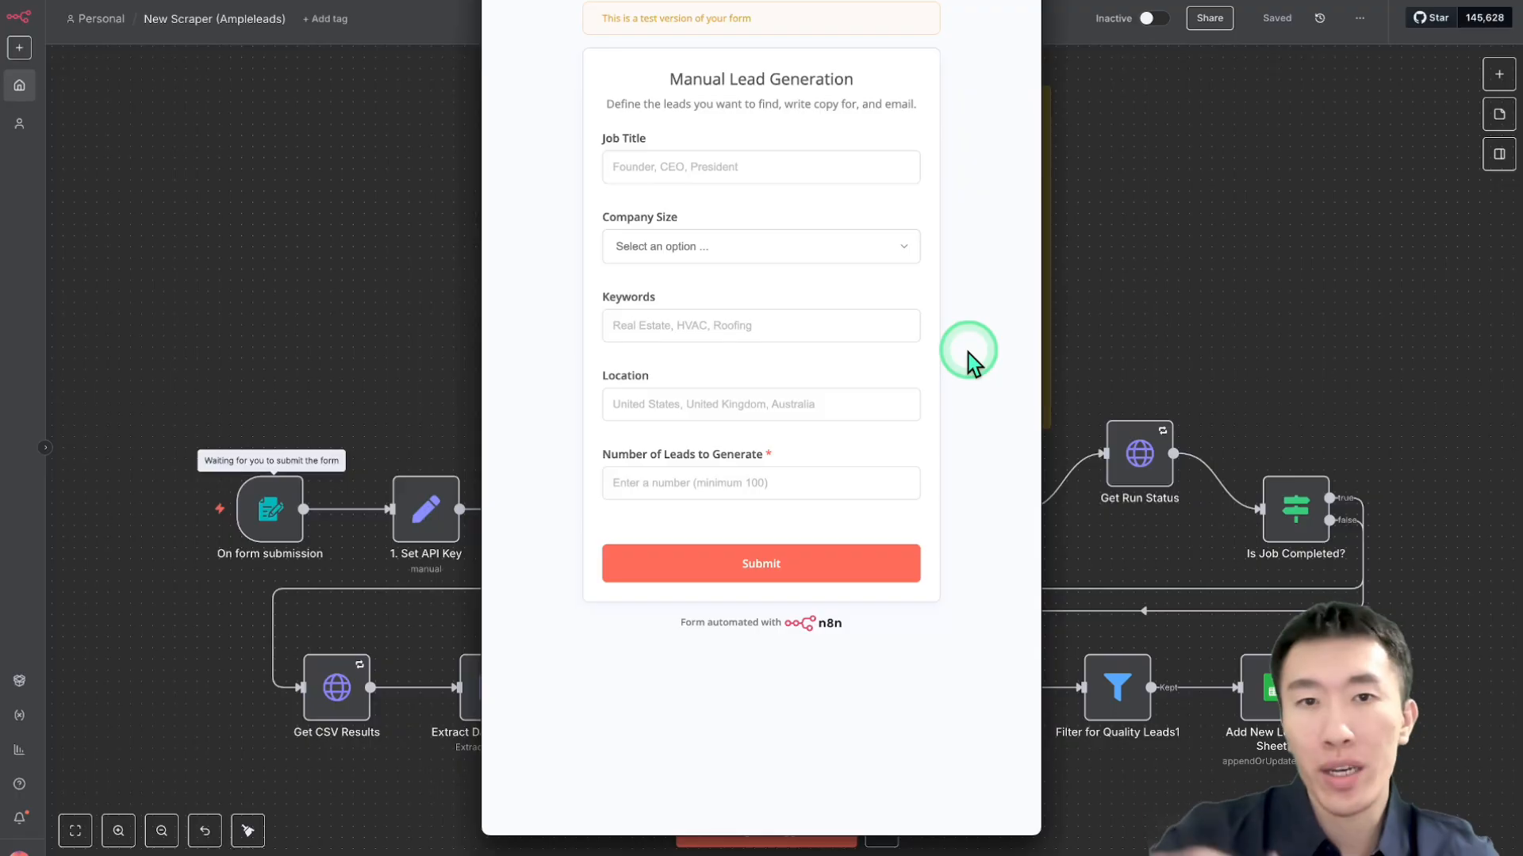
{"action": "left_click", "coordinate": [759, 167]}
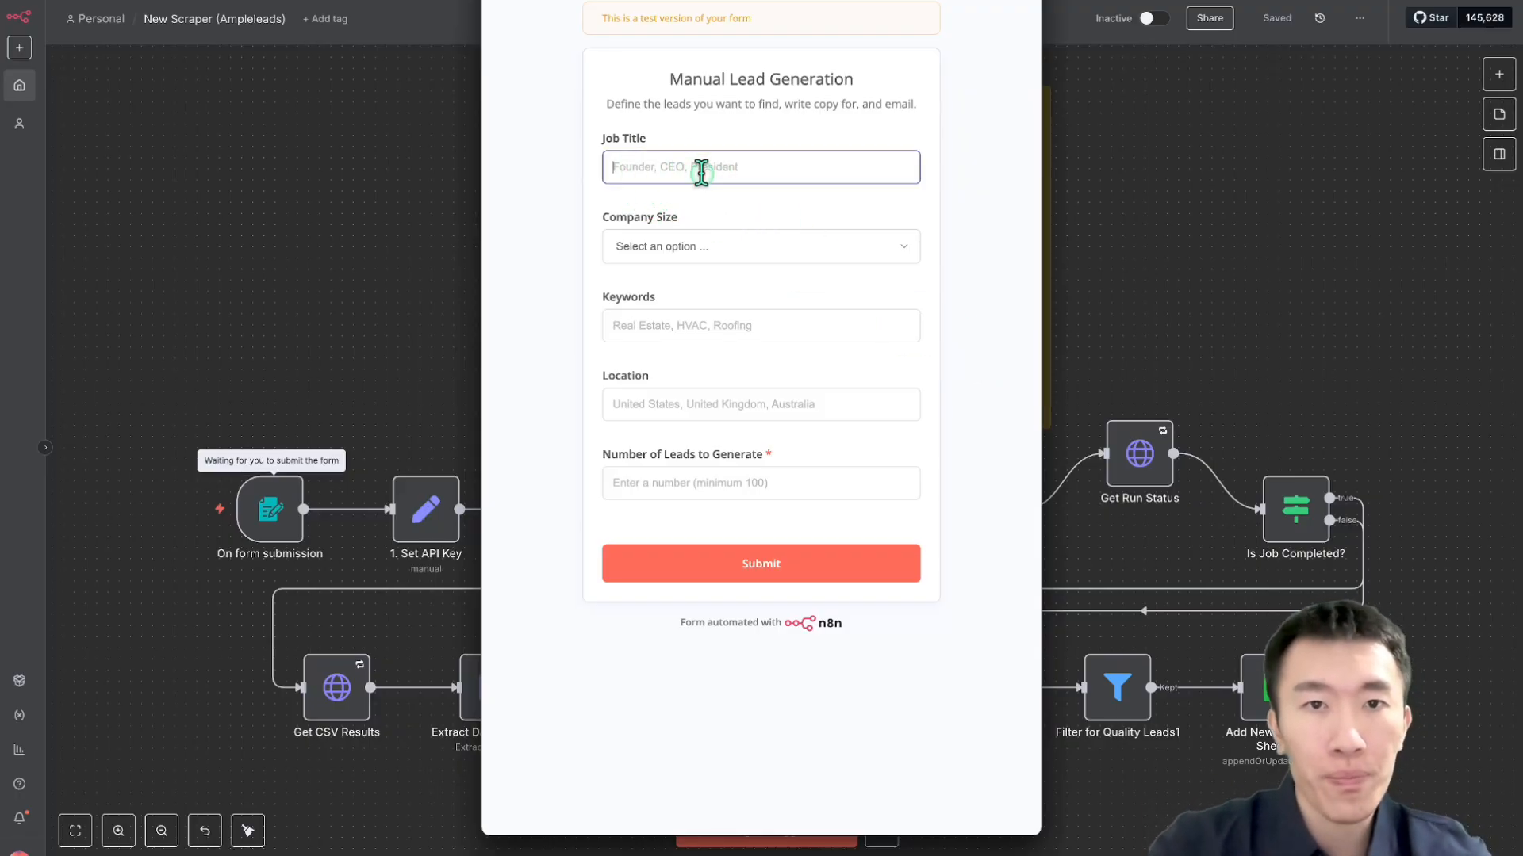
{"action": "left_click", "coordinate": [760, 246]}
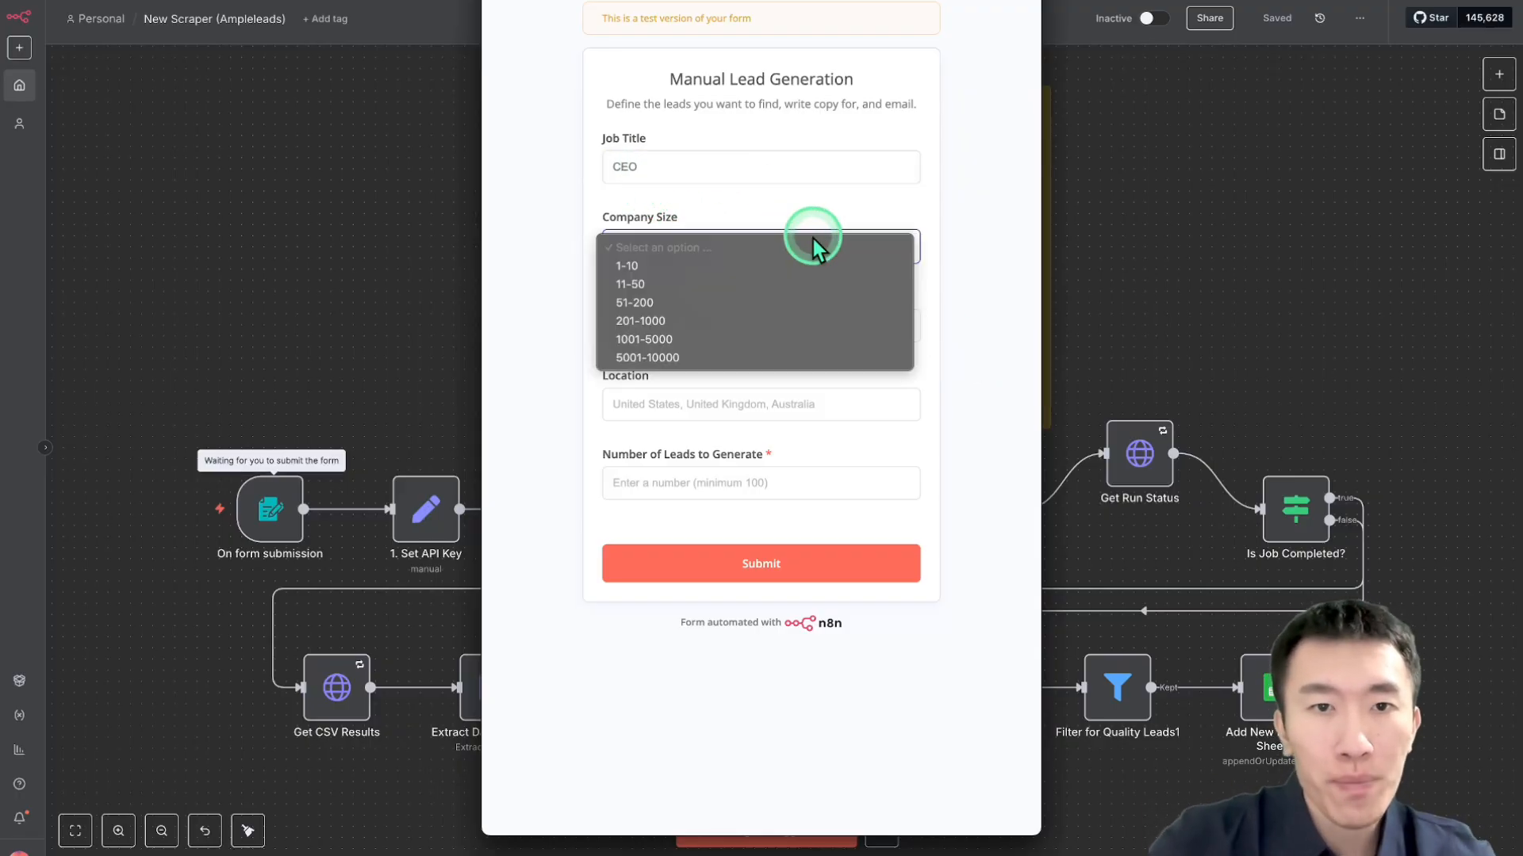
{"action": "left_click", "coordinate": [628, 265]}
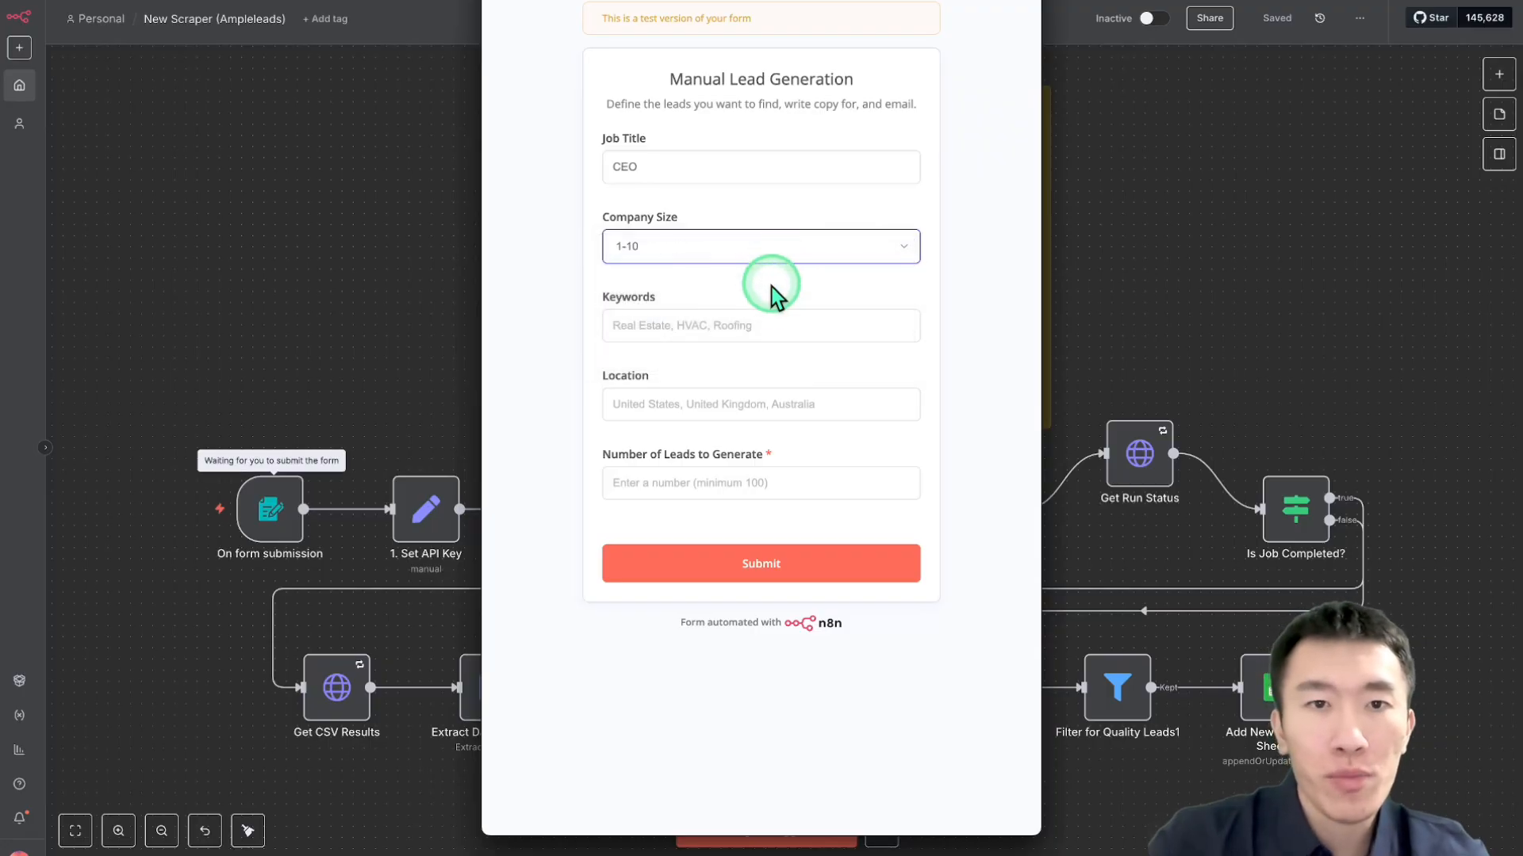
Complete the form with industry HVAC, location United States, 100 leads, and submit it
{"action": "type", "text": "HVAC"}
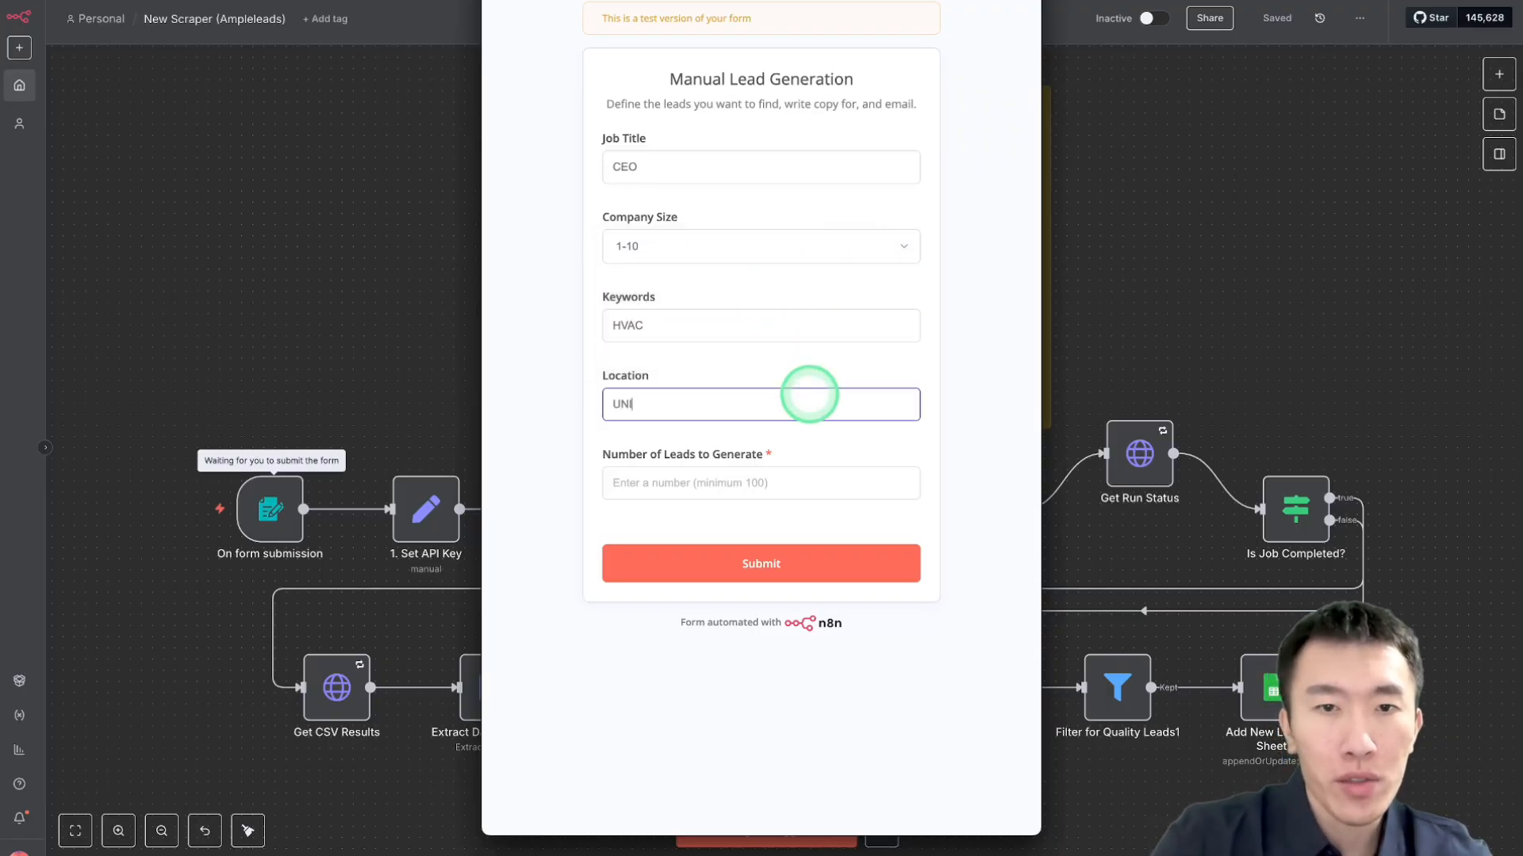
{"action": "type", "text": "United States"}
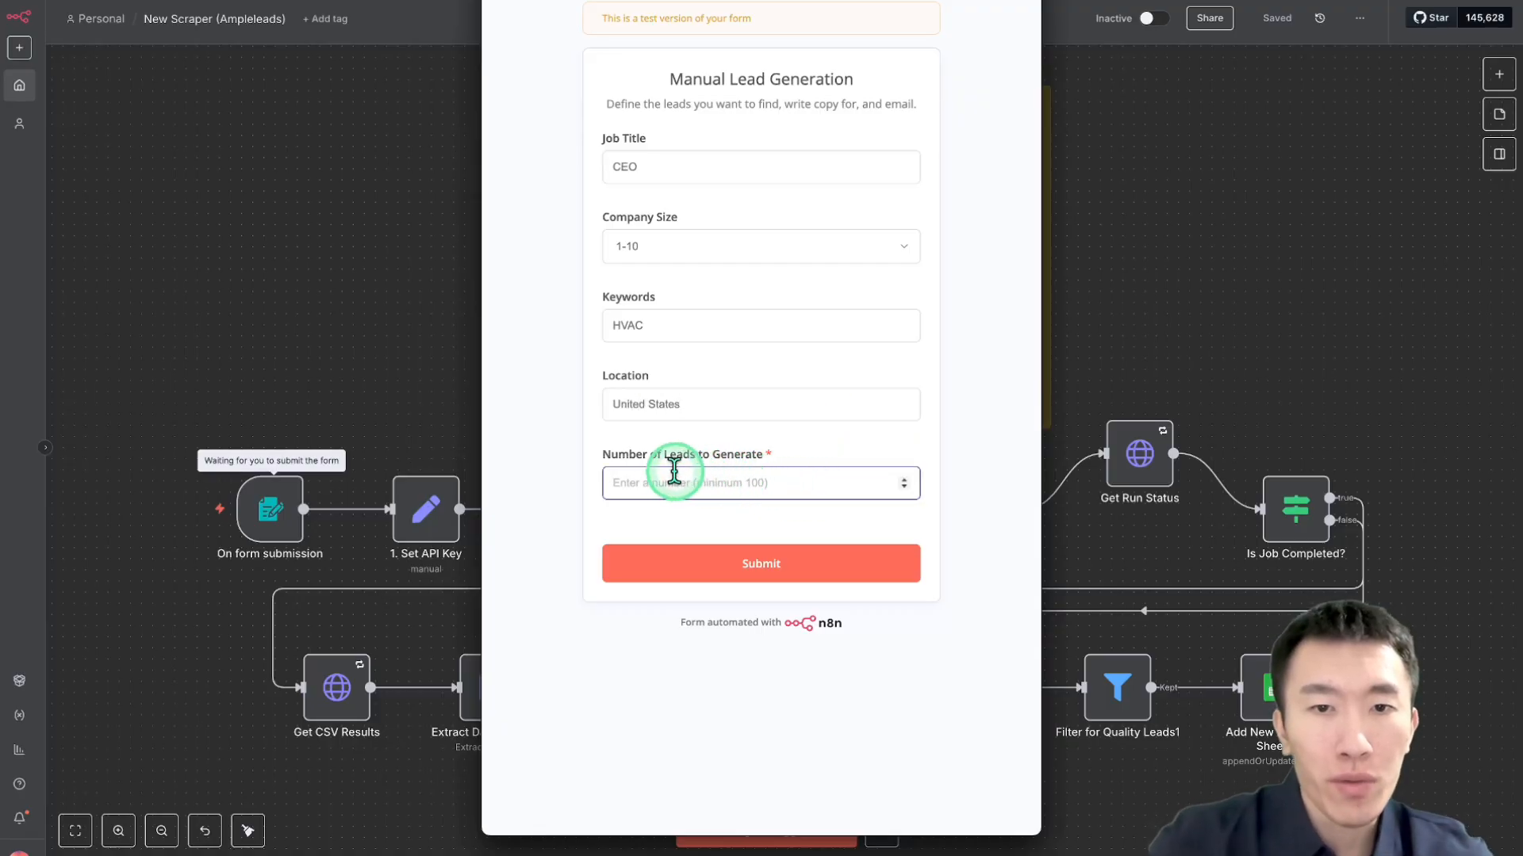
{"action": "type", "text": "1"}
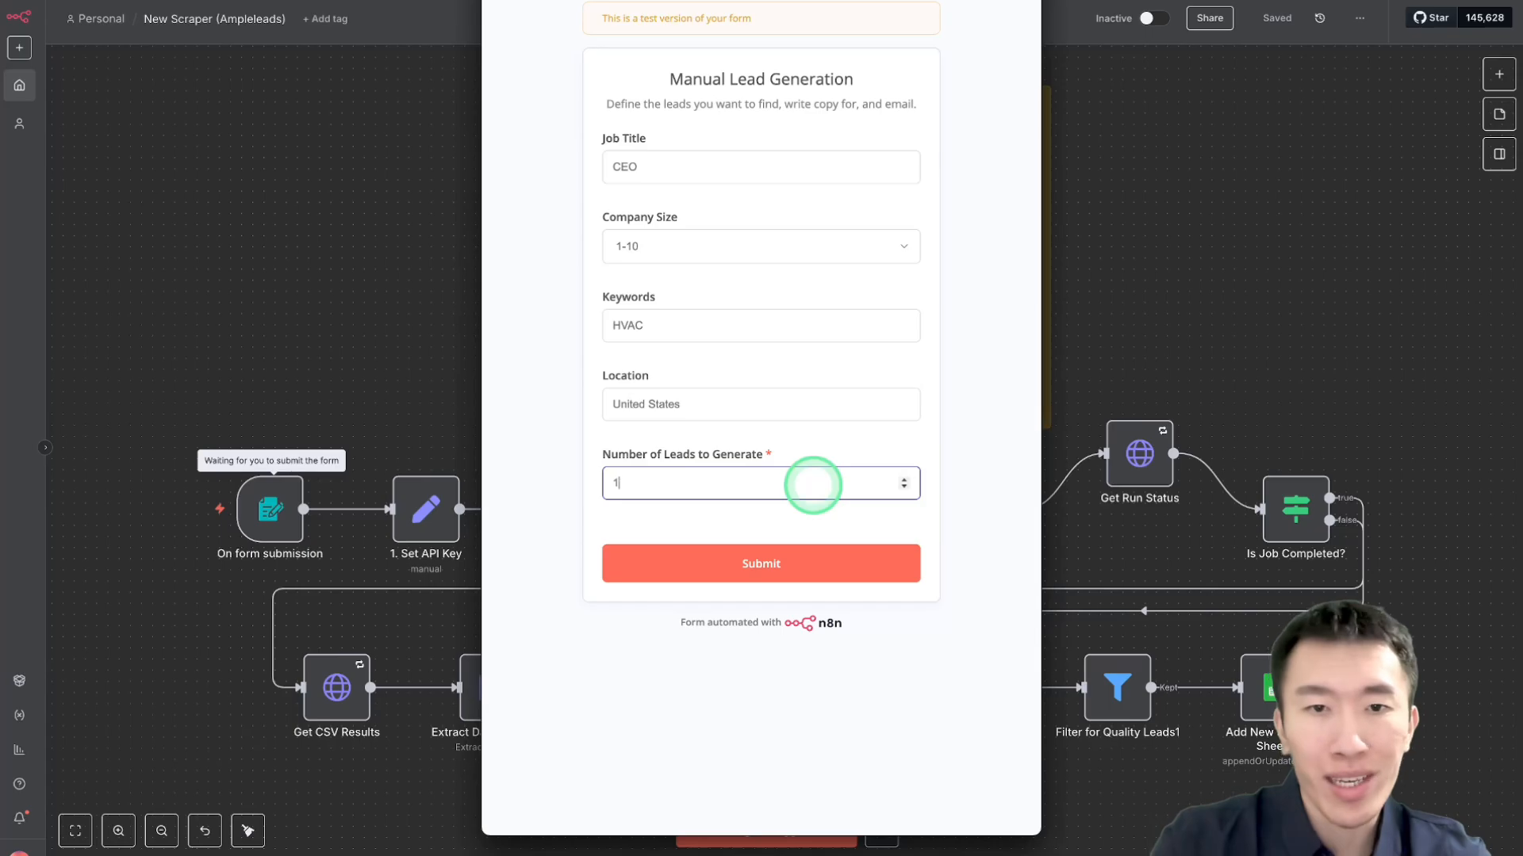
{"action": "type", "text": "00"}
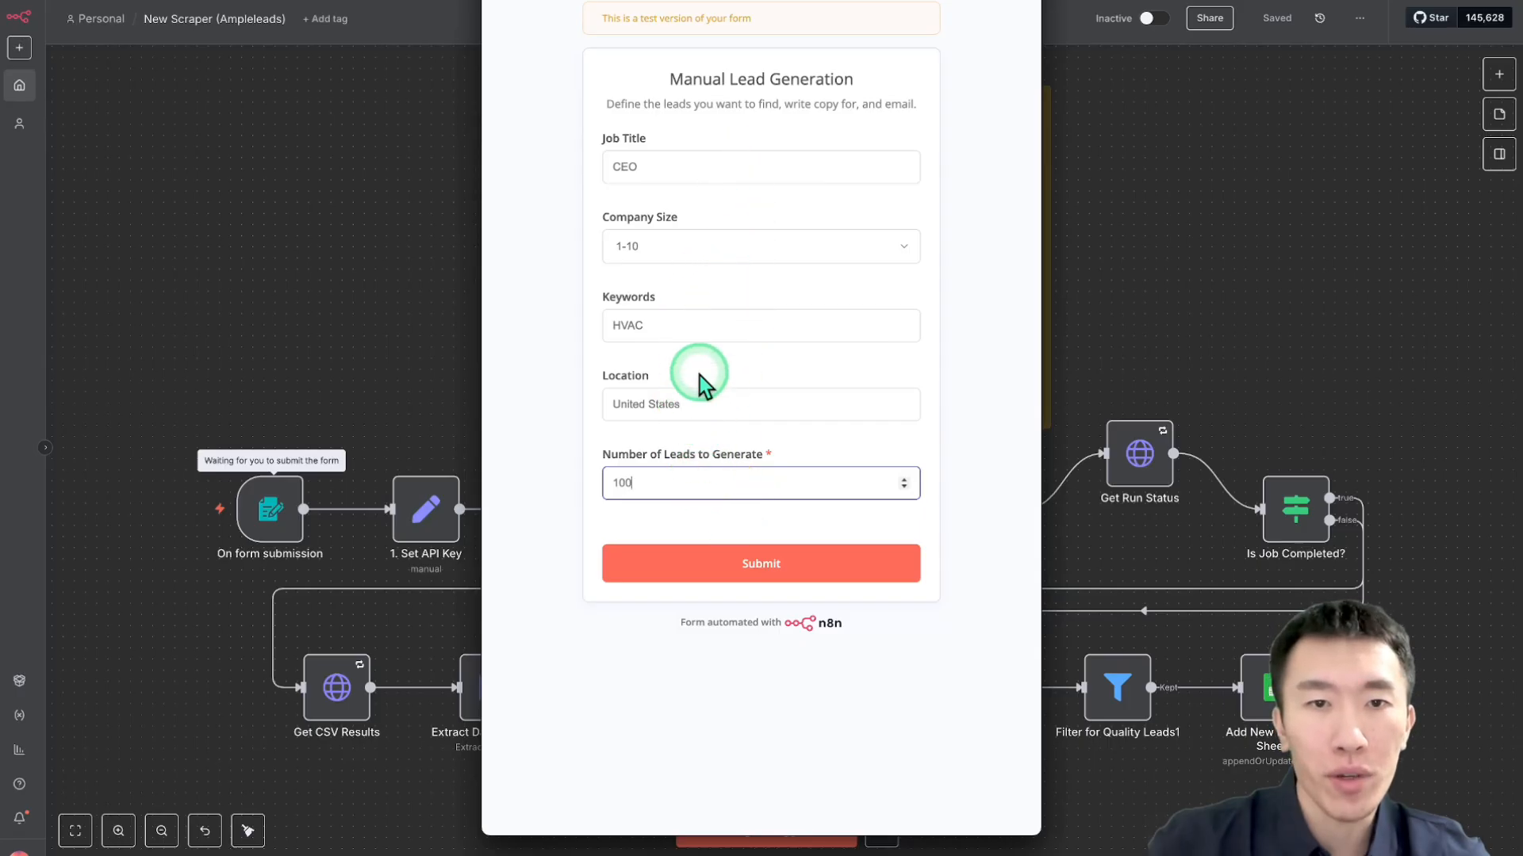
{"action": "mouse_move", "coordinate": [605, 342]}
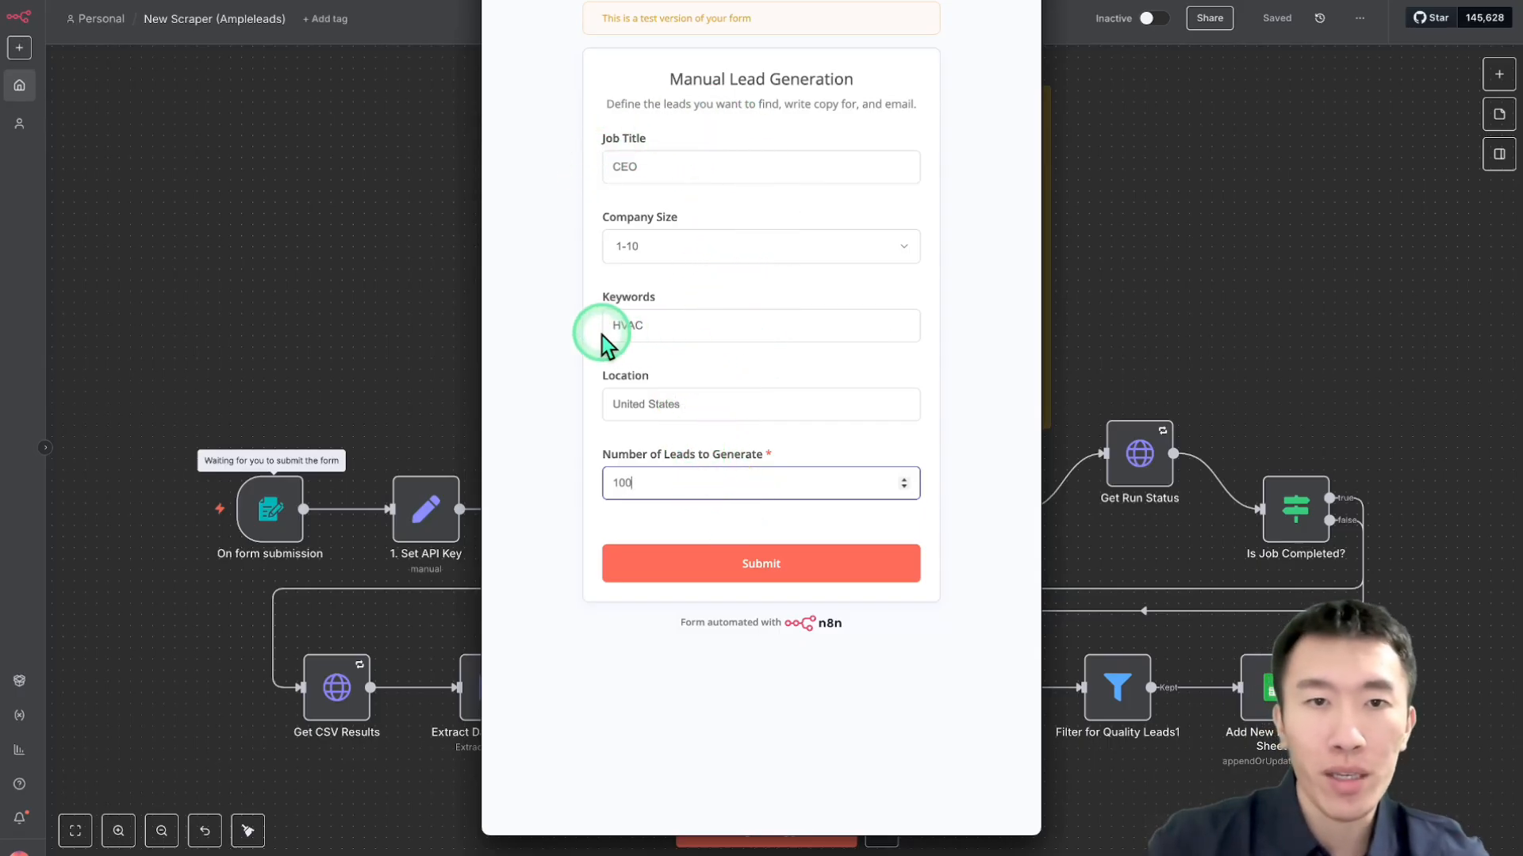
{"action": "double_click", "coordinate": [628, 325]}
{"action": "type", "text": ", Founder"}
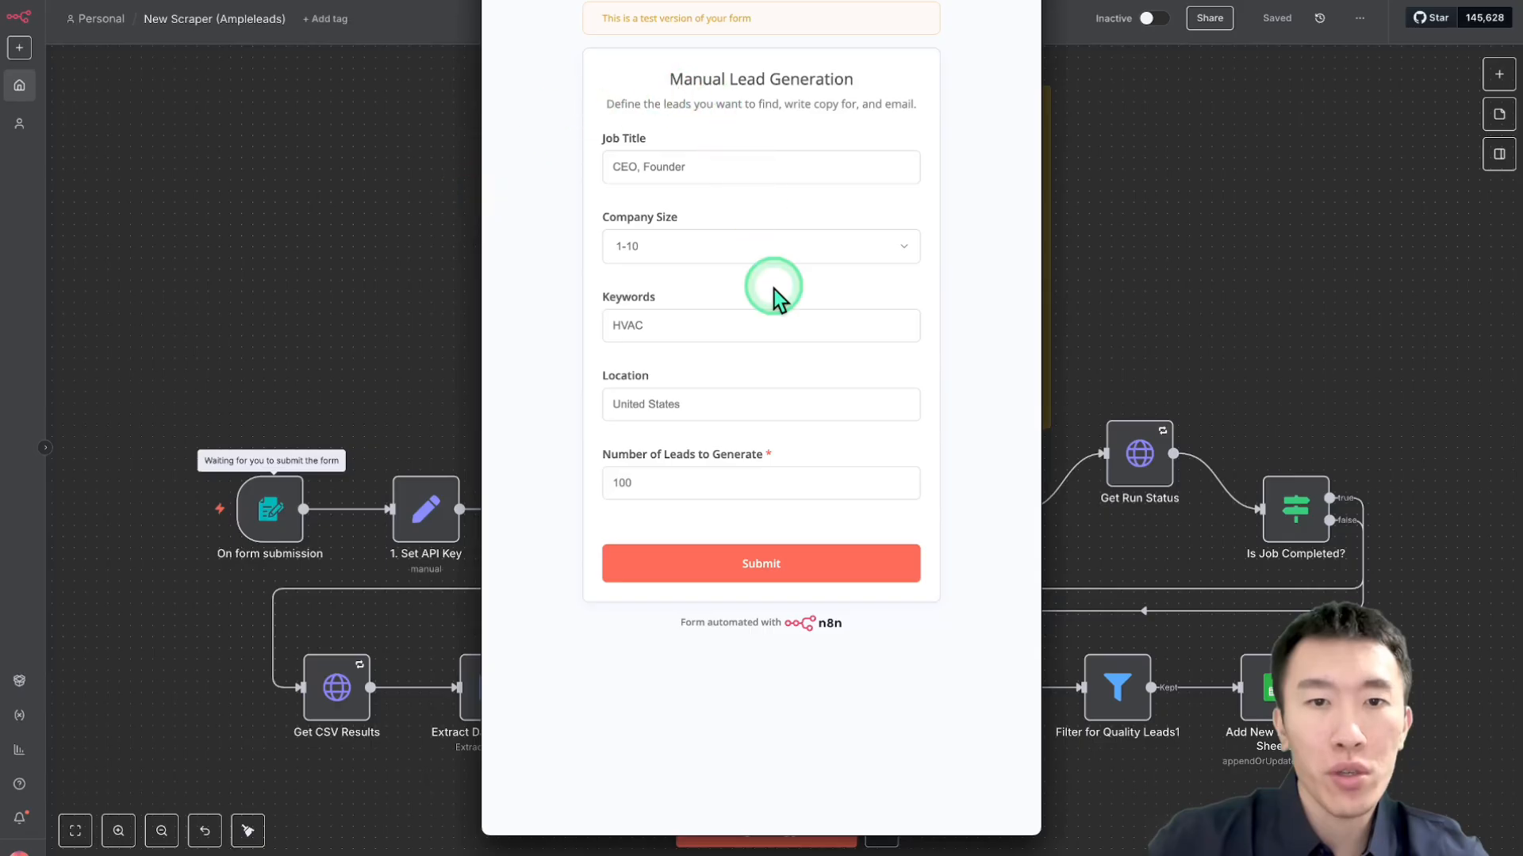
{"action": "left_click", "coordinate": [760, 563]}
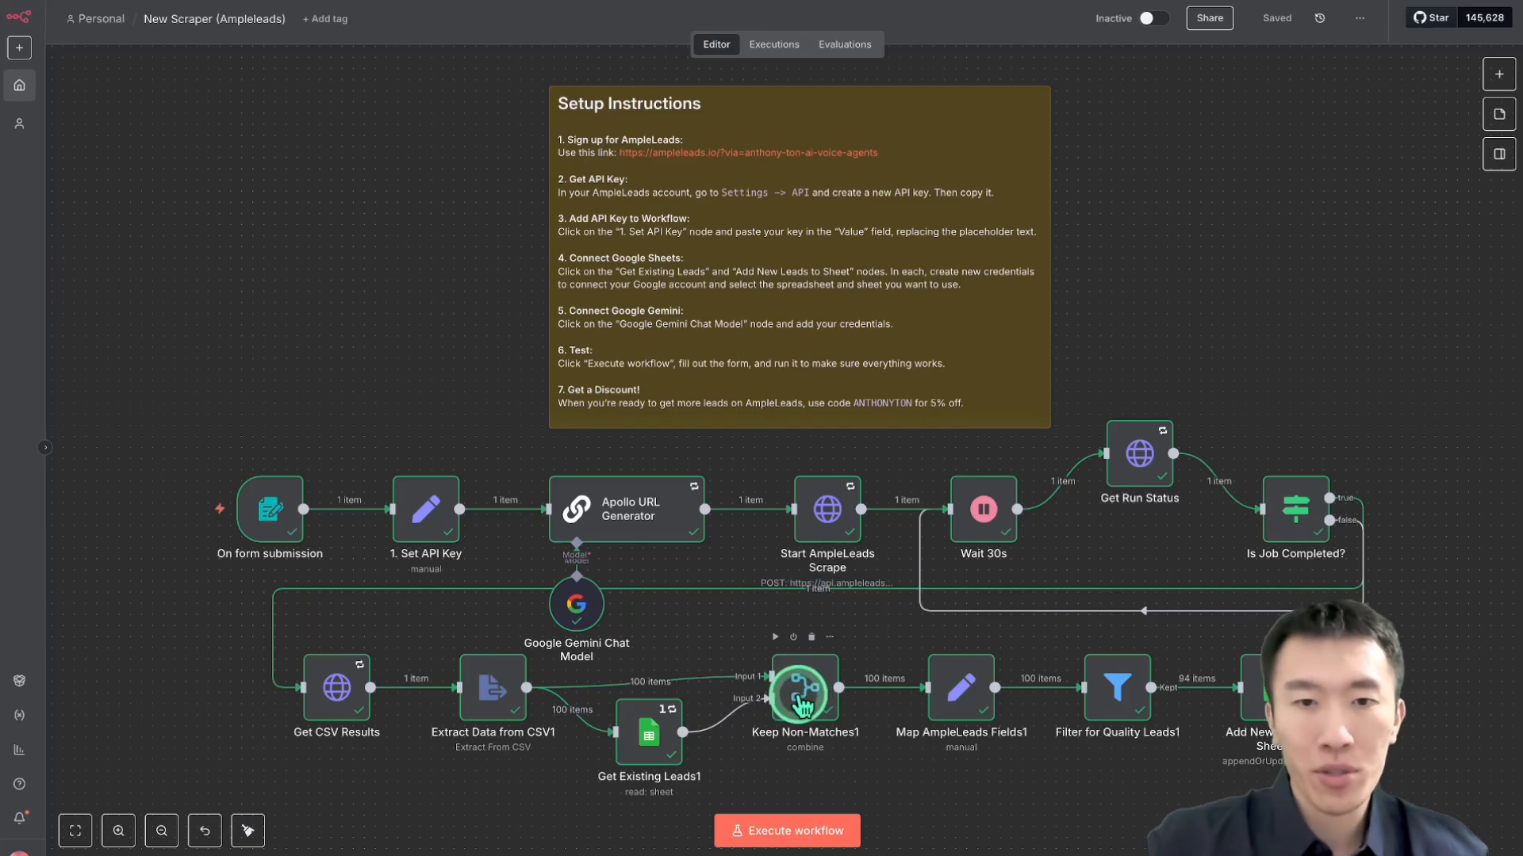
{"action": "mouse_move", "coordinate": [740, 719]}
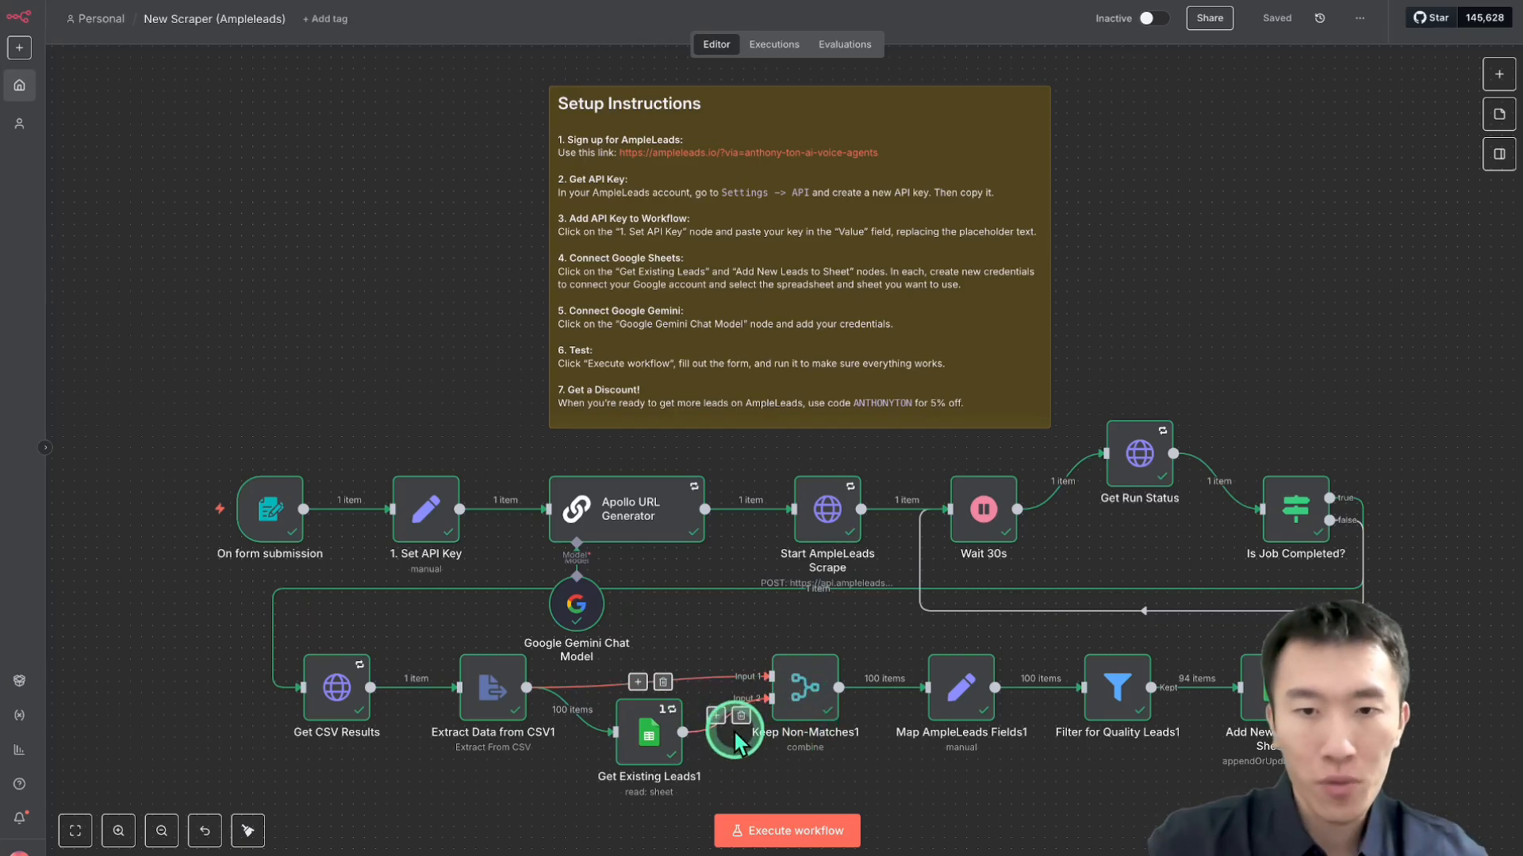
{"action": "mouse_move", "coordinate": [990, 709]}
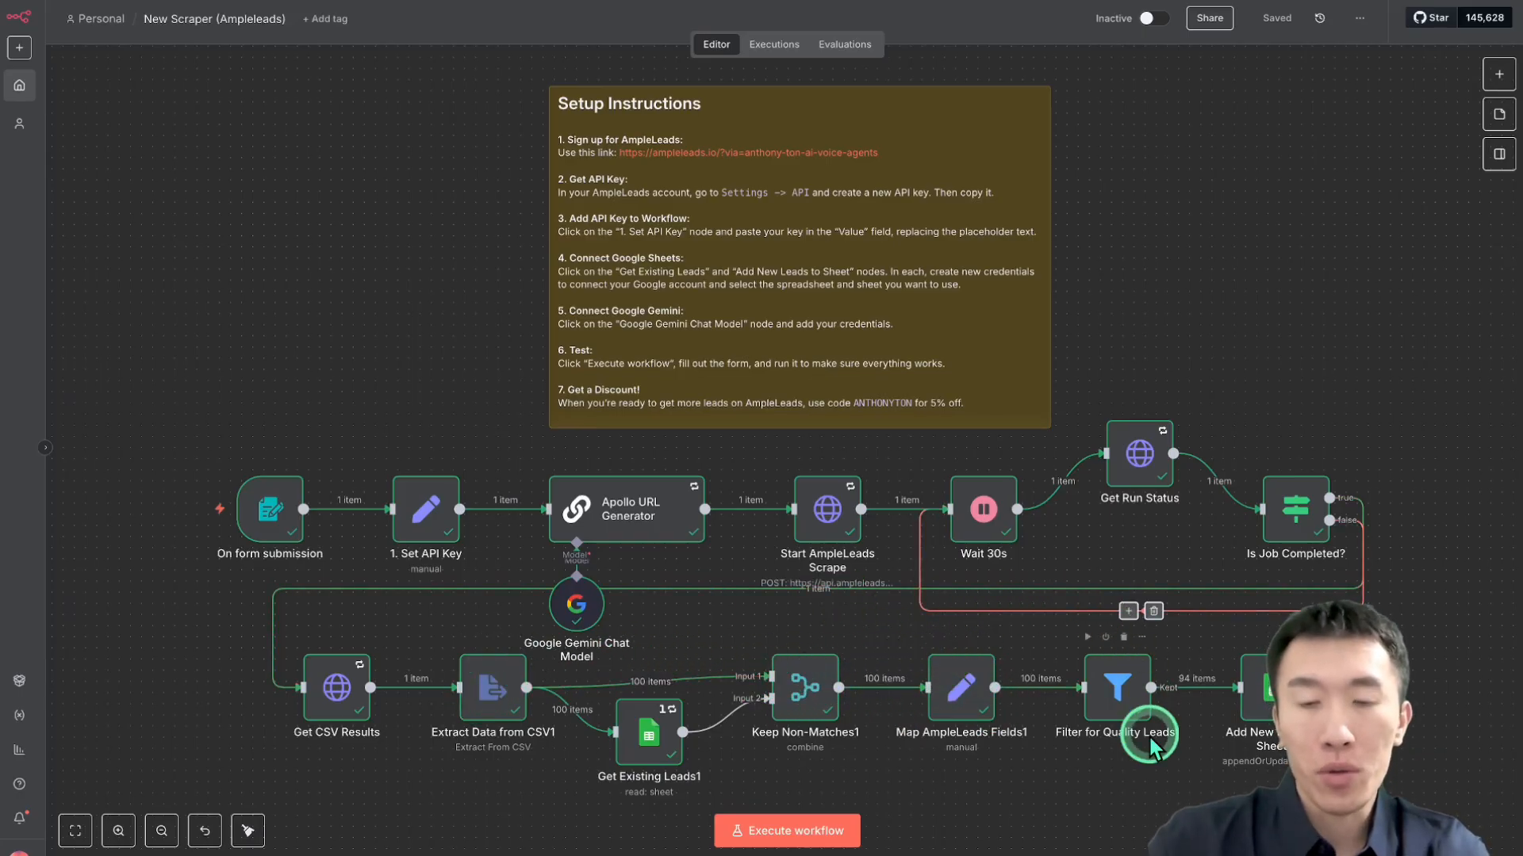
{"action": "mouse_move", "coordinate": [1115, 686]}
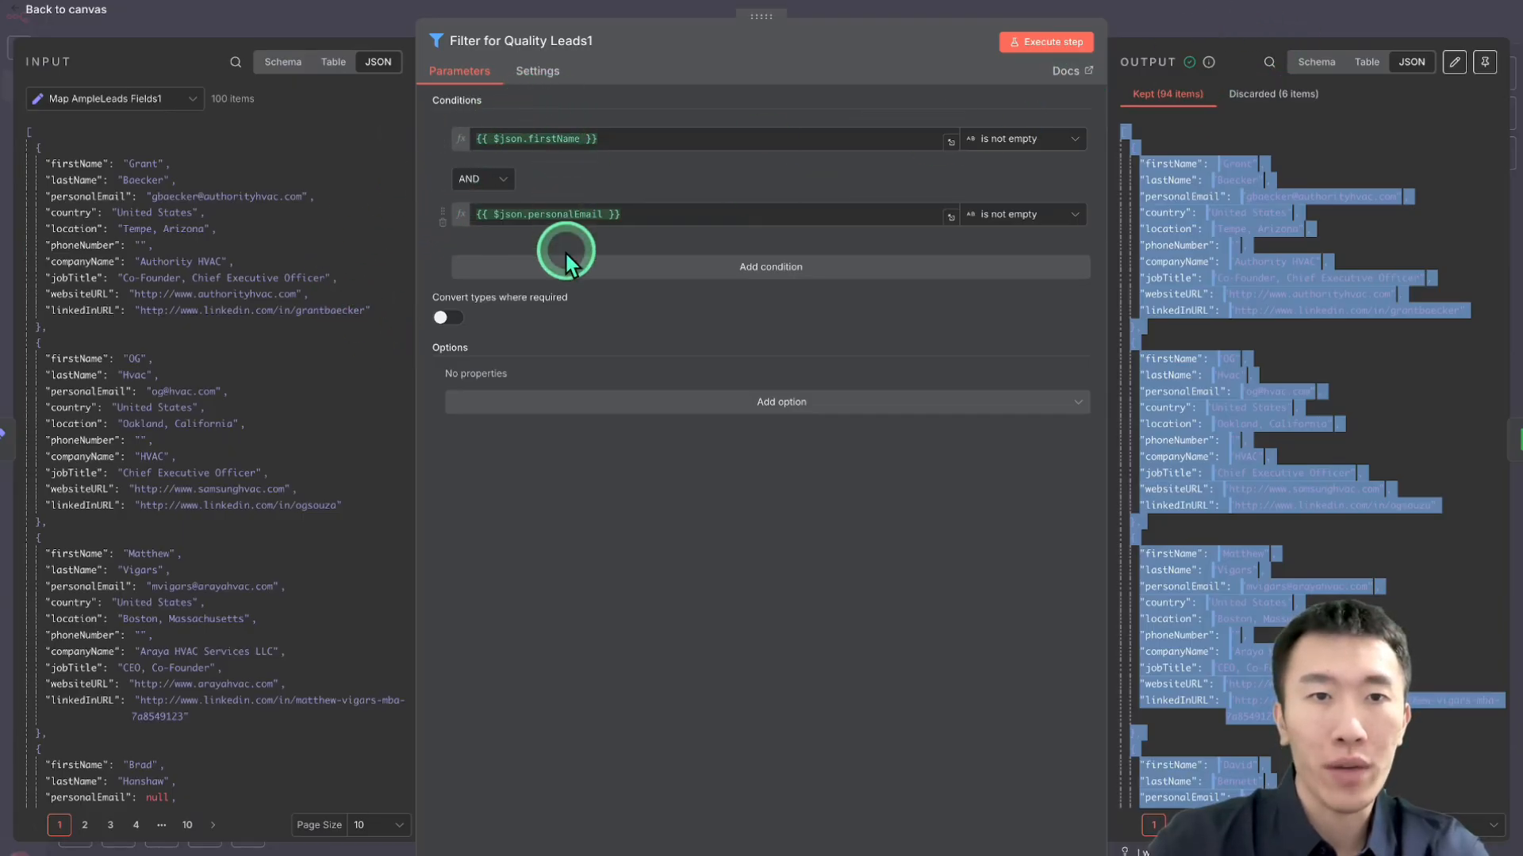
Return from the Filter for Quality Leads1 panel to the executed workflow canvas
{"action": "left_click", "coordinate": [65, 10]}
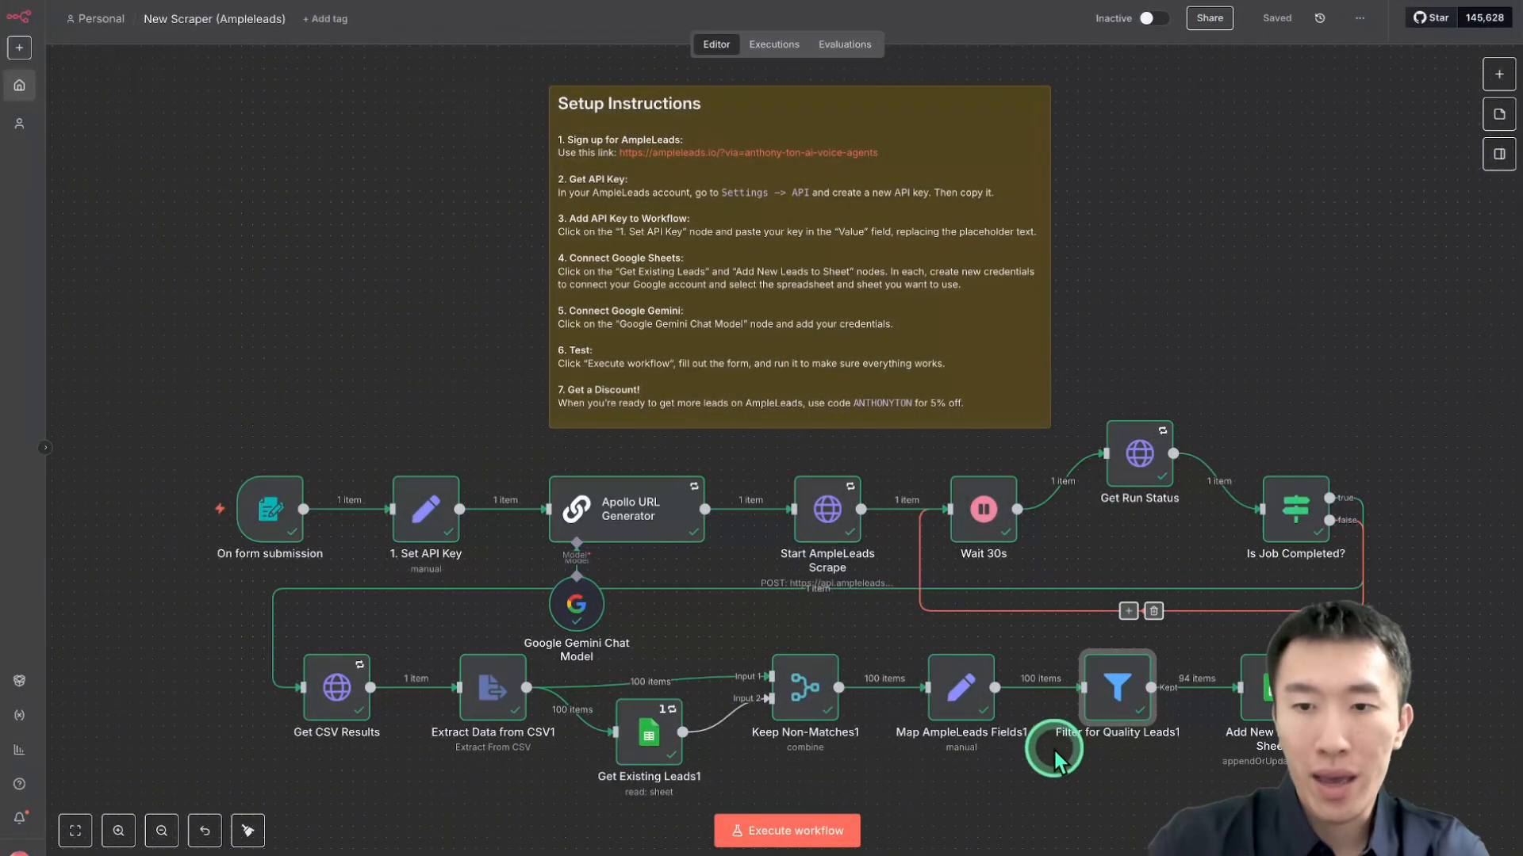
{"action": "mouse_move", "coordinate": [1257, 743]}
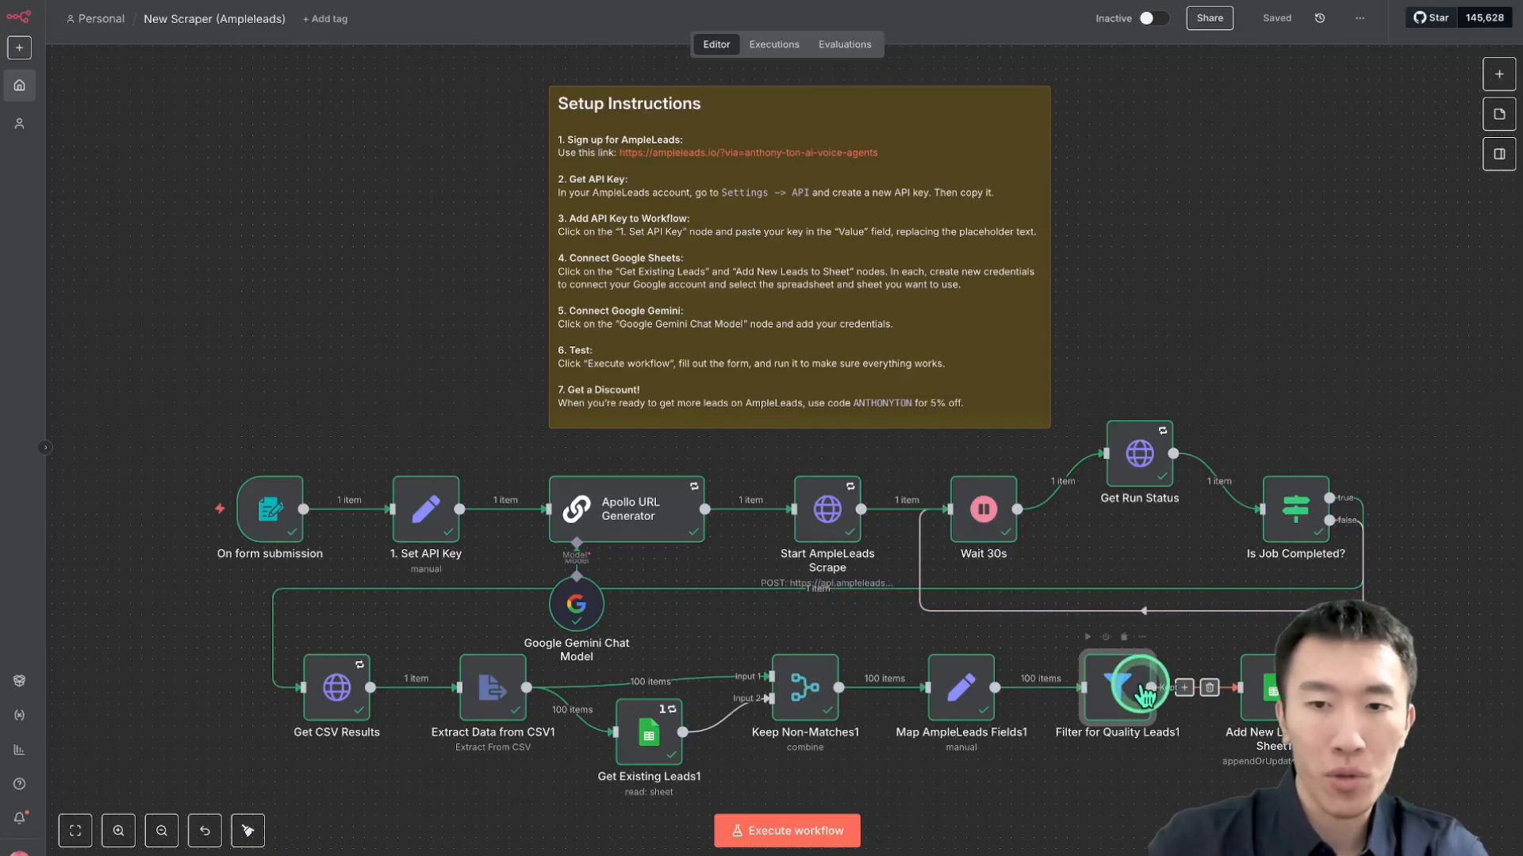
Review the Freedom Pipeline sheet's scraped lead rows, names through LinkedIn URLs, down to row 96
{"action": "left_click", "coordinate": [1117, 687]}
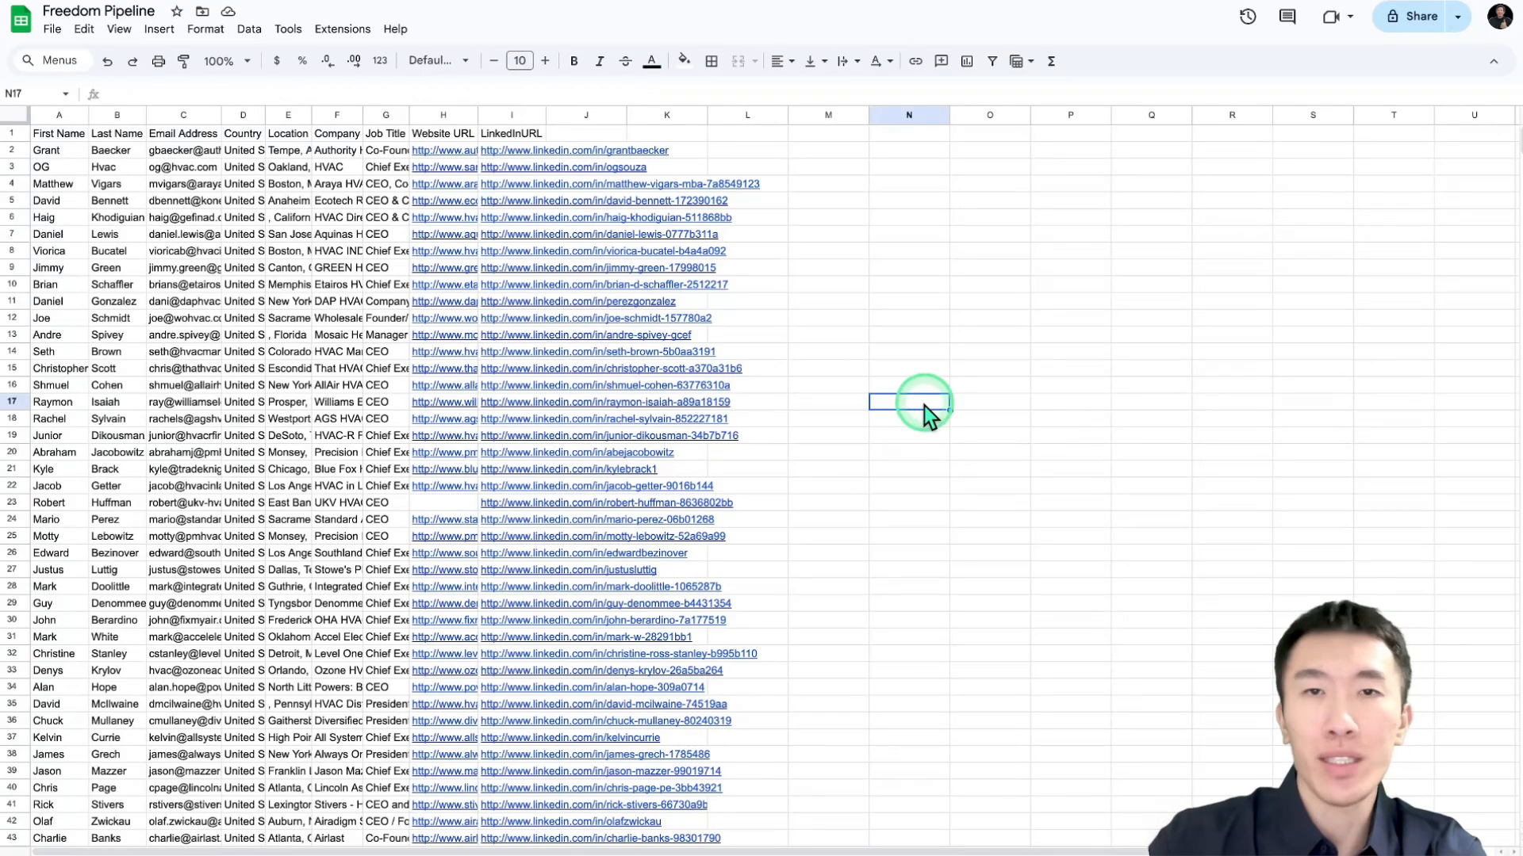
{"action": "mouse_move", "coordinate": [362, 230]}
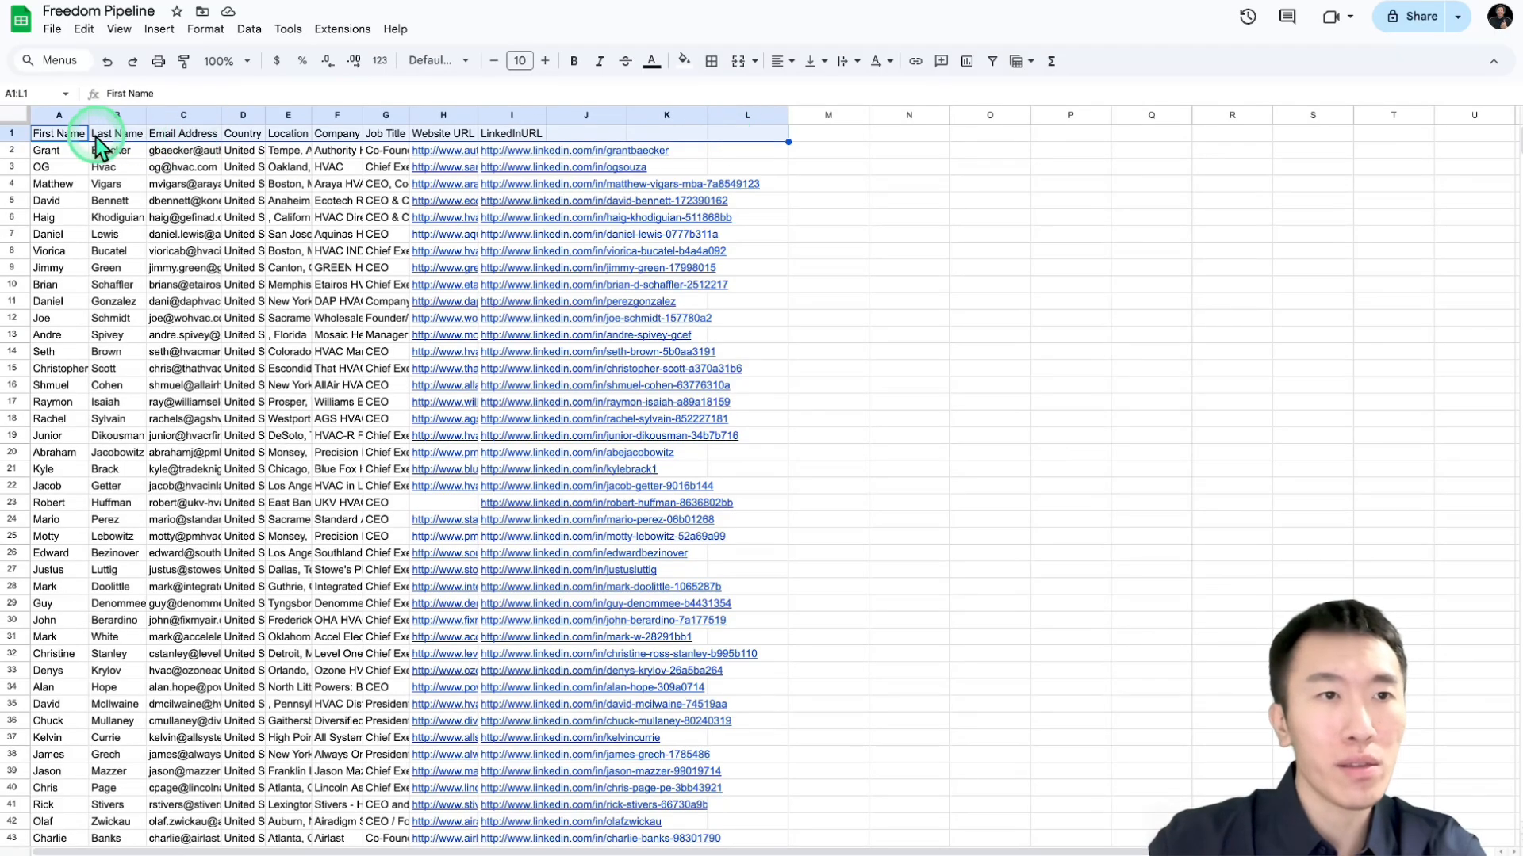
{"action": "left_click", "coordinate": [58, 133]}
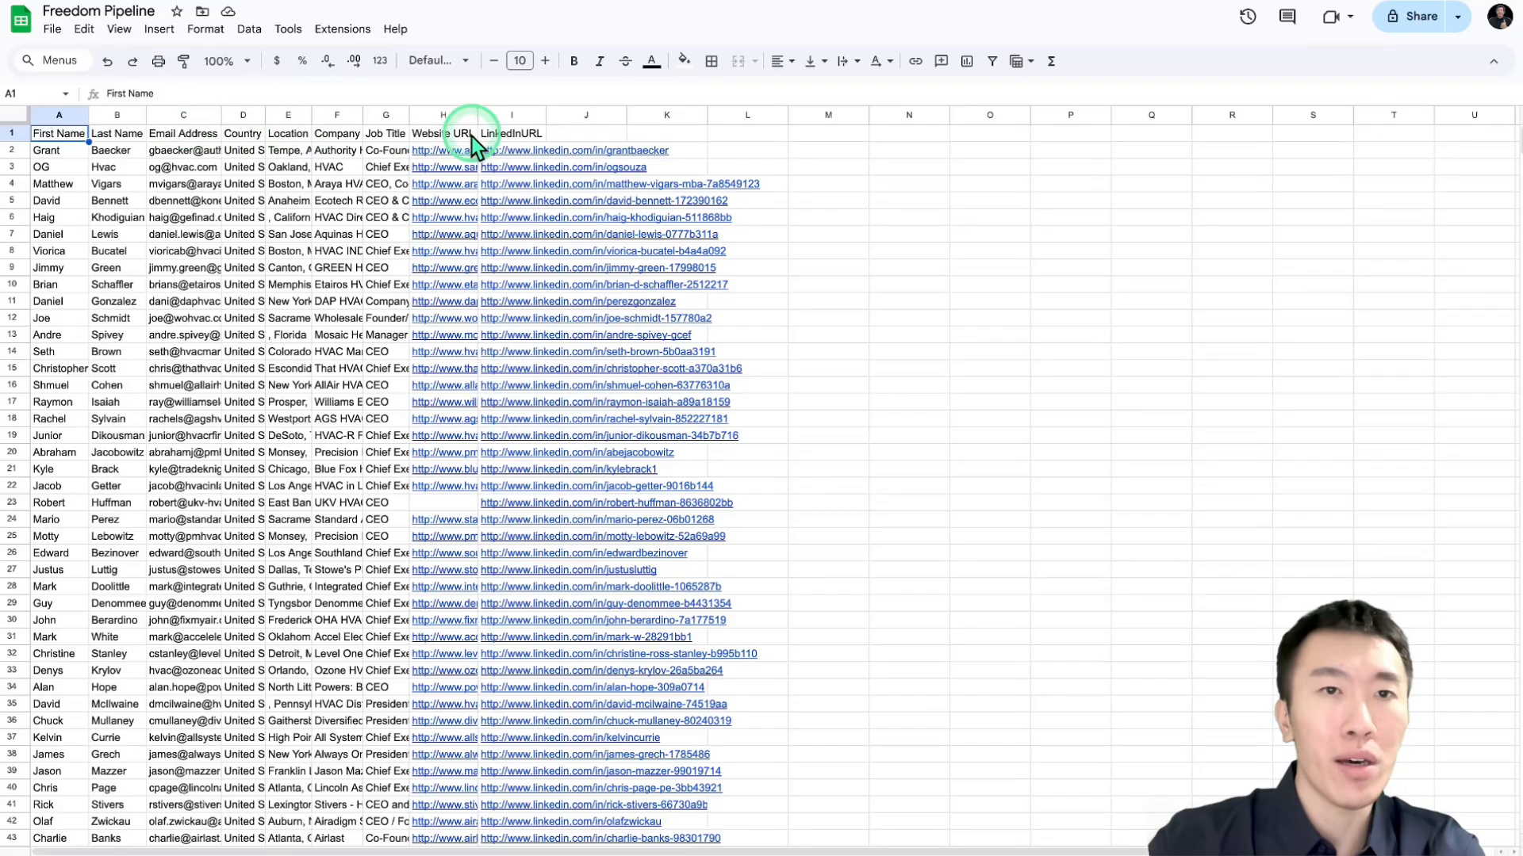
{"action": "scroll", "scroll_direction": "down", "scroll_amount": 3}
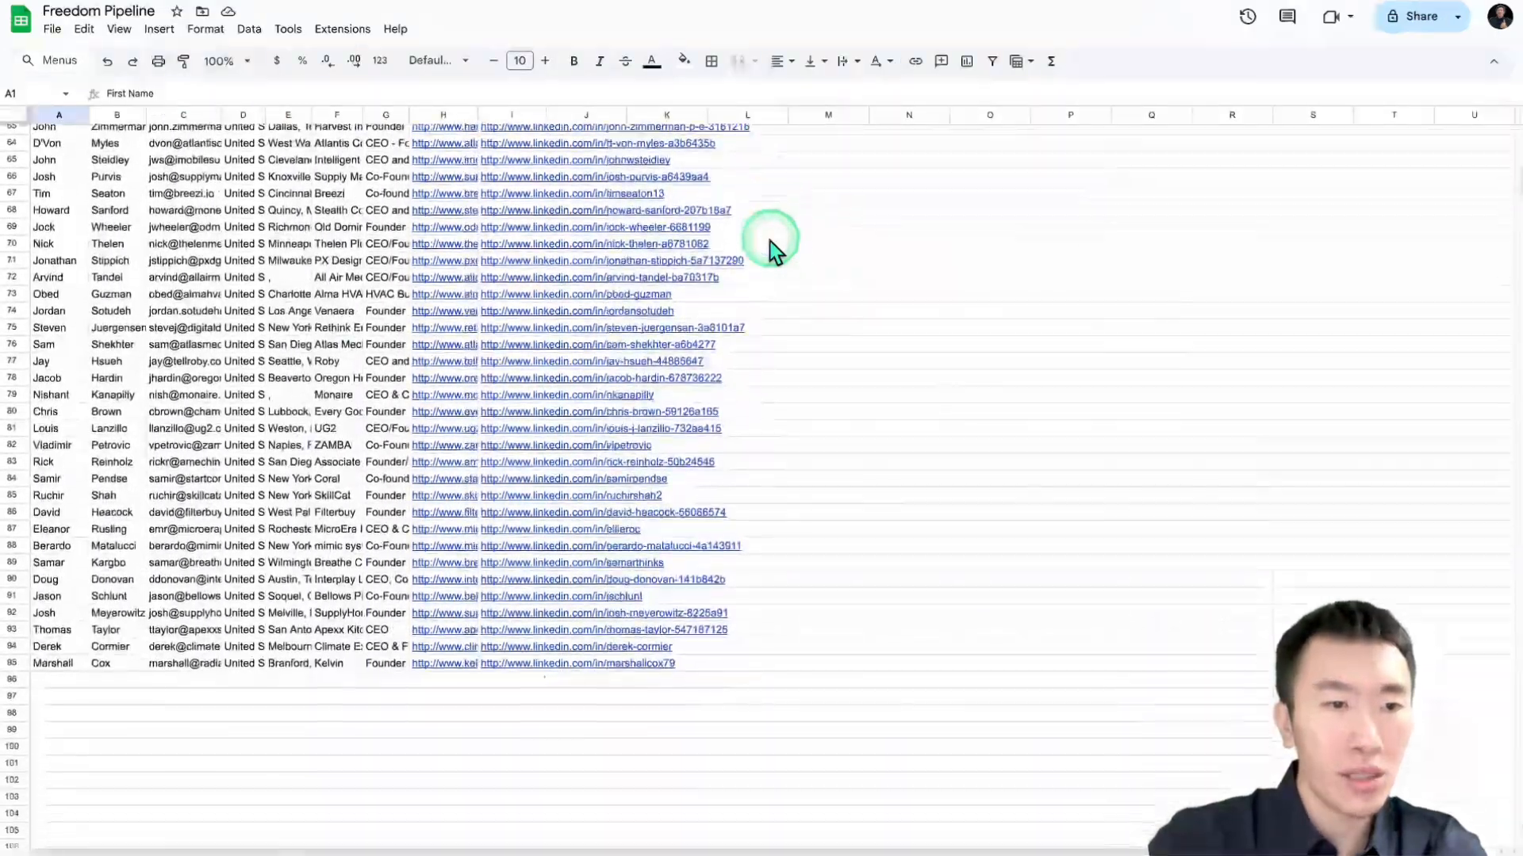
{"action": "scroll", "scroll_direction": "down", "scroll_amount": 3}
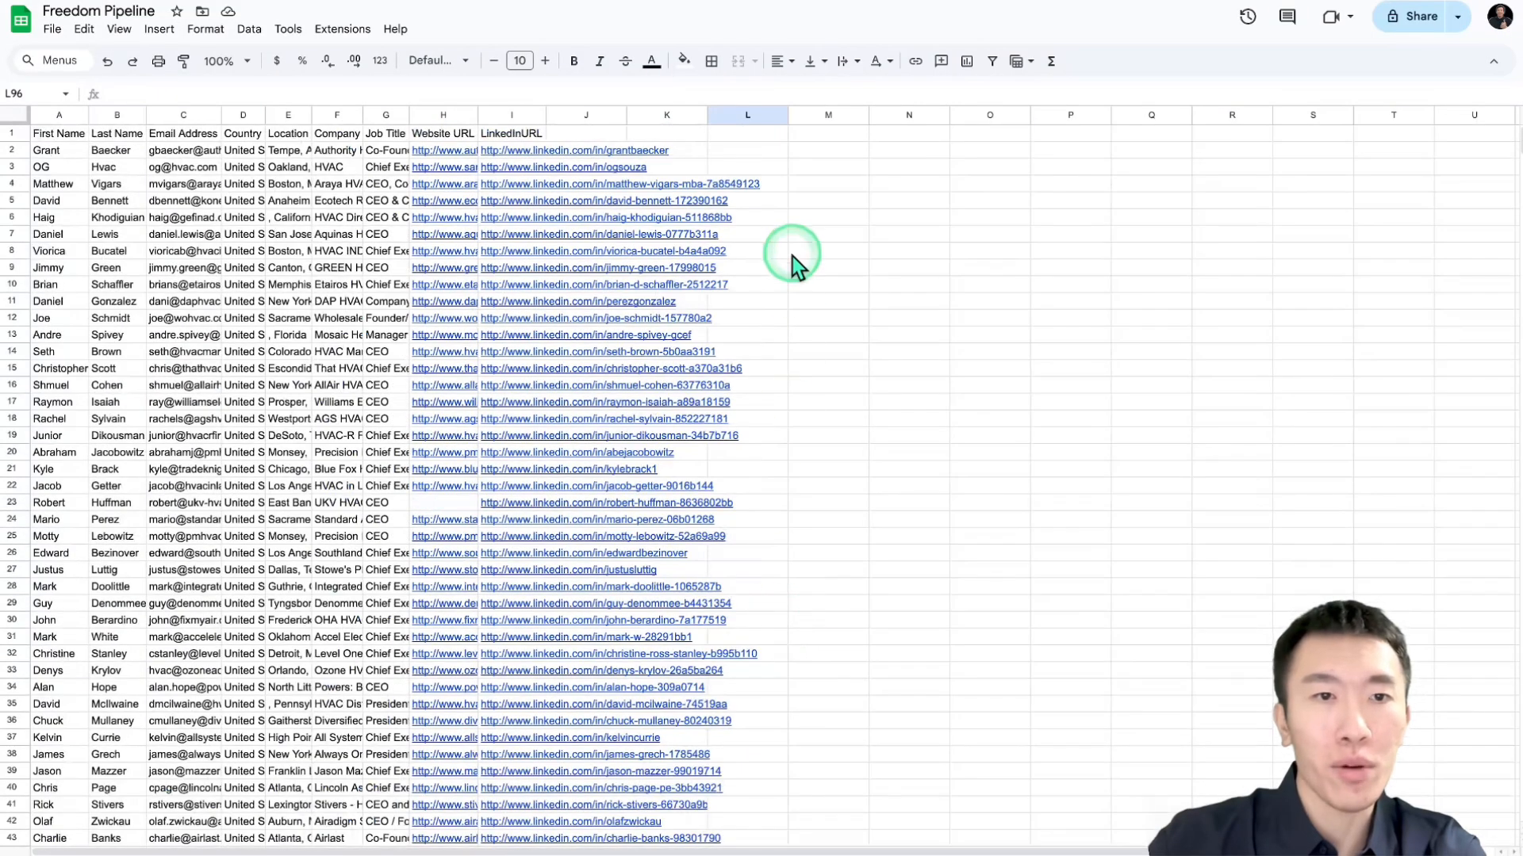
{"action": "mouse_move", "coordinate": [354, 176]}
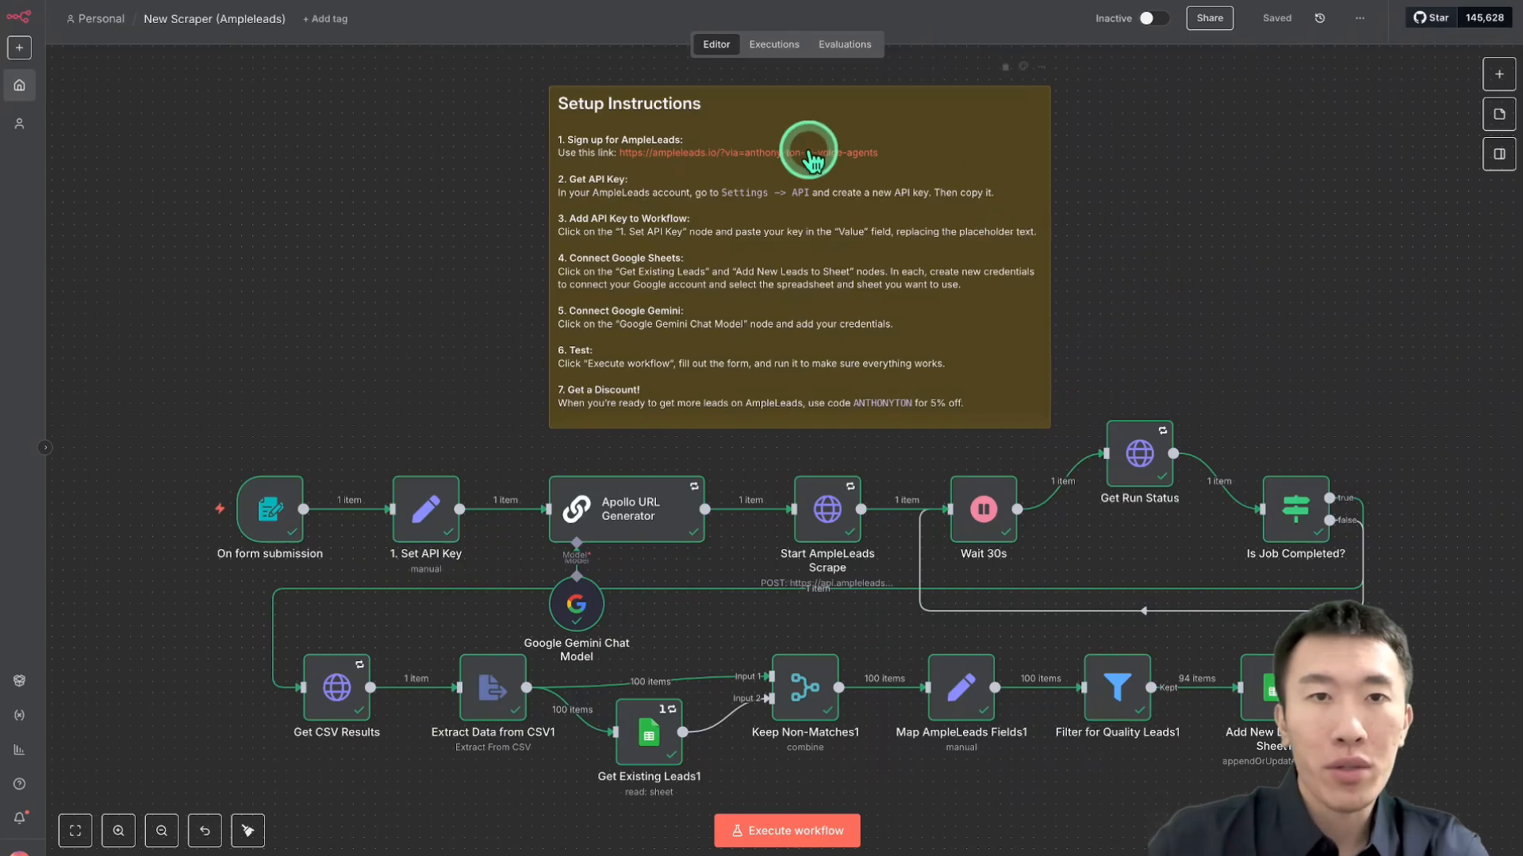
{"action": "mouse_move", "coordinate": [525, 174]}
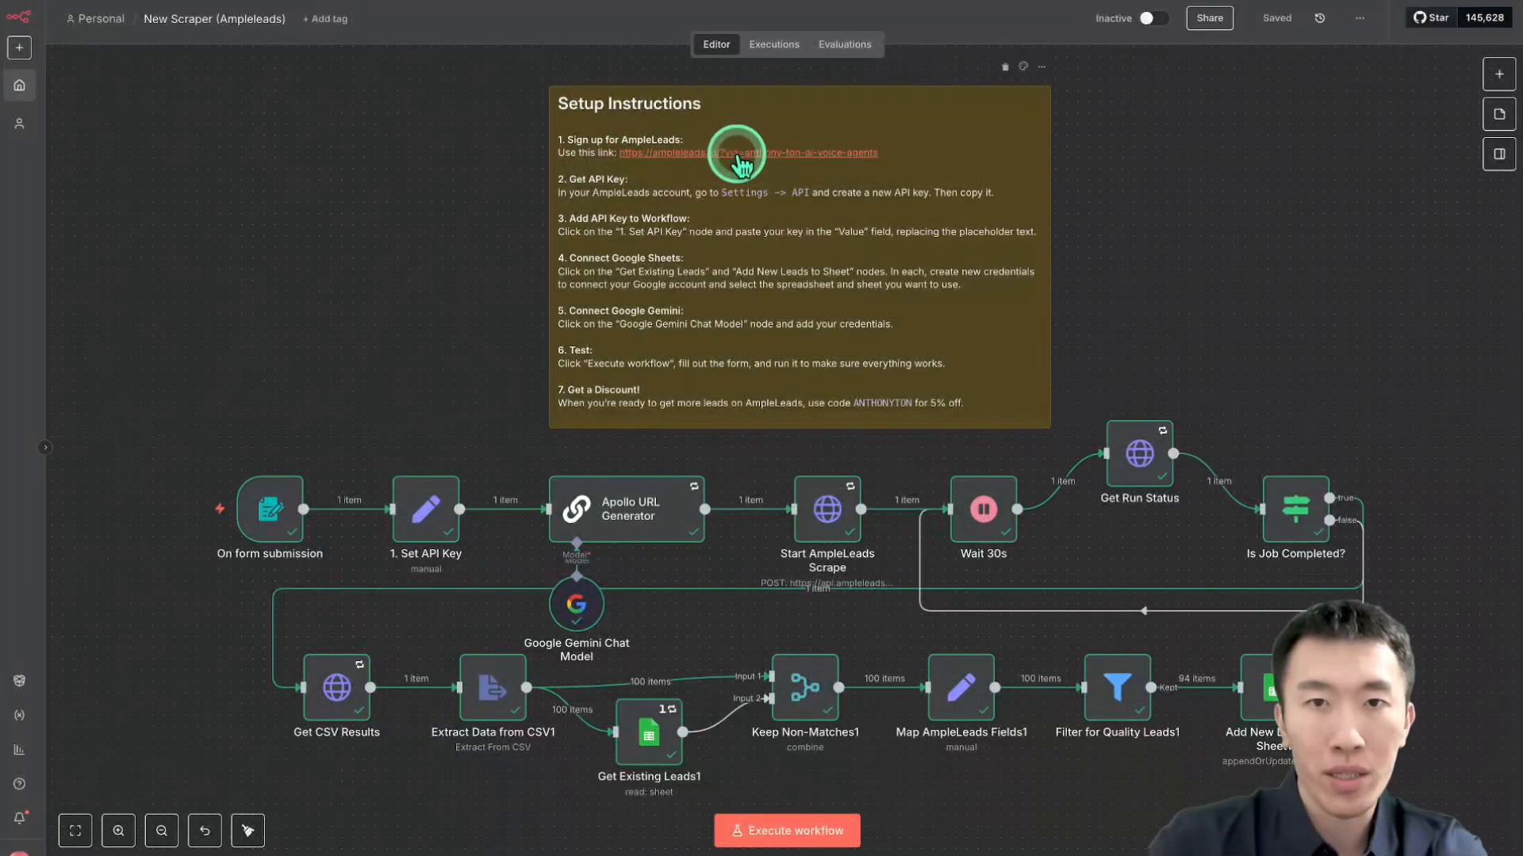
Follow the ampleleads.io link and sign in to the Apollo Scraper dashboard with 700 credits
{"action": "left_click", "coordinate": [747, 154]}
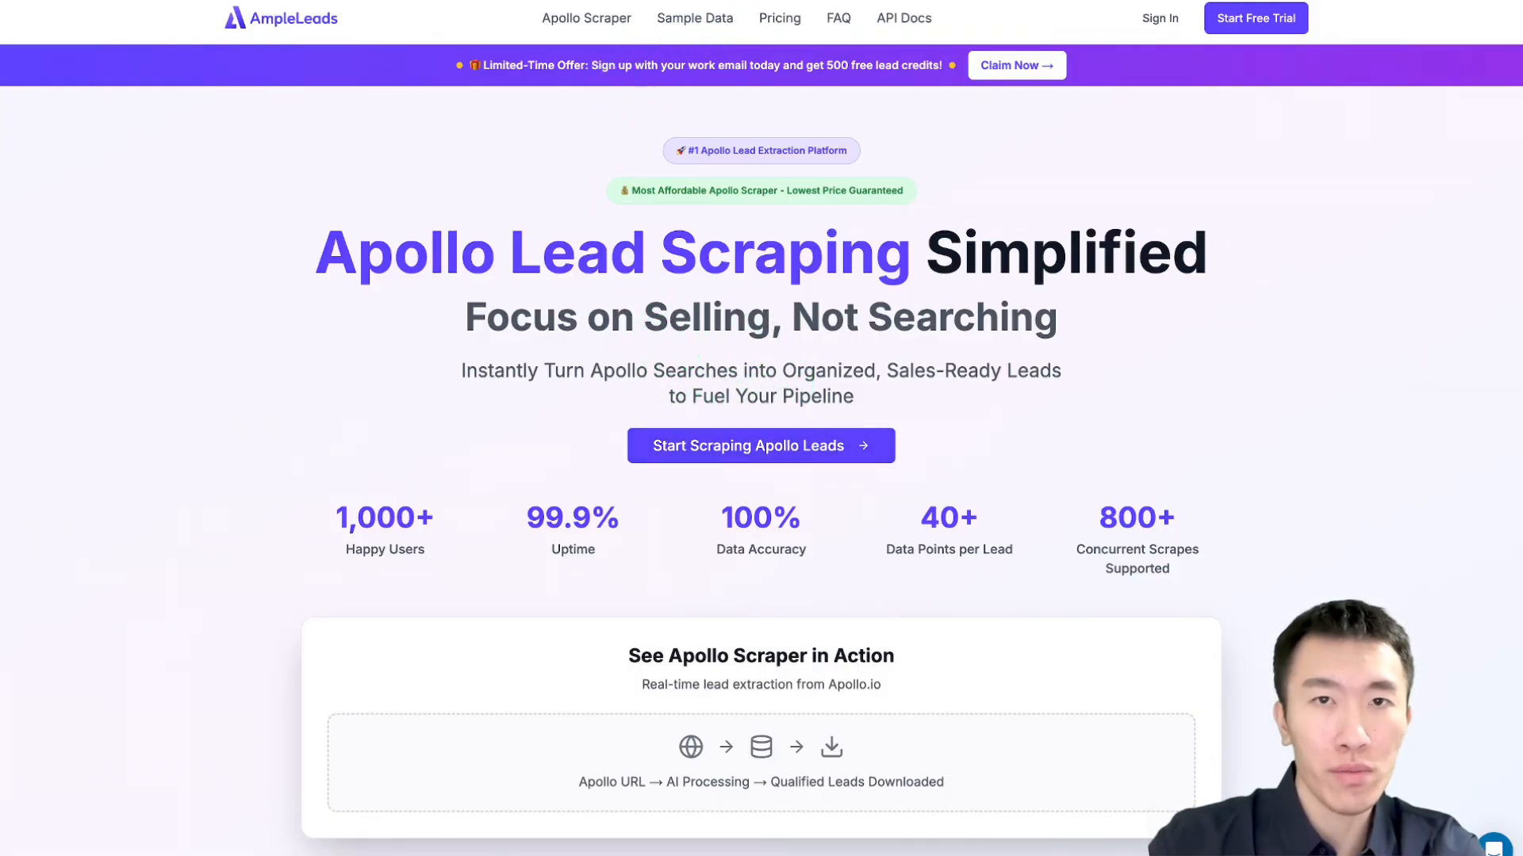
{"action": "left_click", "coordinate": [759, 446]}
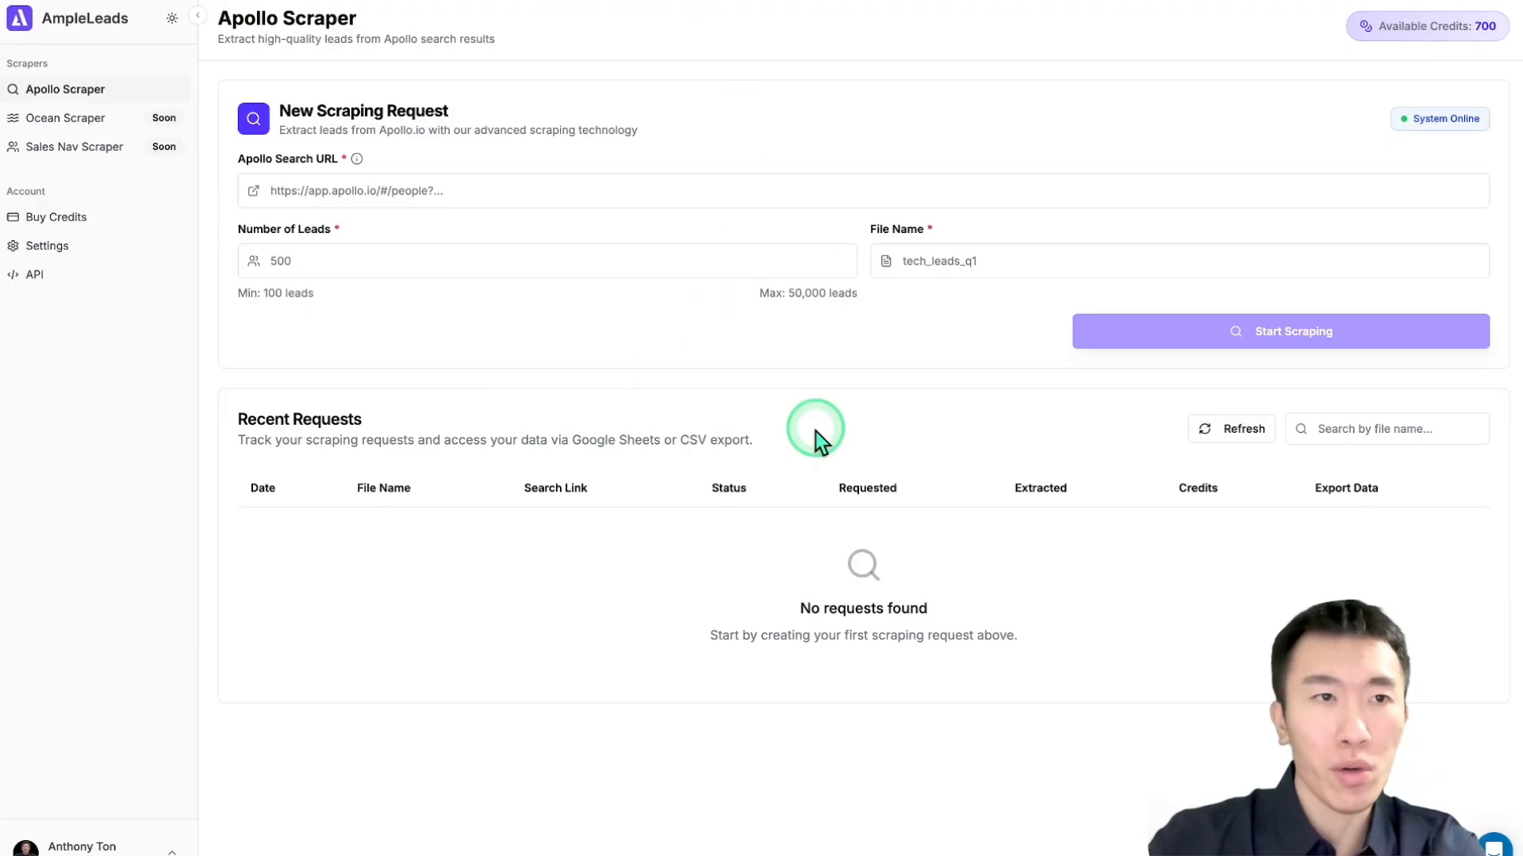
{"action": "mouse_move", "coordinate": [1170, 332]}
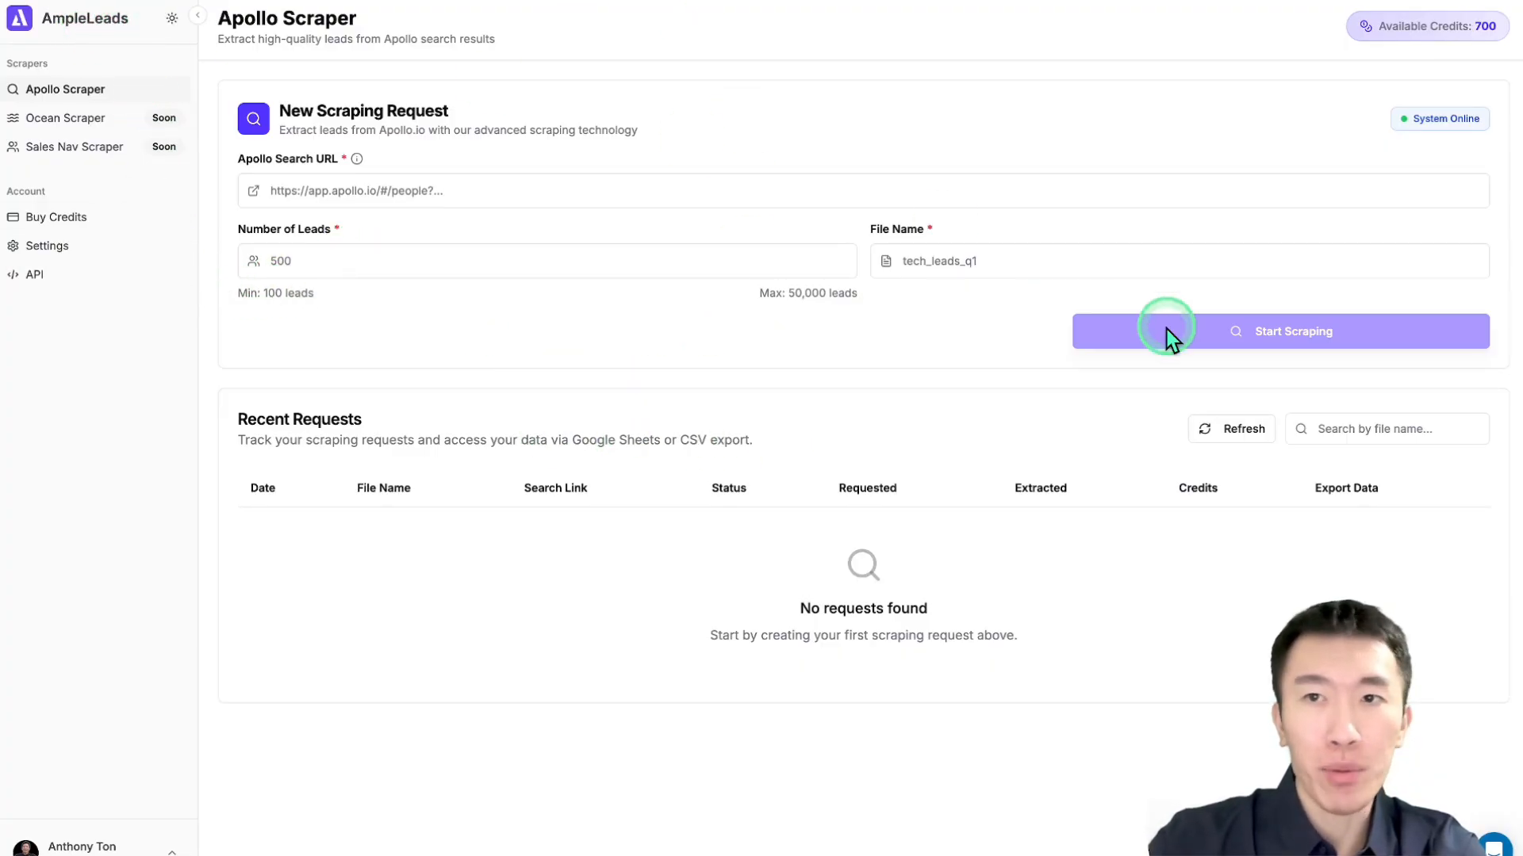
{"action": "mouse_move", "coordinate": [1427, 50]}
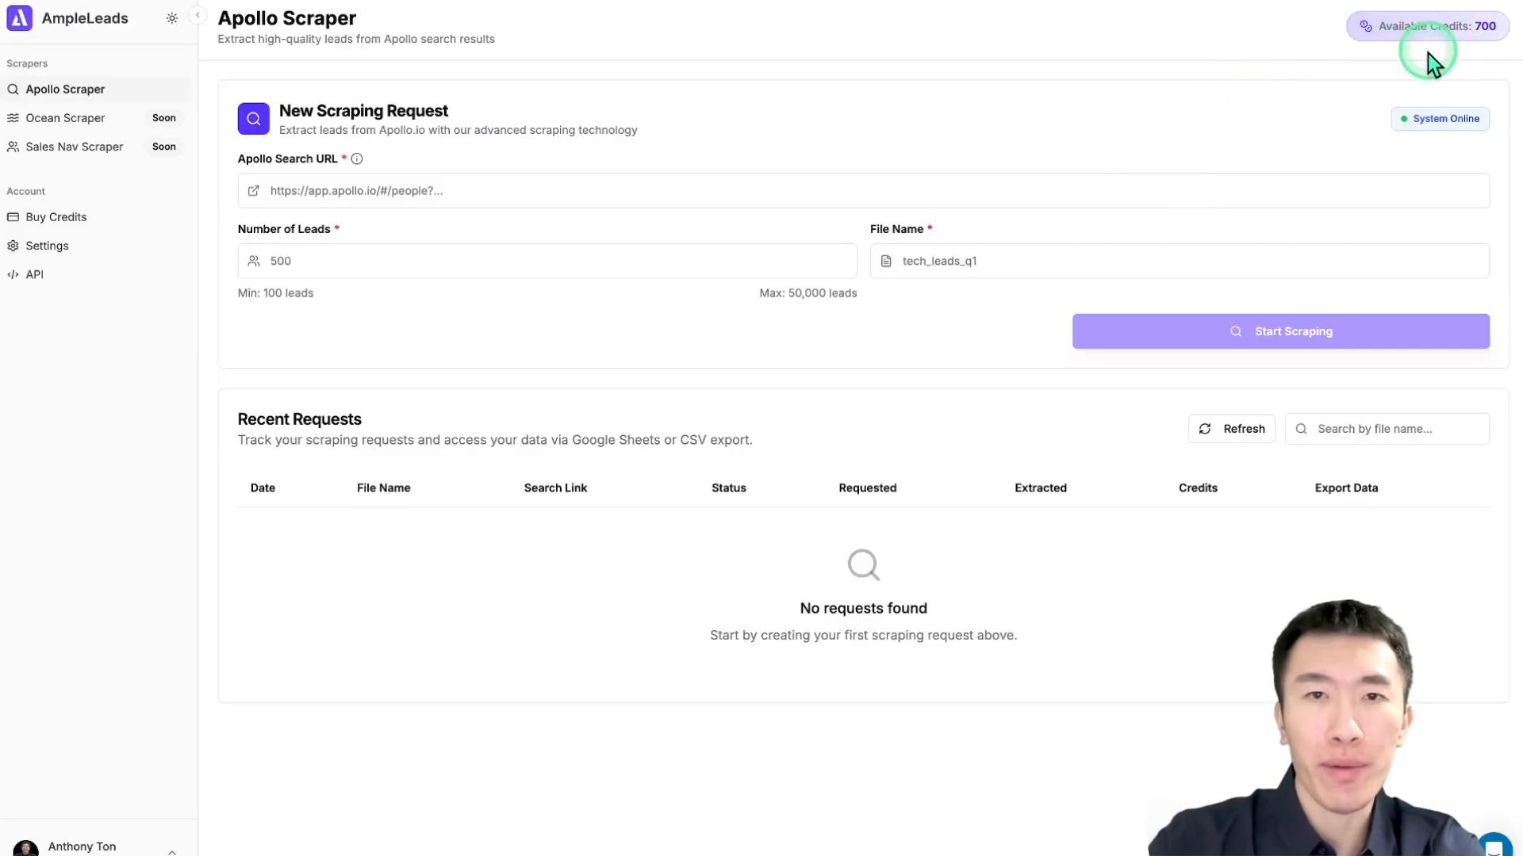
{"action": "mouse_move", "coordinate": [541, 324]}
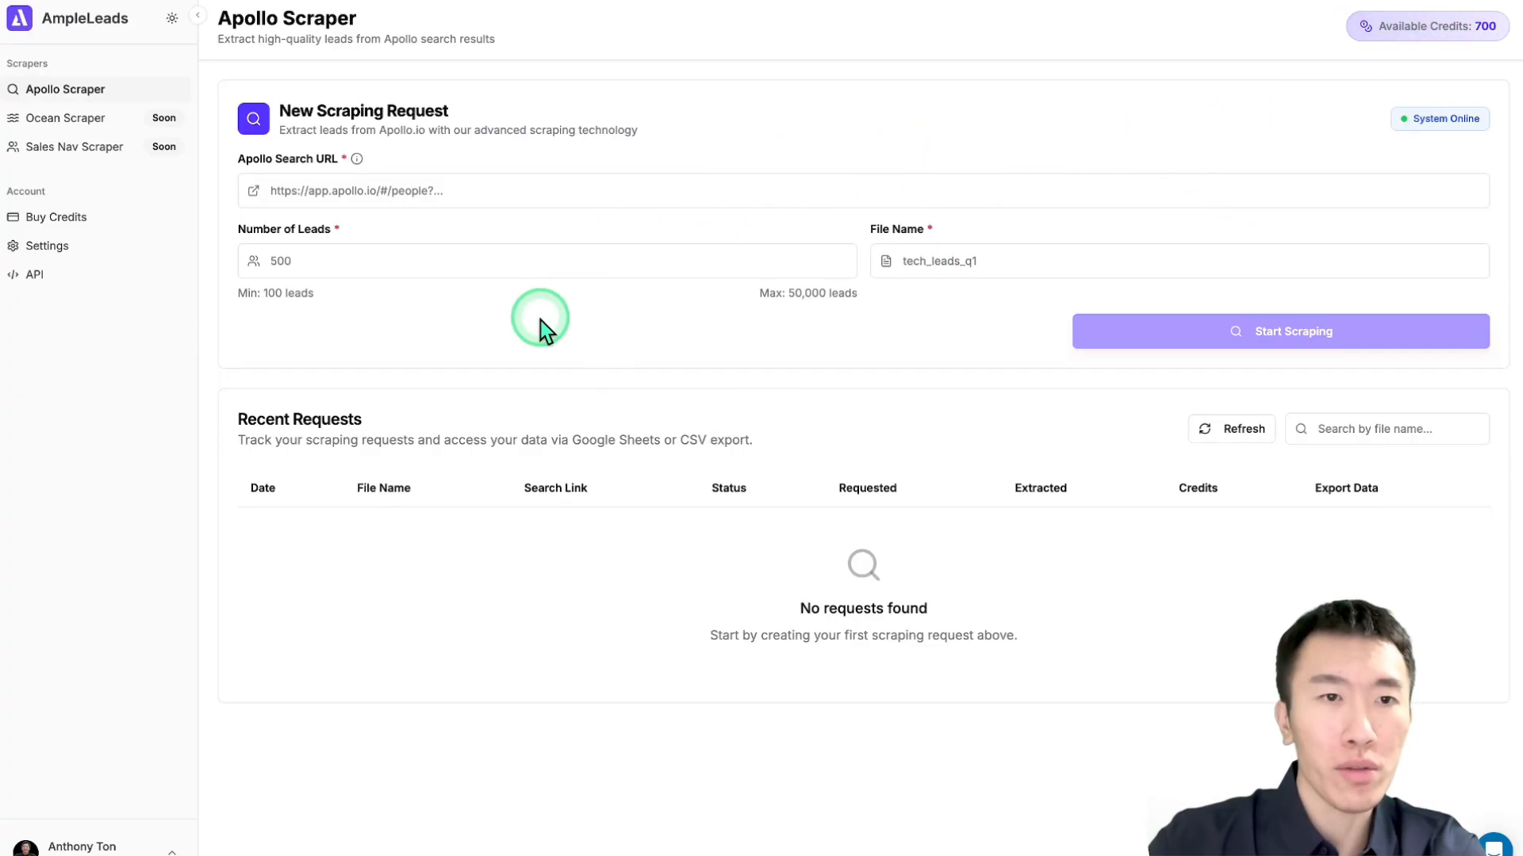
{"action": "mouse_move", "coordinate": [335, 378]}
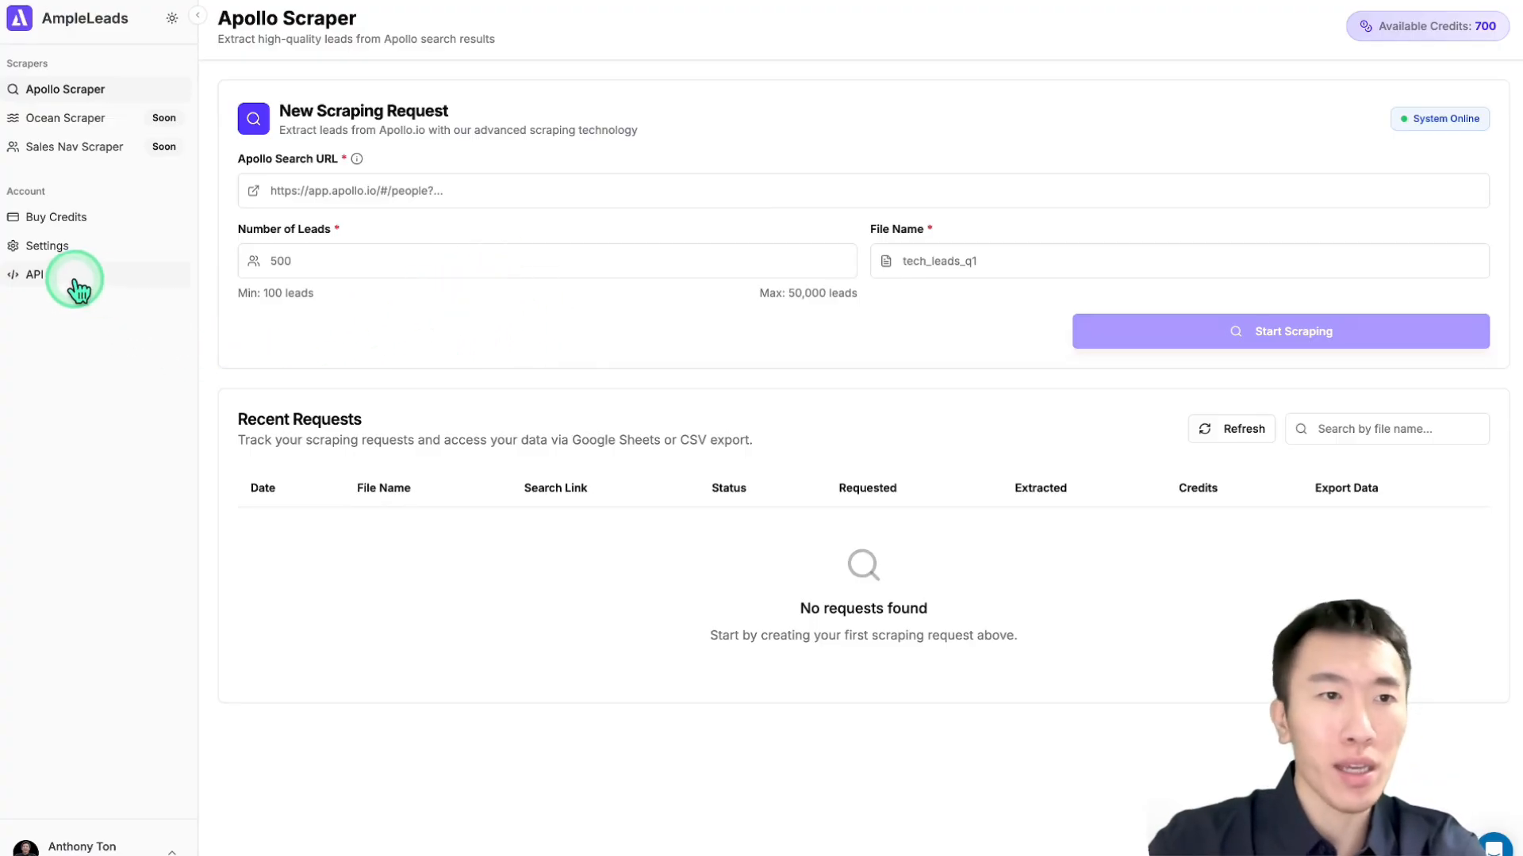
{"action": "mouse_move", "coordinate": [360, 316]}
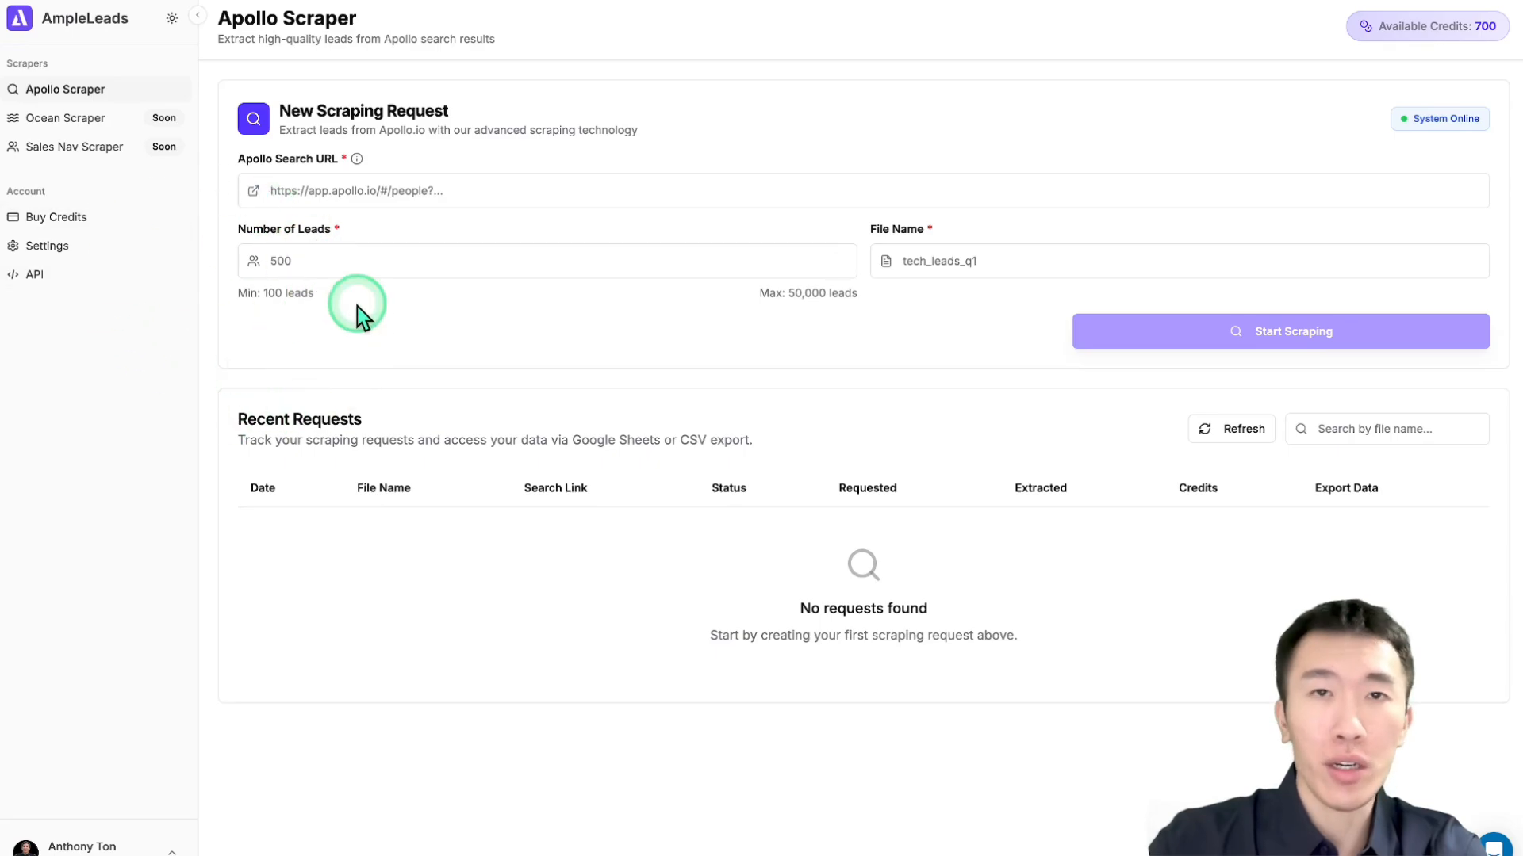
{"action": "mouse_move", "coordinate": [134, 289]}
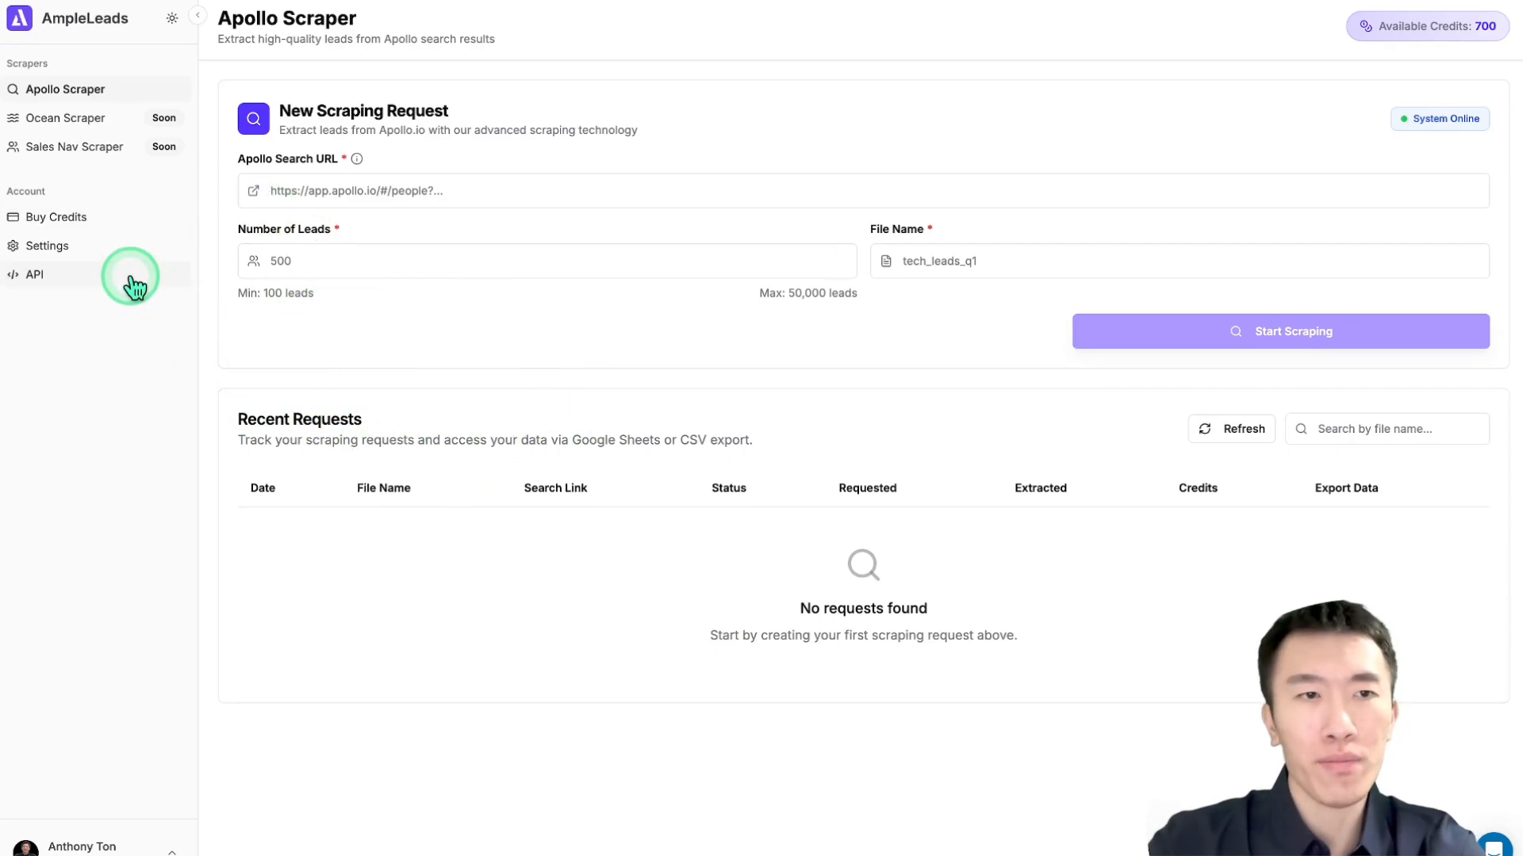
{"action": "mouse_move", "coordinate": [234, 247]}
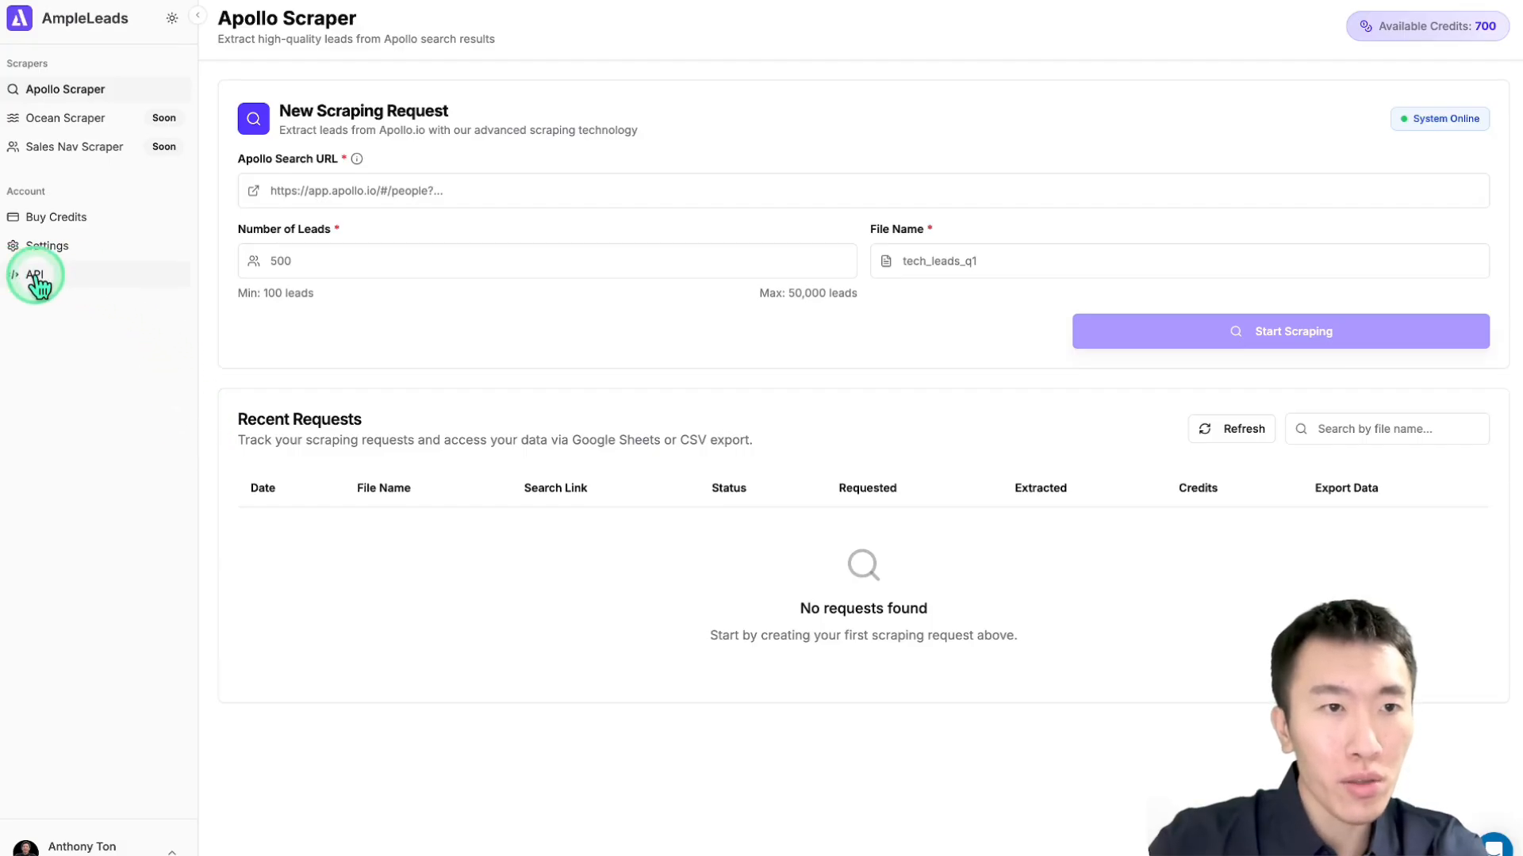
On the AmpleLeads API keys page, create and confirm a new API key
{"action": "left_click", "coordinate": [33, 275]}
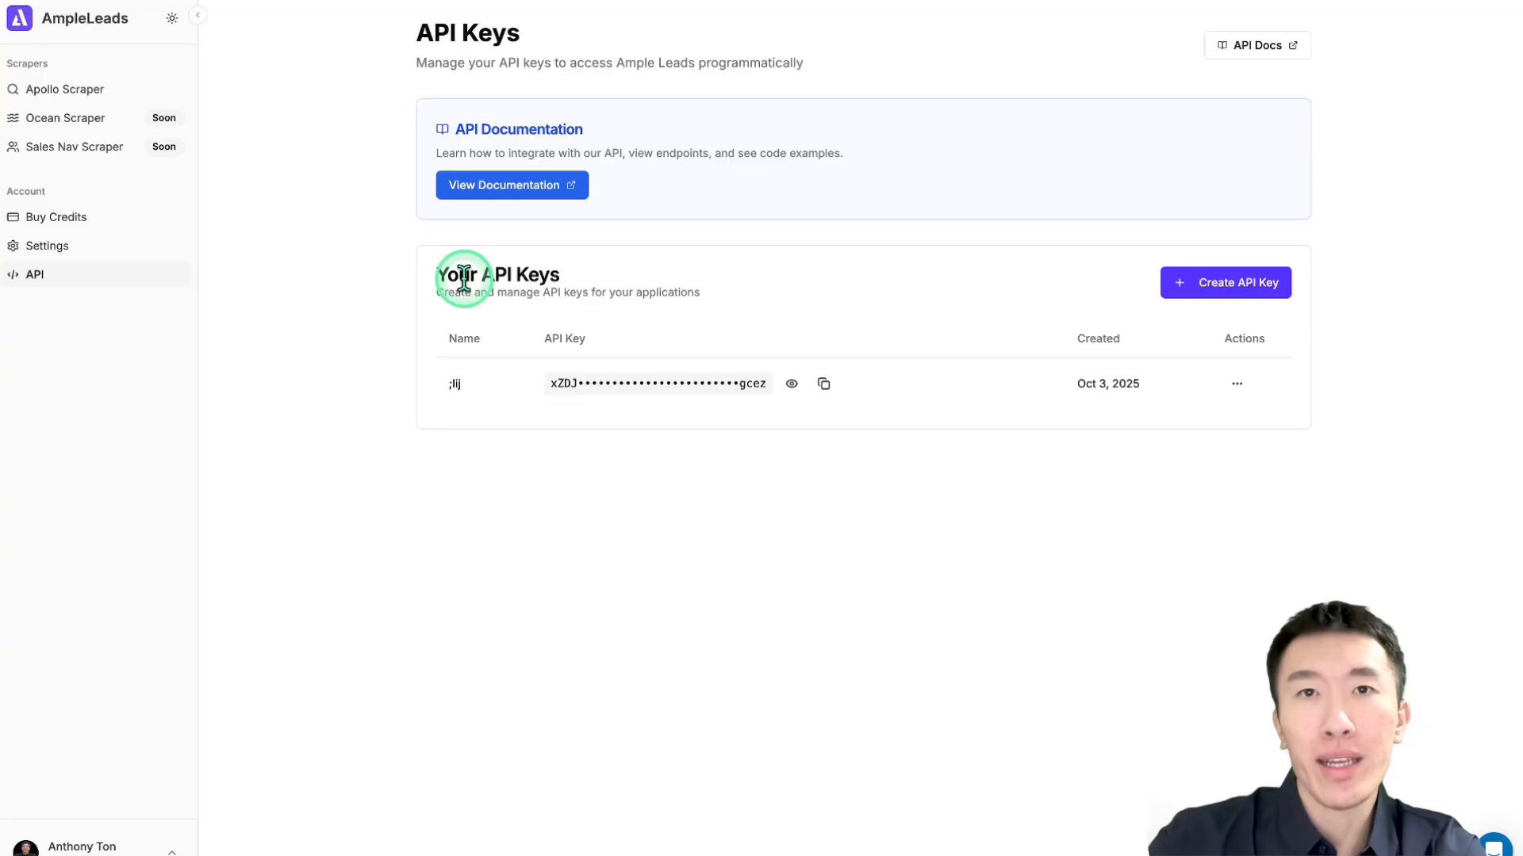
{"action": "left_click_drag", "start_coordinate": [464, 279], "coordinate": [738, 297]}
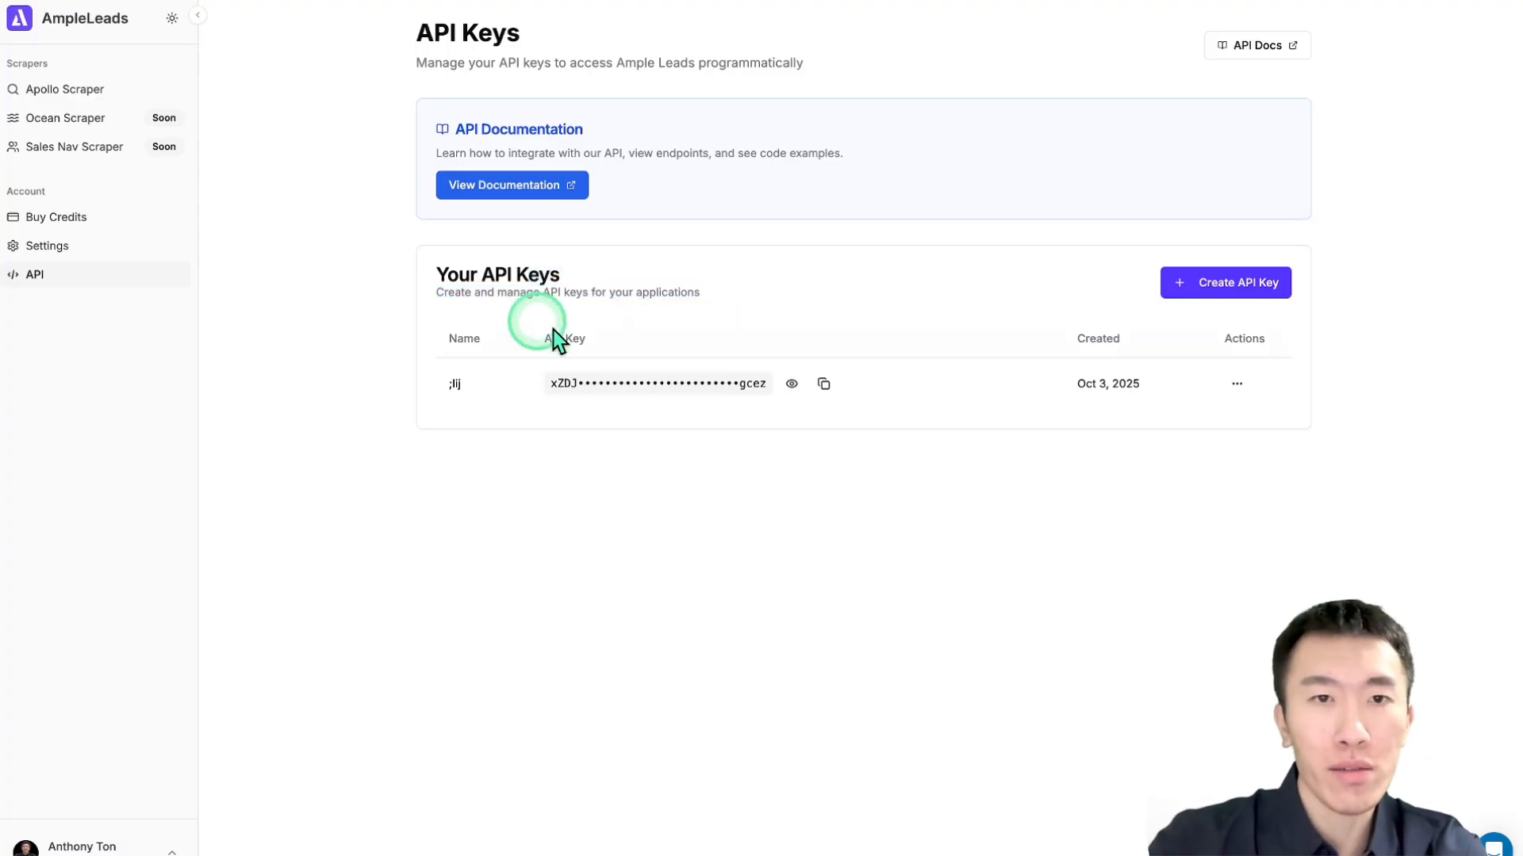
{"action": "mouse_move", "coordinate": [734, 520]}
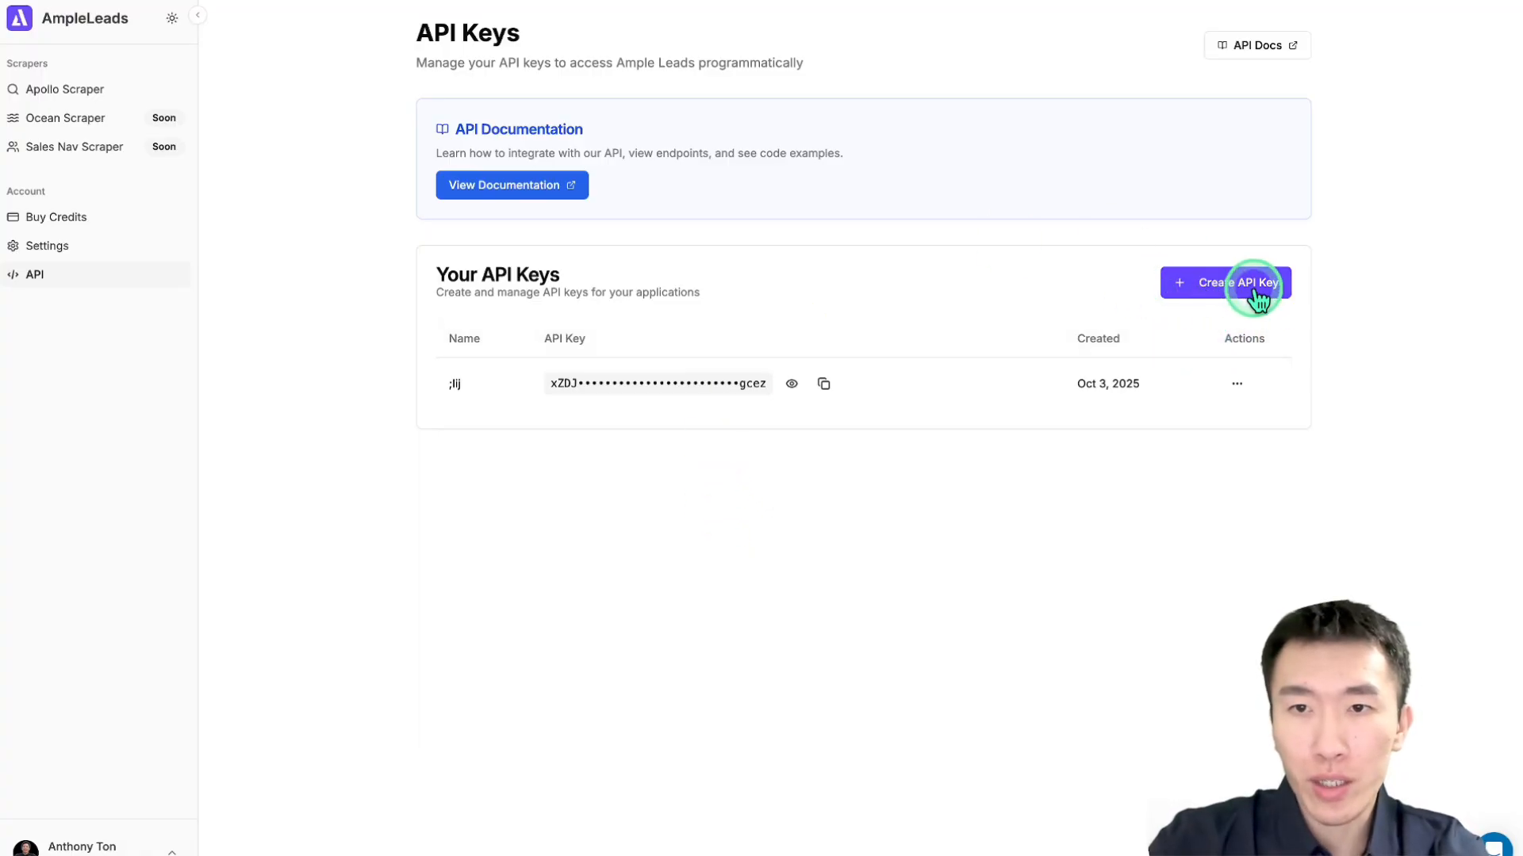
{"action": "left_click", "coordinate": [1224, 282]}
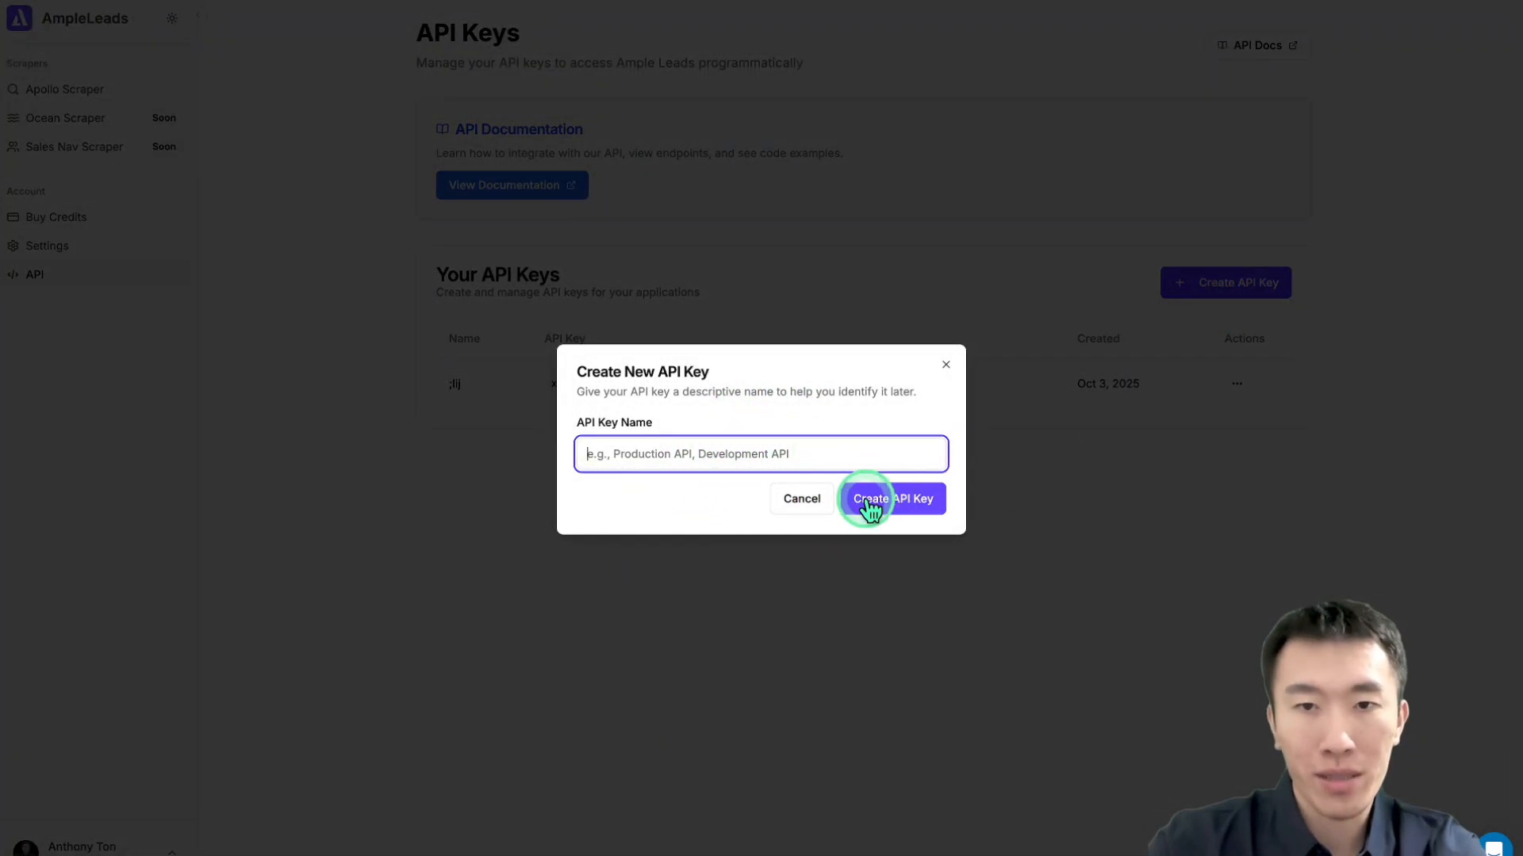
{"action": "left_click", "coordinate": [889, 498]}
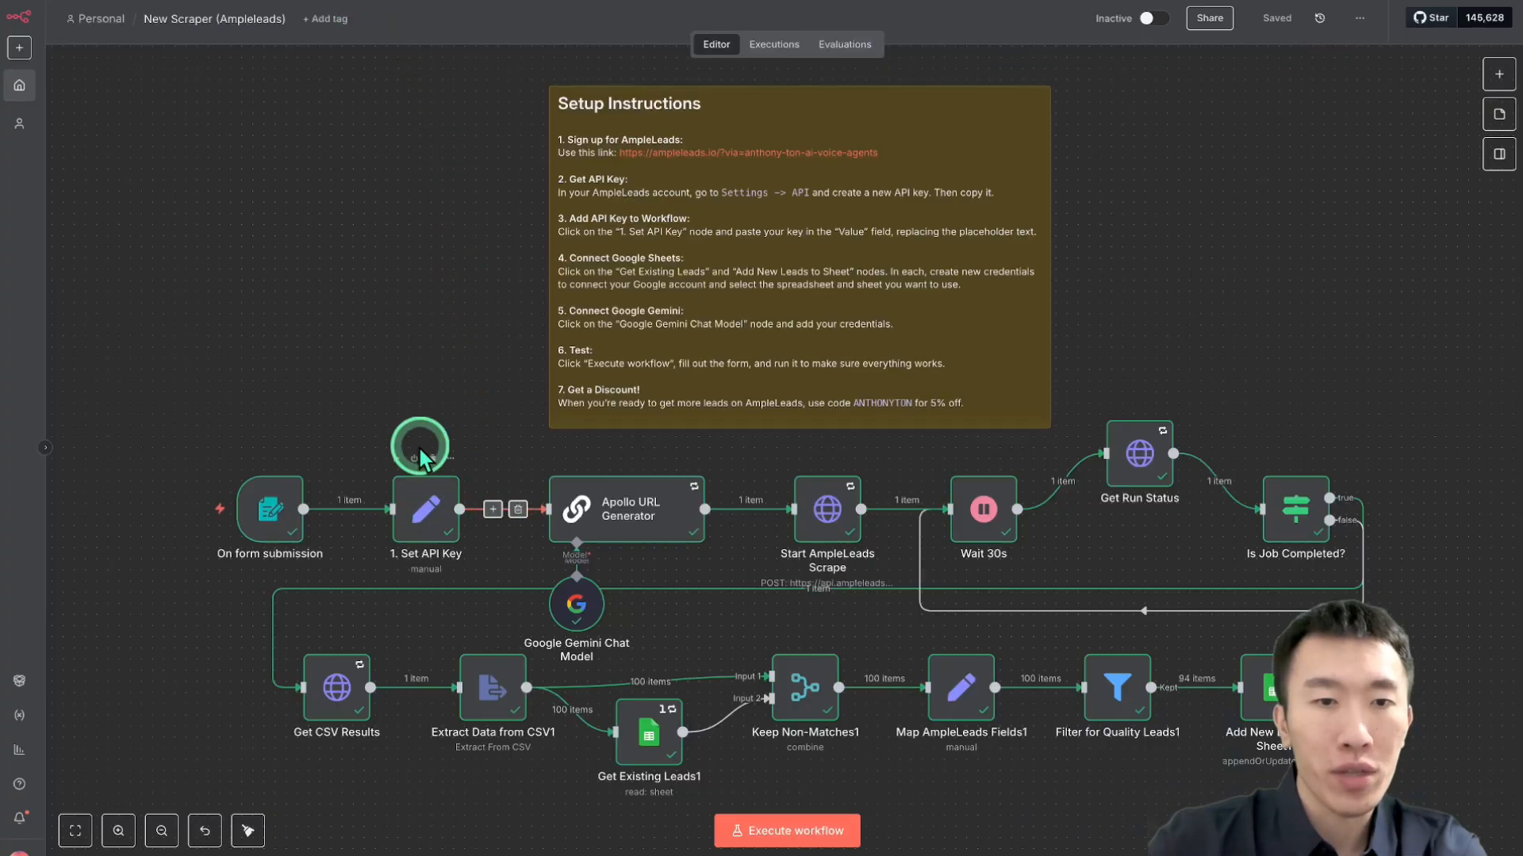
{"action": "double_click", "coordinate": [425, 508]}
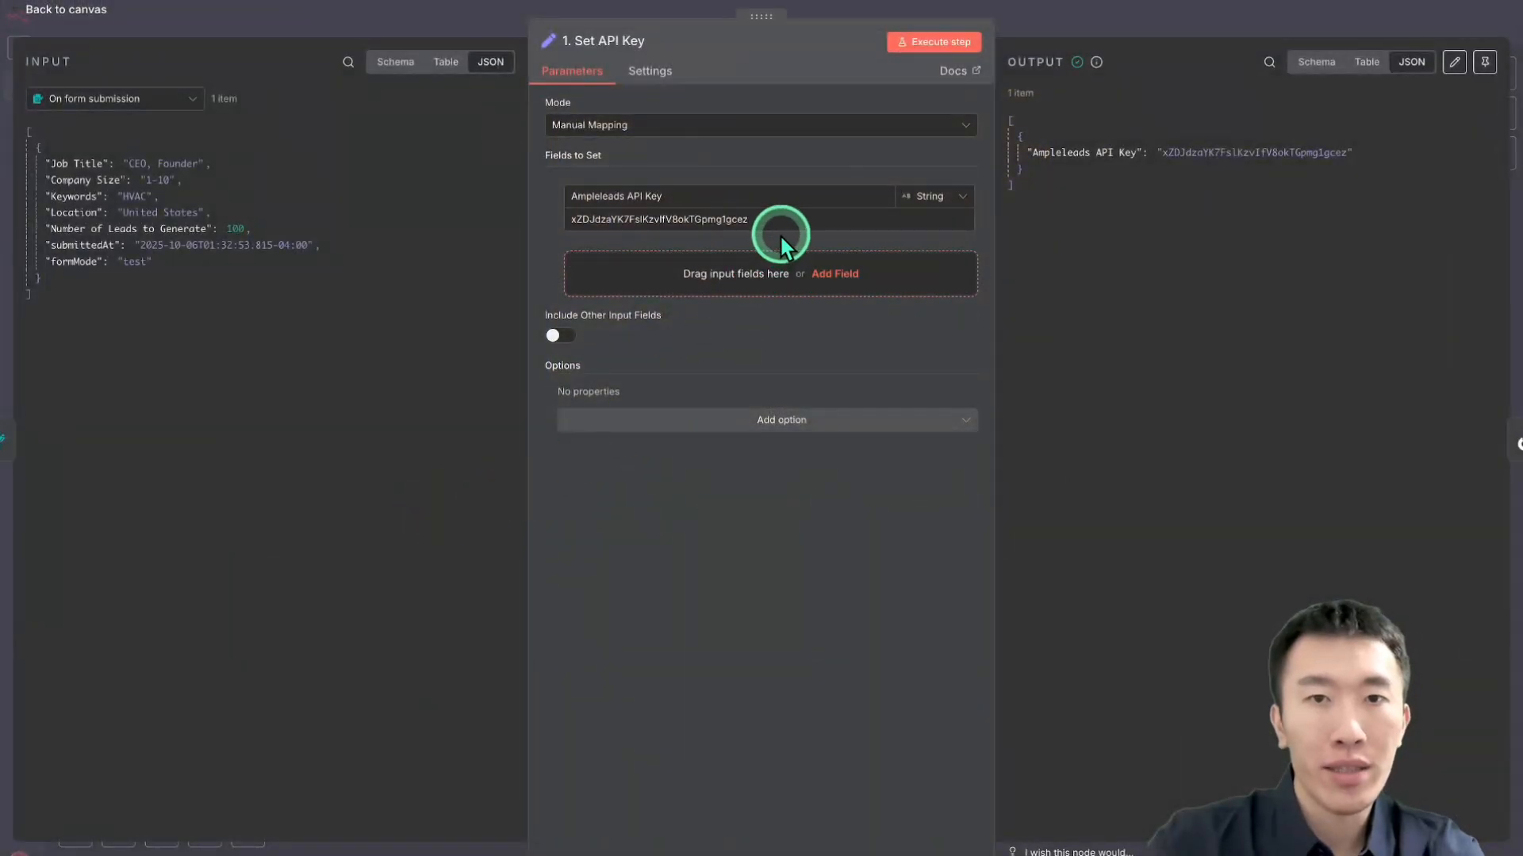
{"action": "left_click", "coordinate": [700, 219]}
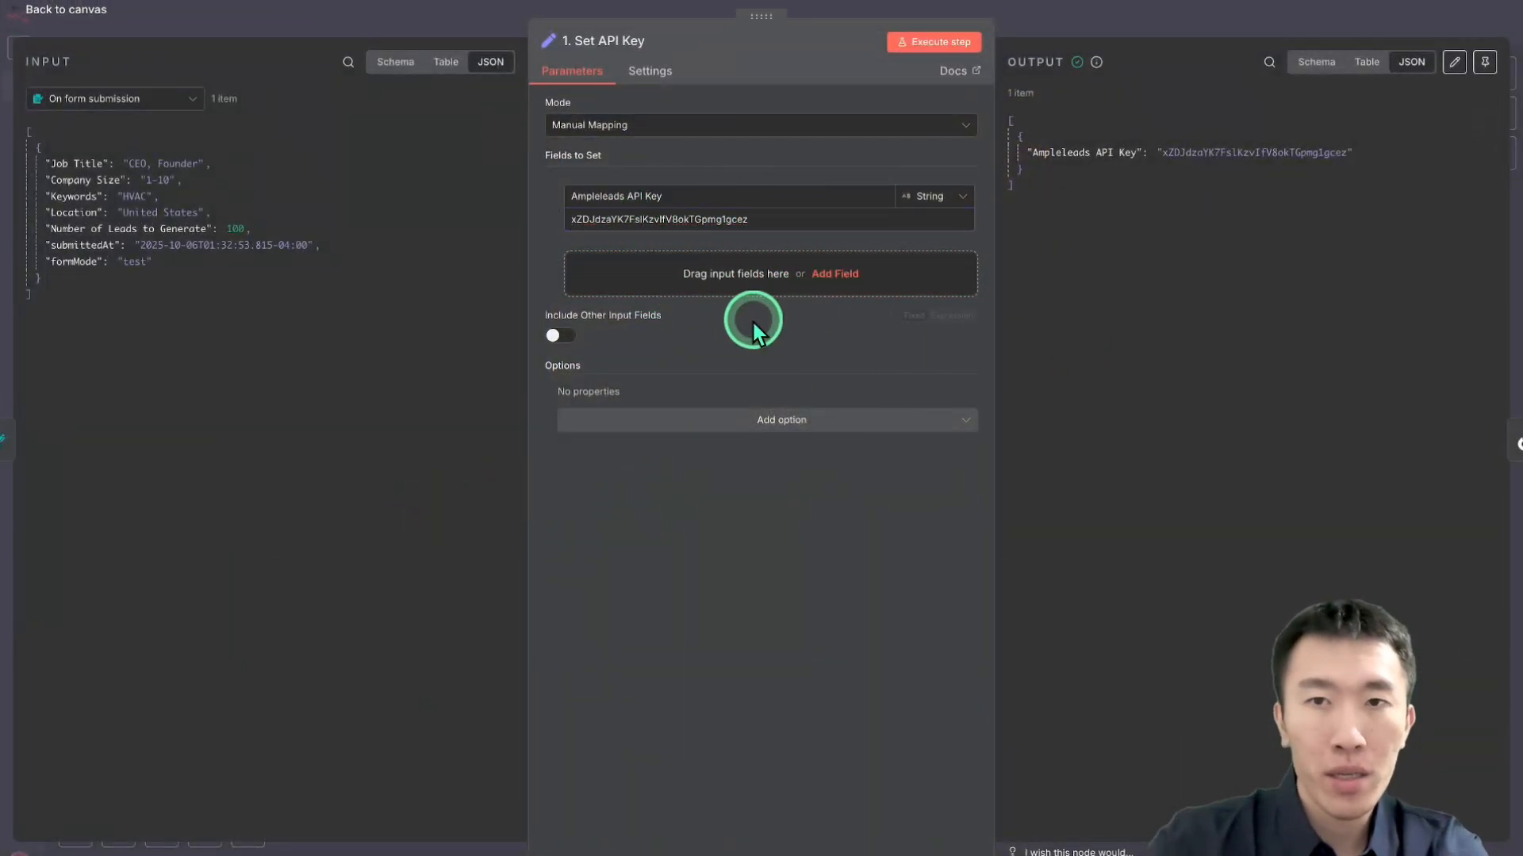
{"action": "left_click", "coordinate": [65, 10]}
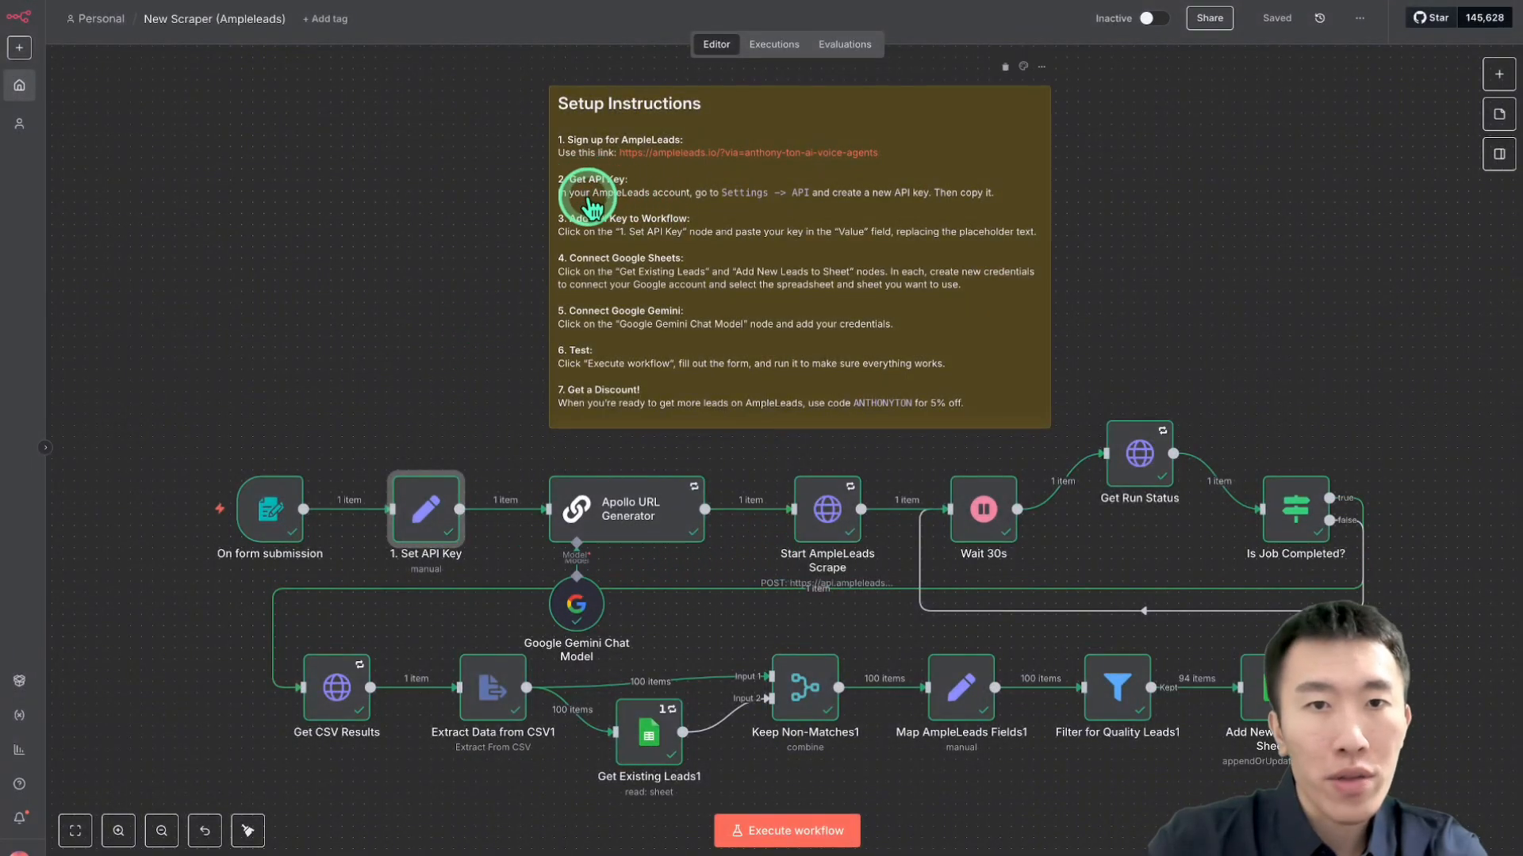
{"action": "mouse_move", "coordinate": [589, 229]}
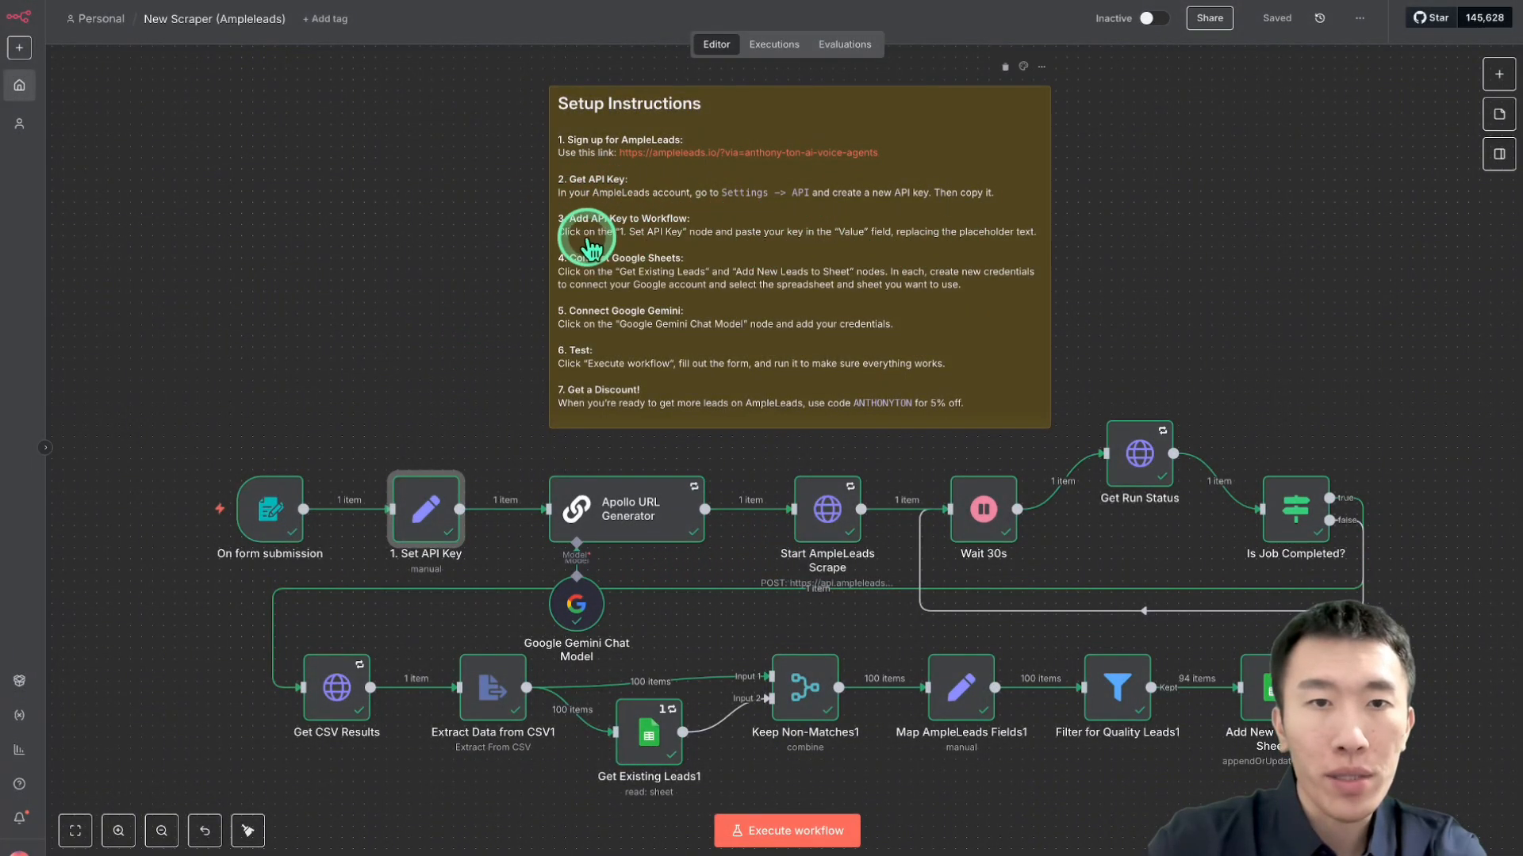
{"action": "mouse_move", "coordinate": [533, 270]}
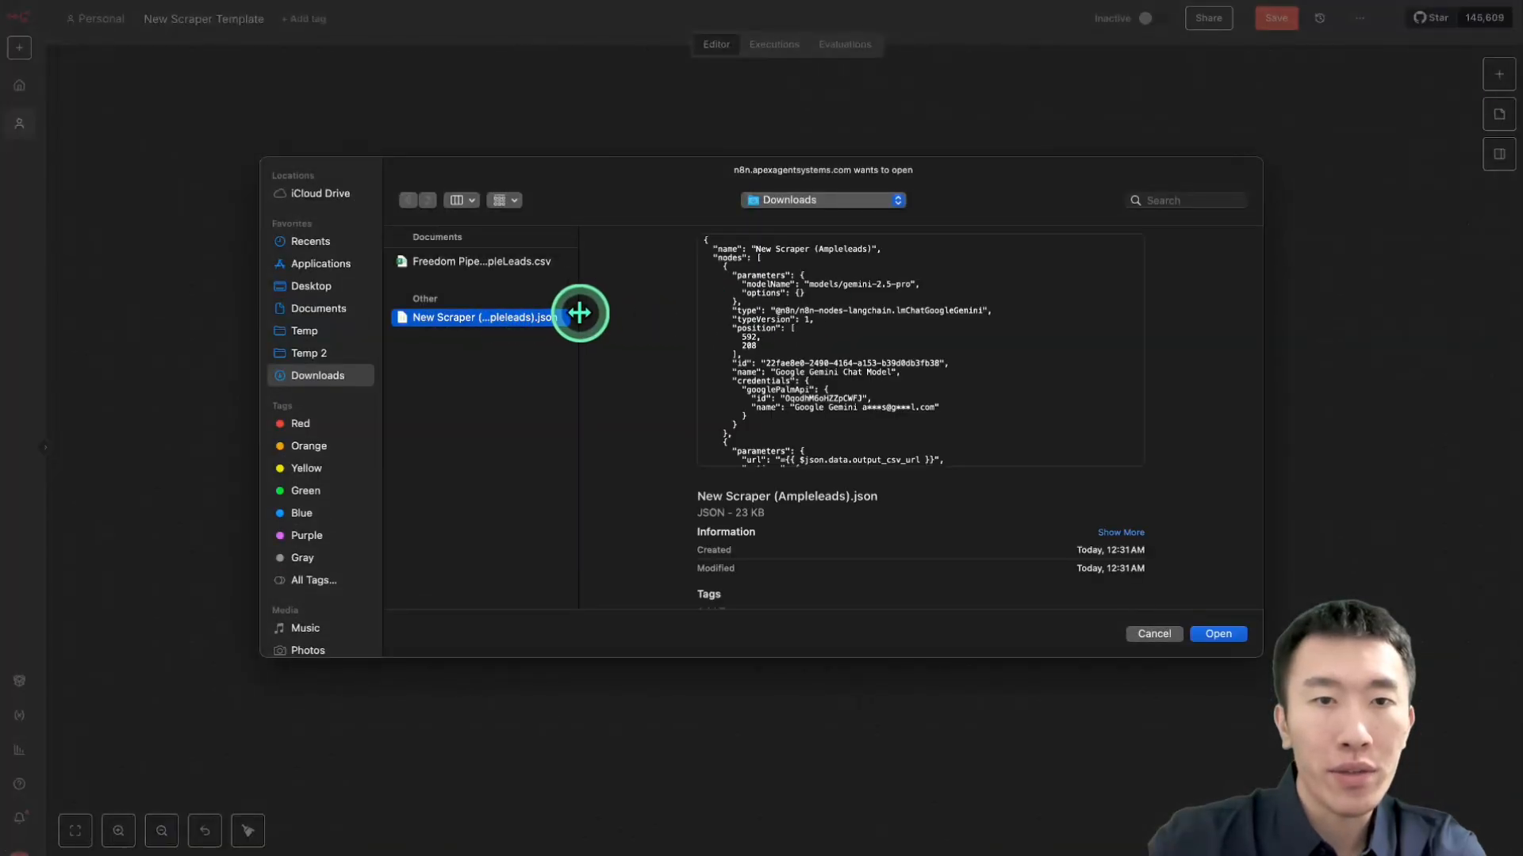
Import New Scraper (Ampleleads).json into the fresh New Scraper Template workflow
{"action": "left_click_drag", "start_coordinate": [579, 312], "coordinate": [422, 335]}
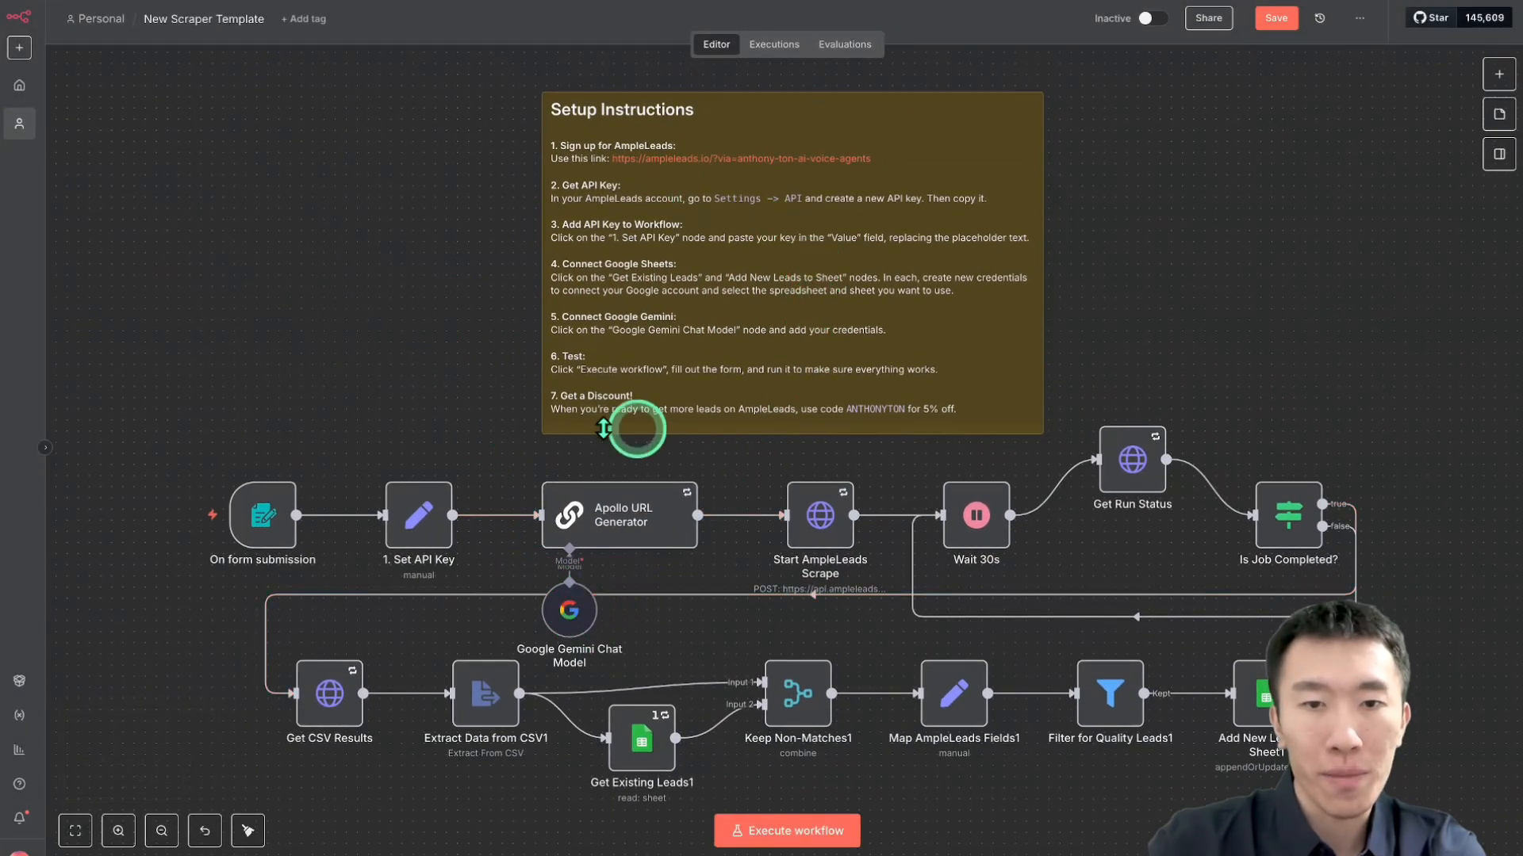
Inspect the API key step with its placeholder and return to the canvas
{"action": "double_click", "coordinate": [417, 514]}
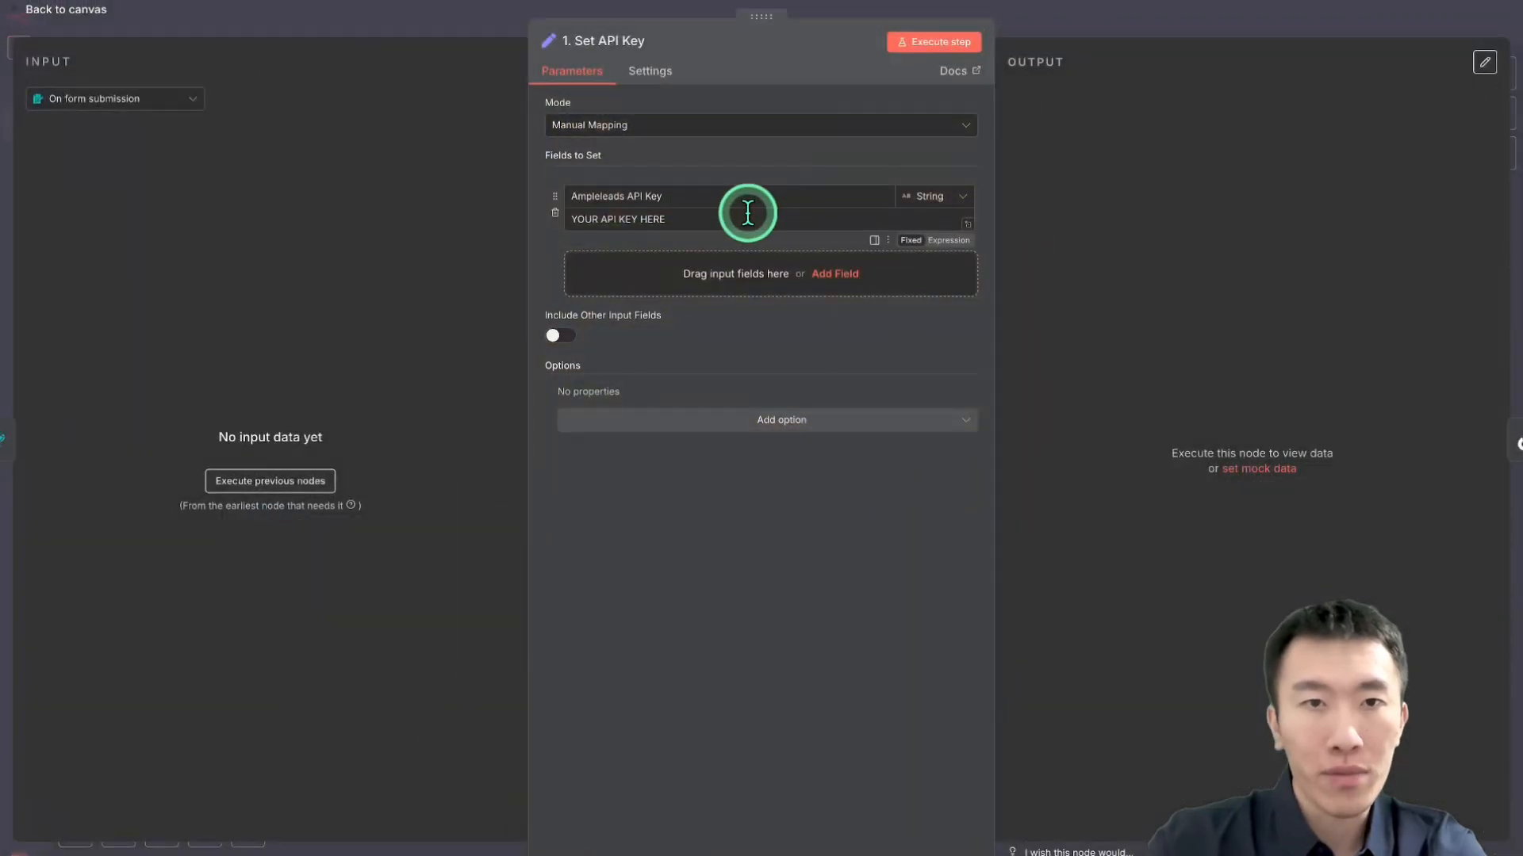
{"action": "left_click", "coordinate": [64, 10]}
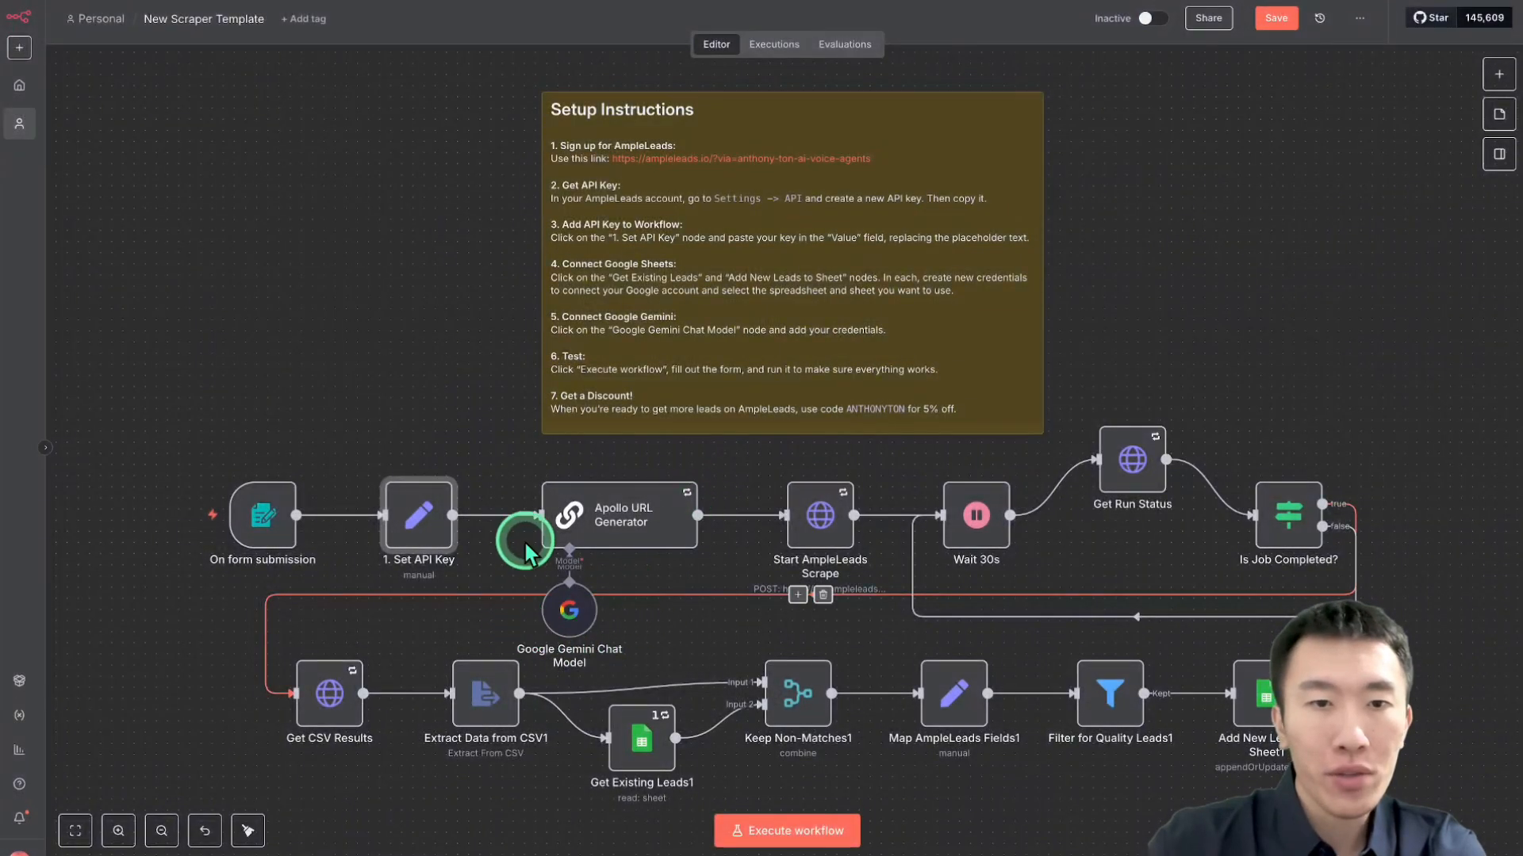
{"action": "double_click", "coordinate": [567, 609]}
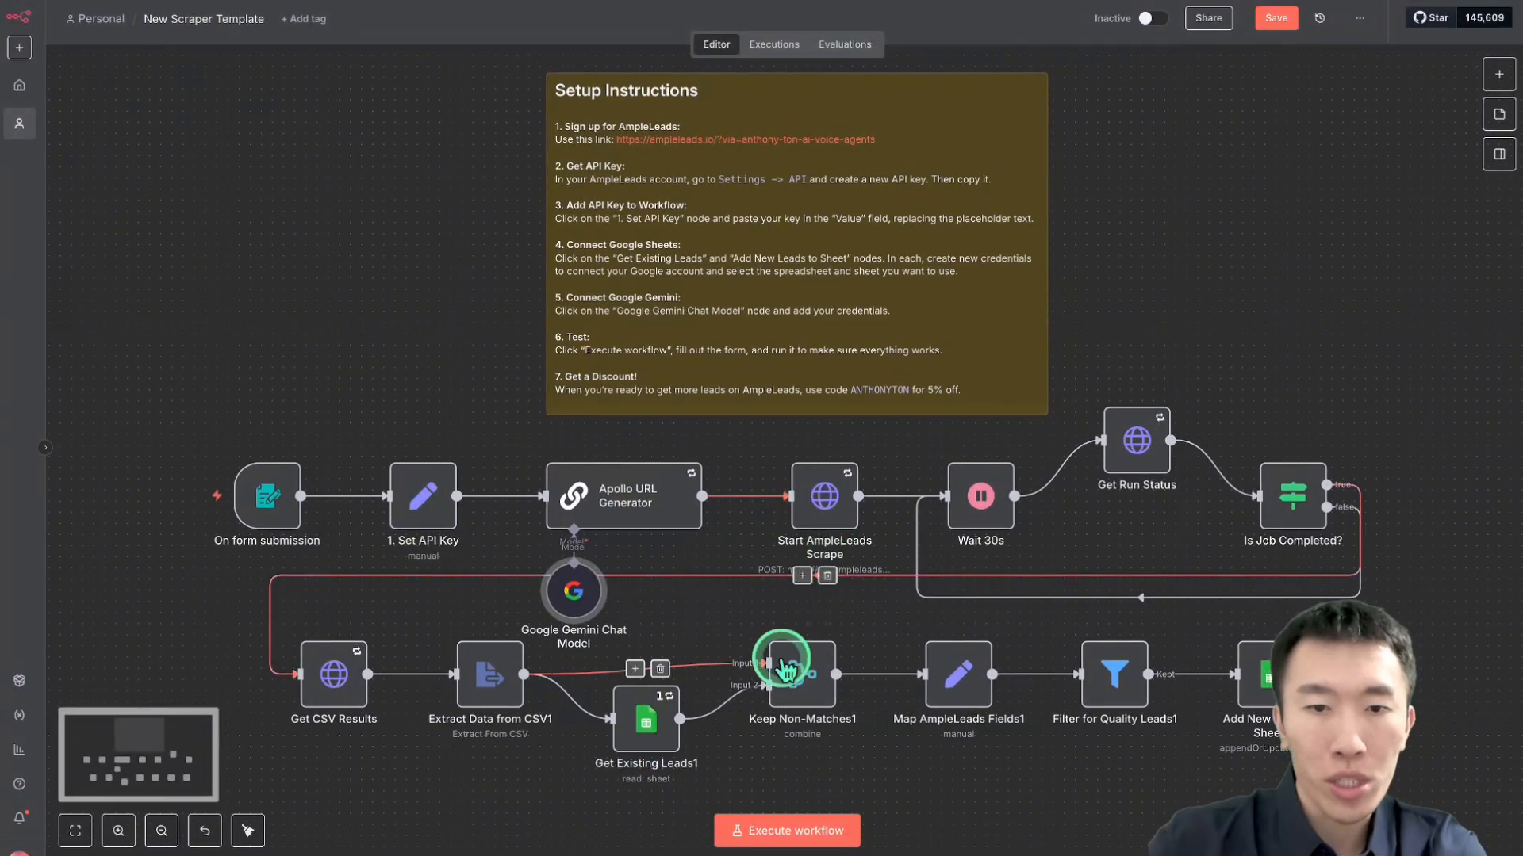
Connect Get Existing Leads1 to the Google Sheets credential and re-run the workflow
{"action": "double_click", "coordinate": [646, 720]}
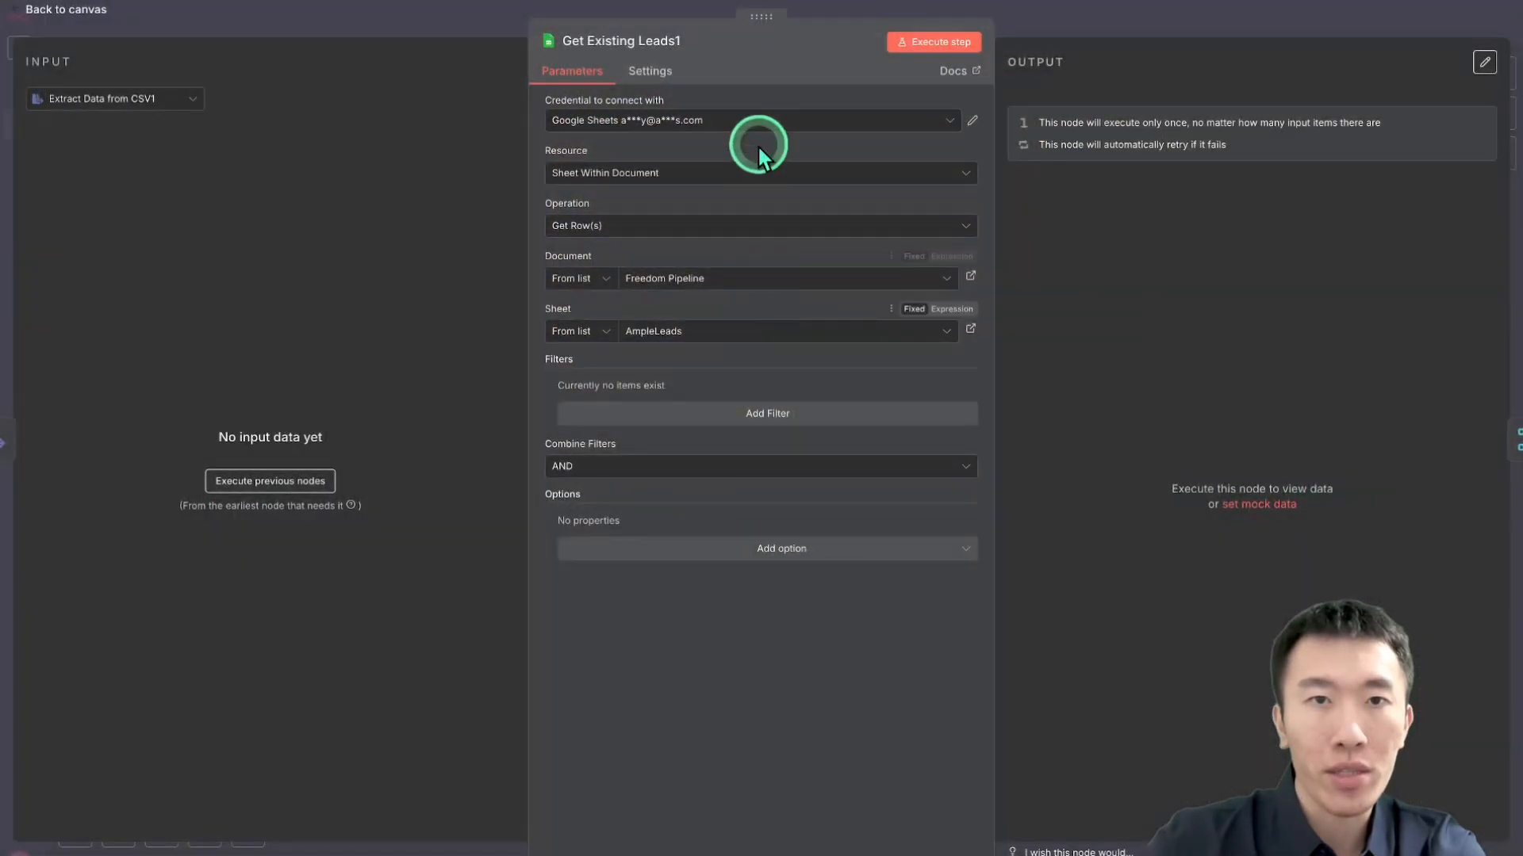
{"action": "left_click", "coordinate": [747, 119]}
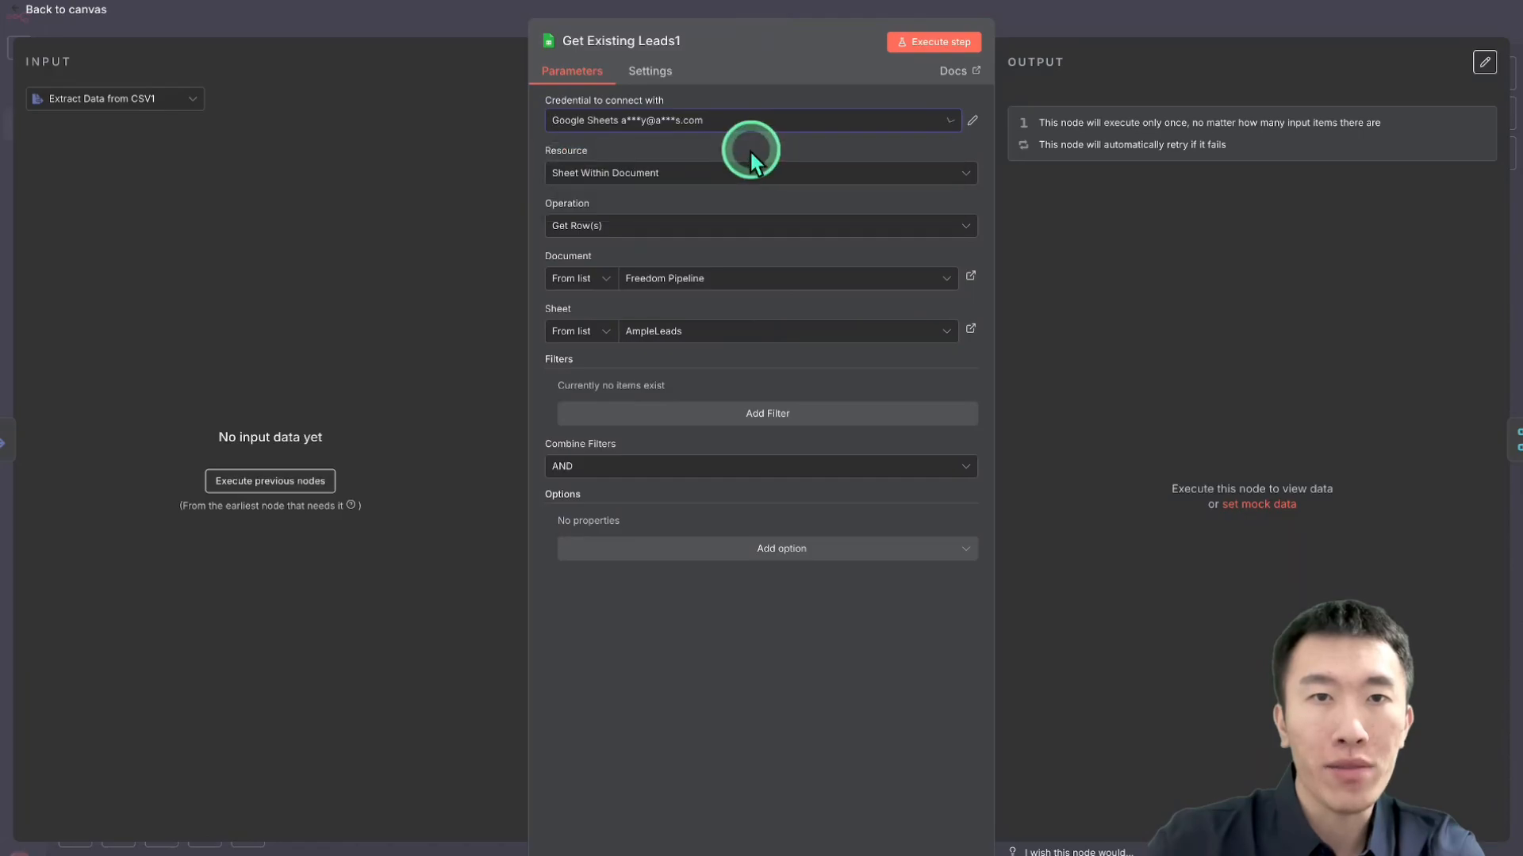
{"action": "left_click", "coordinate": [66, 9]}
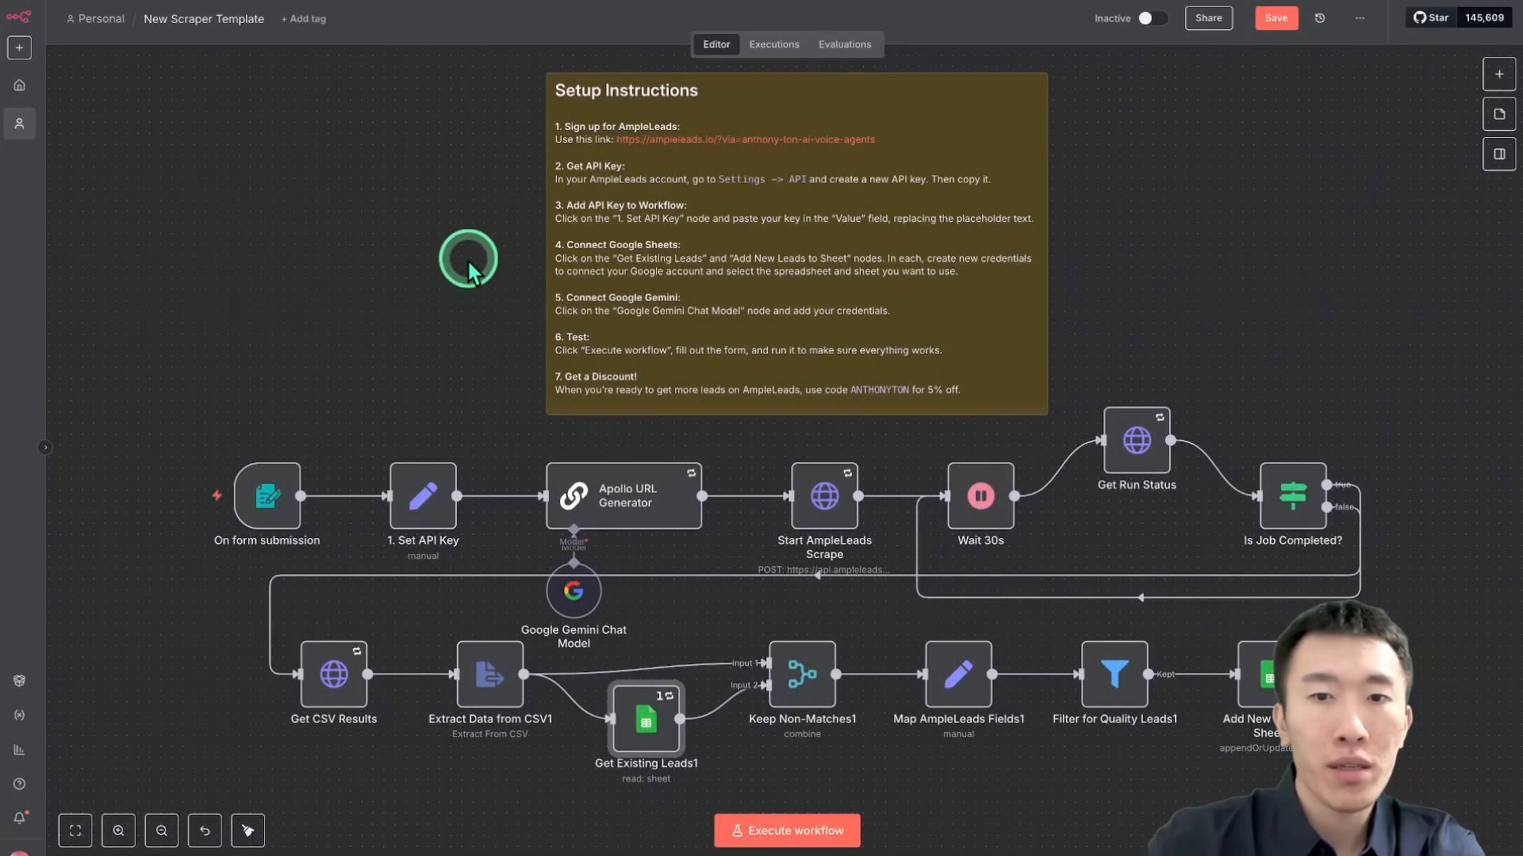
{"action": "left_click", "coordinate": [785, 829]}
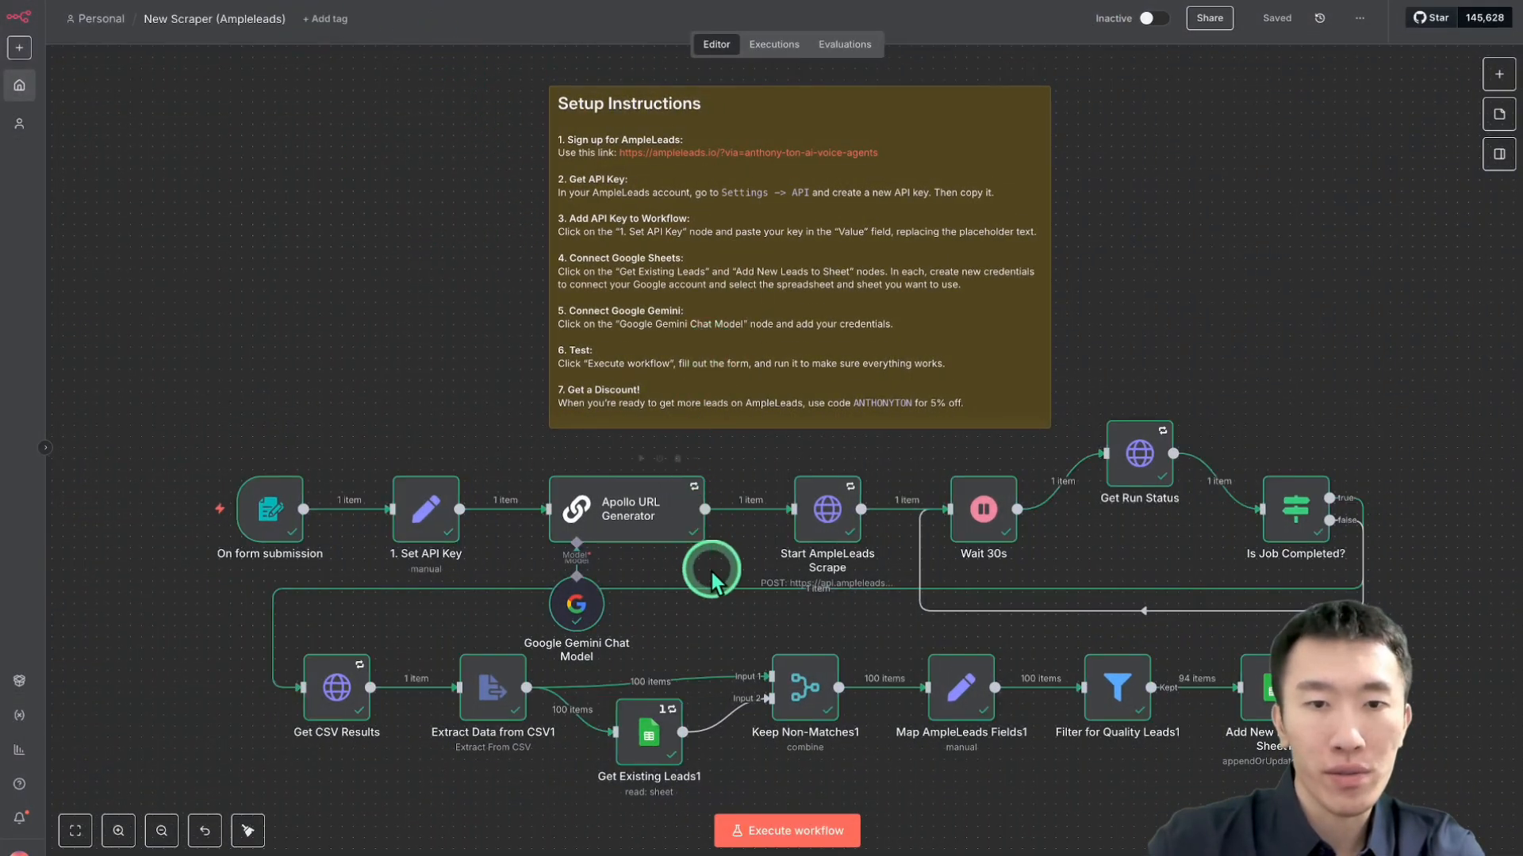
{"action": "mouse_move", "coordinate": [791, 512]}
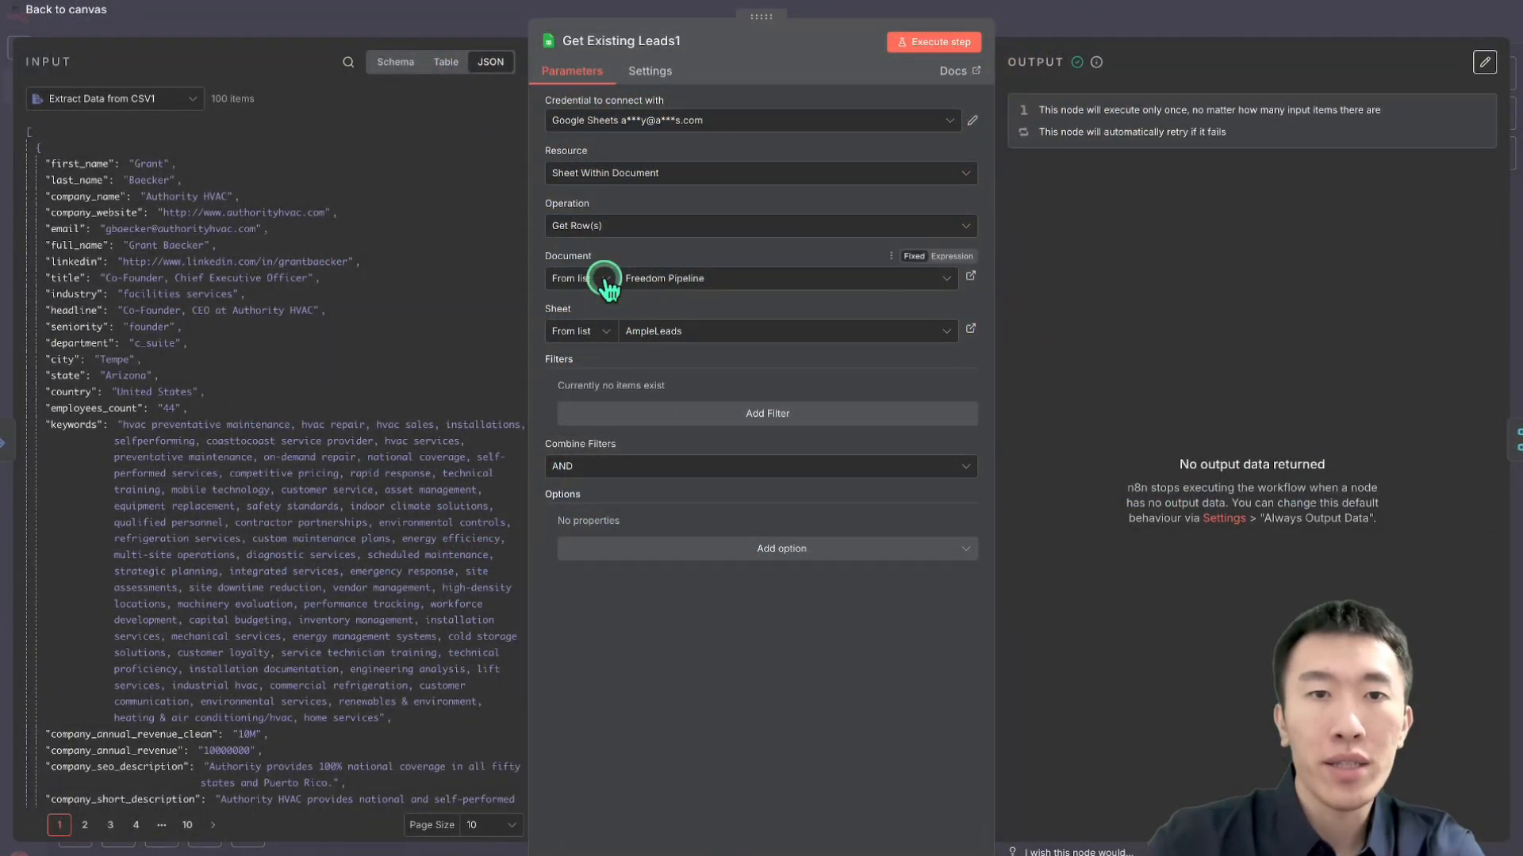
Reselect the Freedom Pipeline spreadsheet and its sheet list for Get Existing Leads1
{"action": "left_click", "coordinate": [786, 279]}
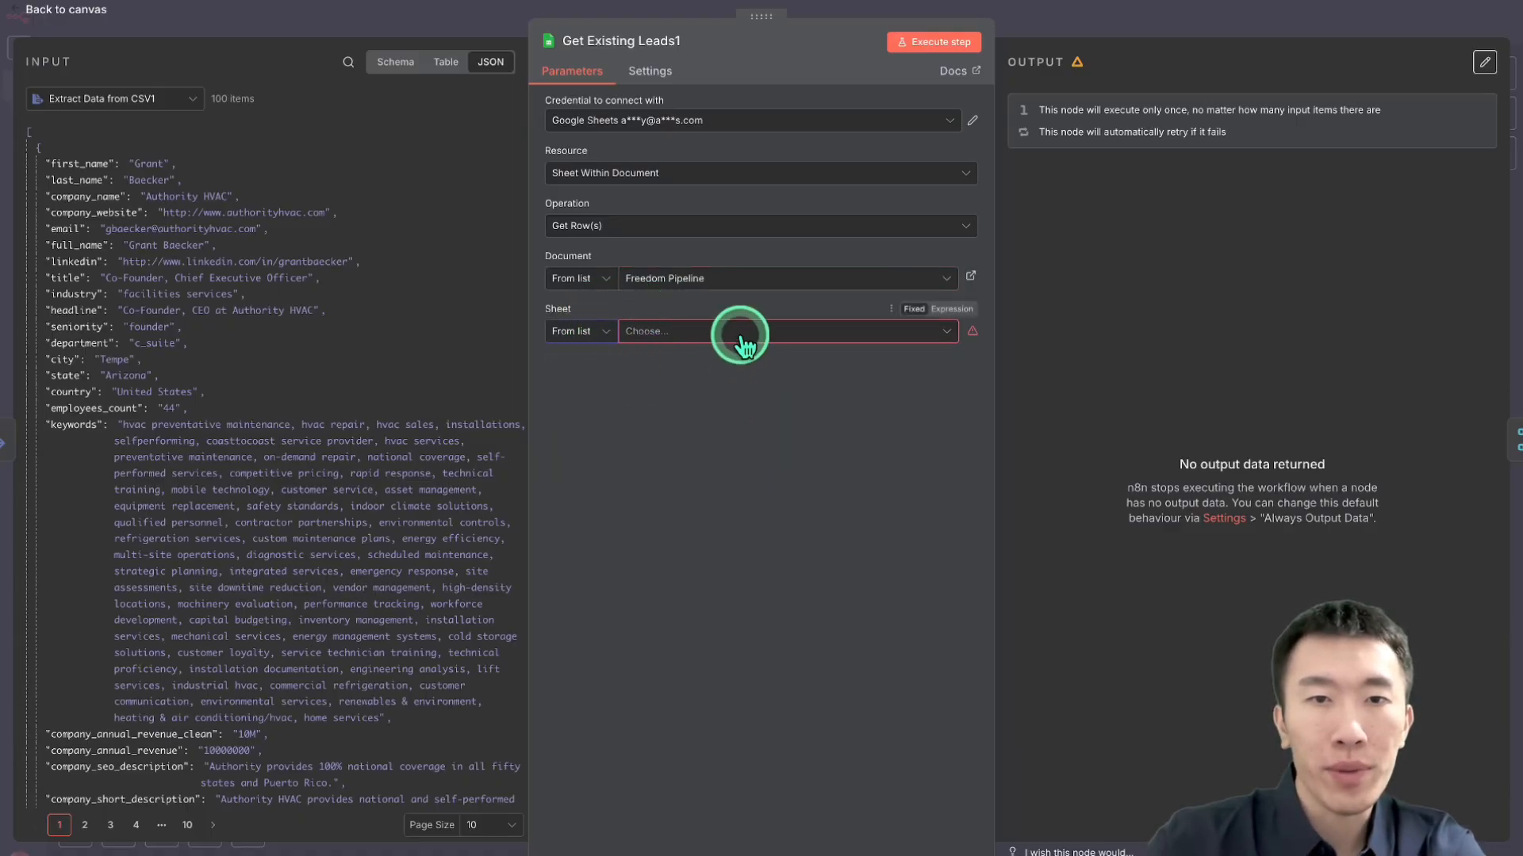
{"action": "left_click", "coordinate": [782, 331]}
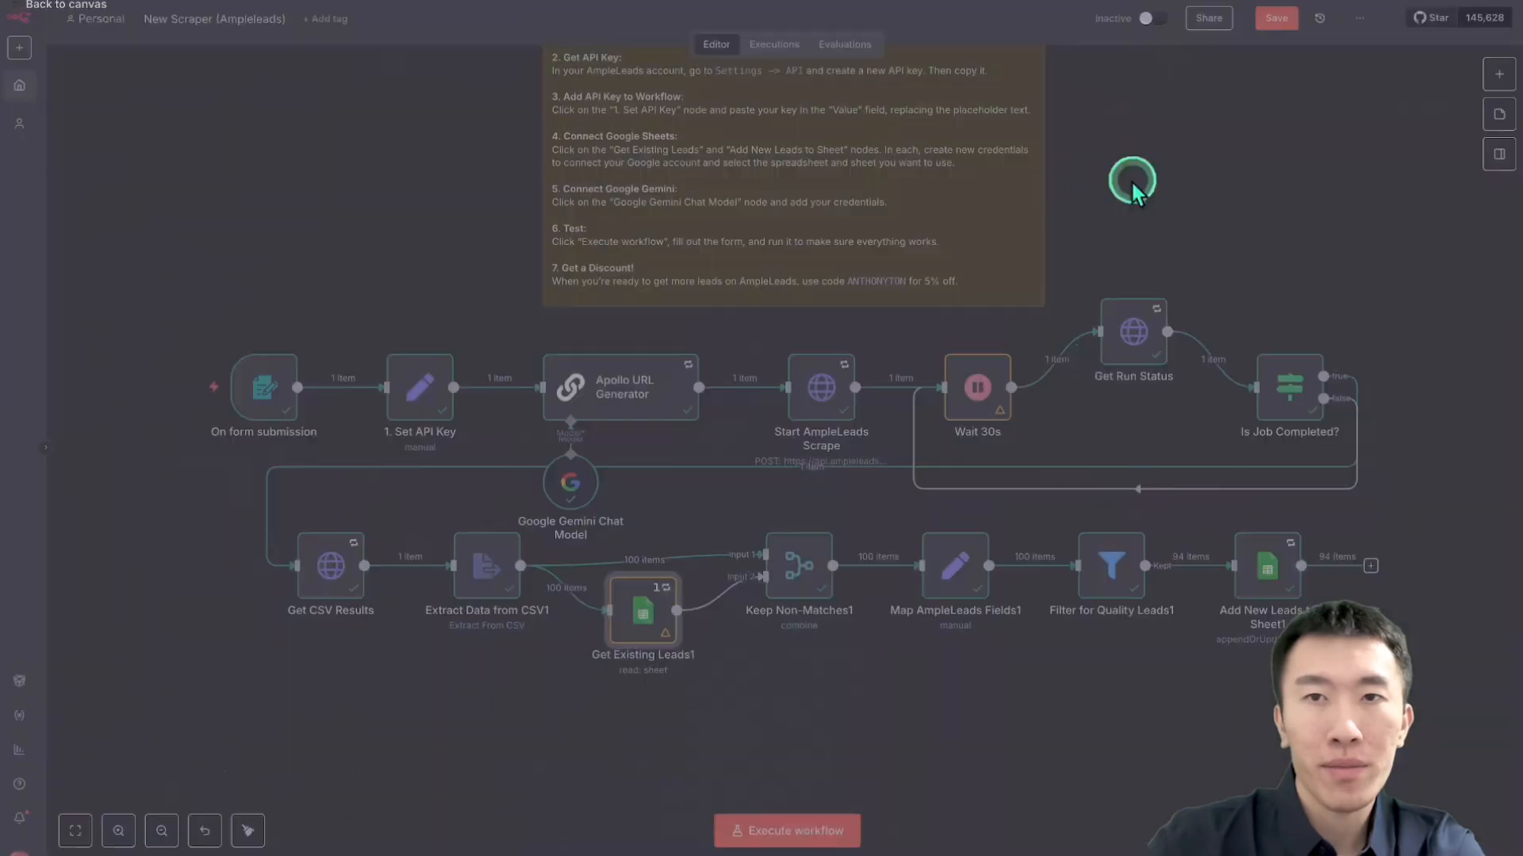
Point Add New Leads to Sheet1 at the AmpleLeads destination sheet
{"action": "double_click", "coordinate": [1264, 566]}
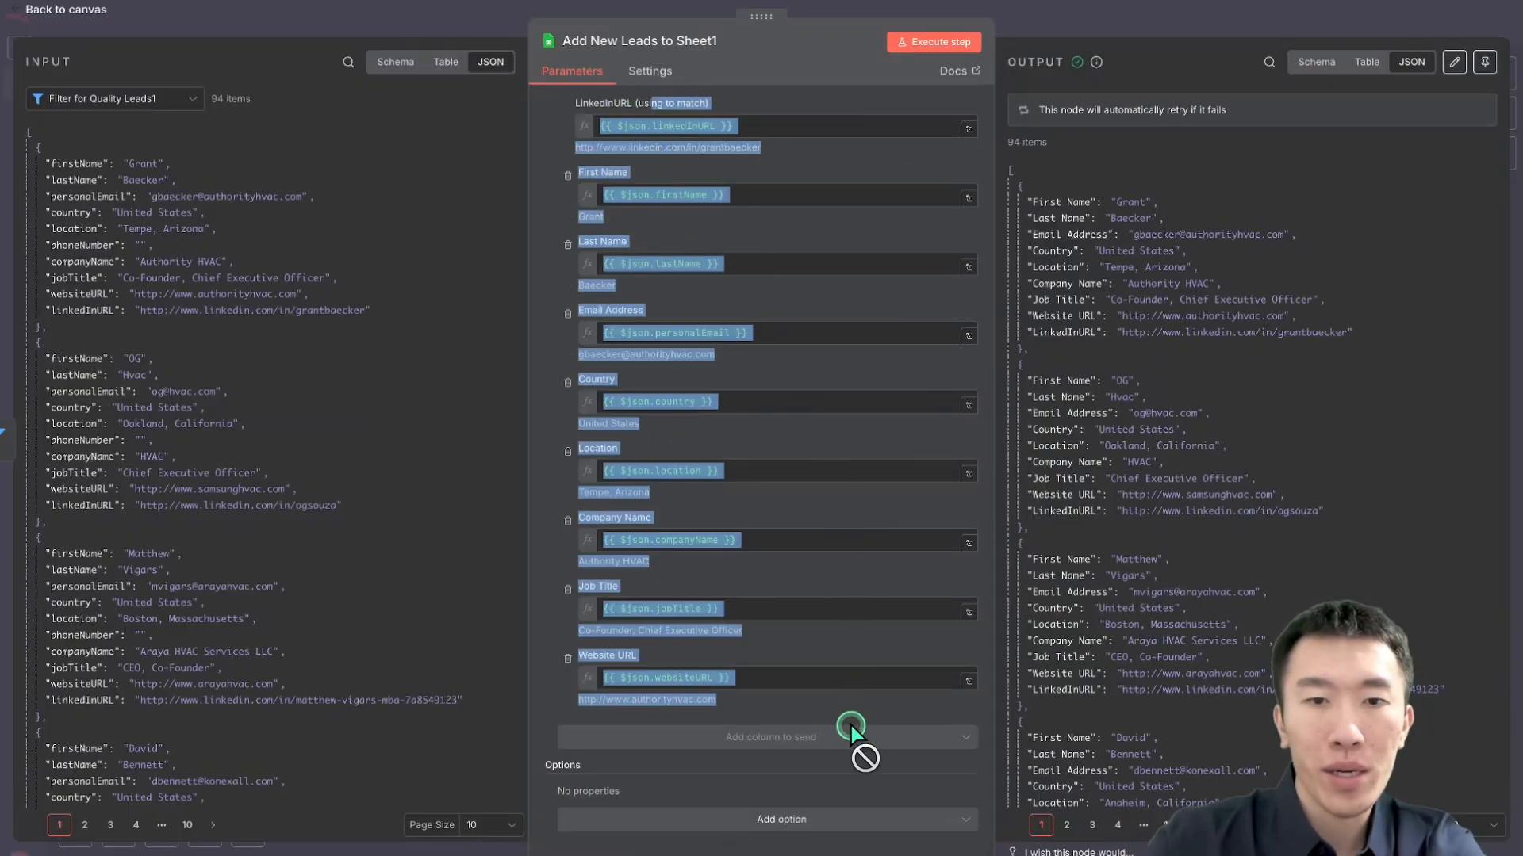
{"action": "scroll", "scroll_direction": "down", "scroll_amount": 3}
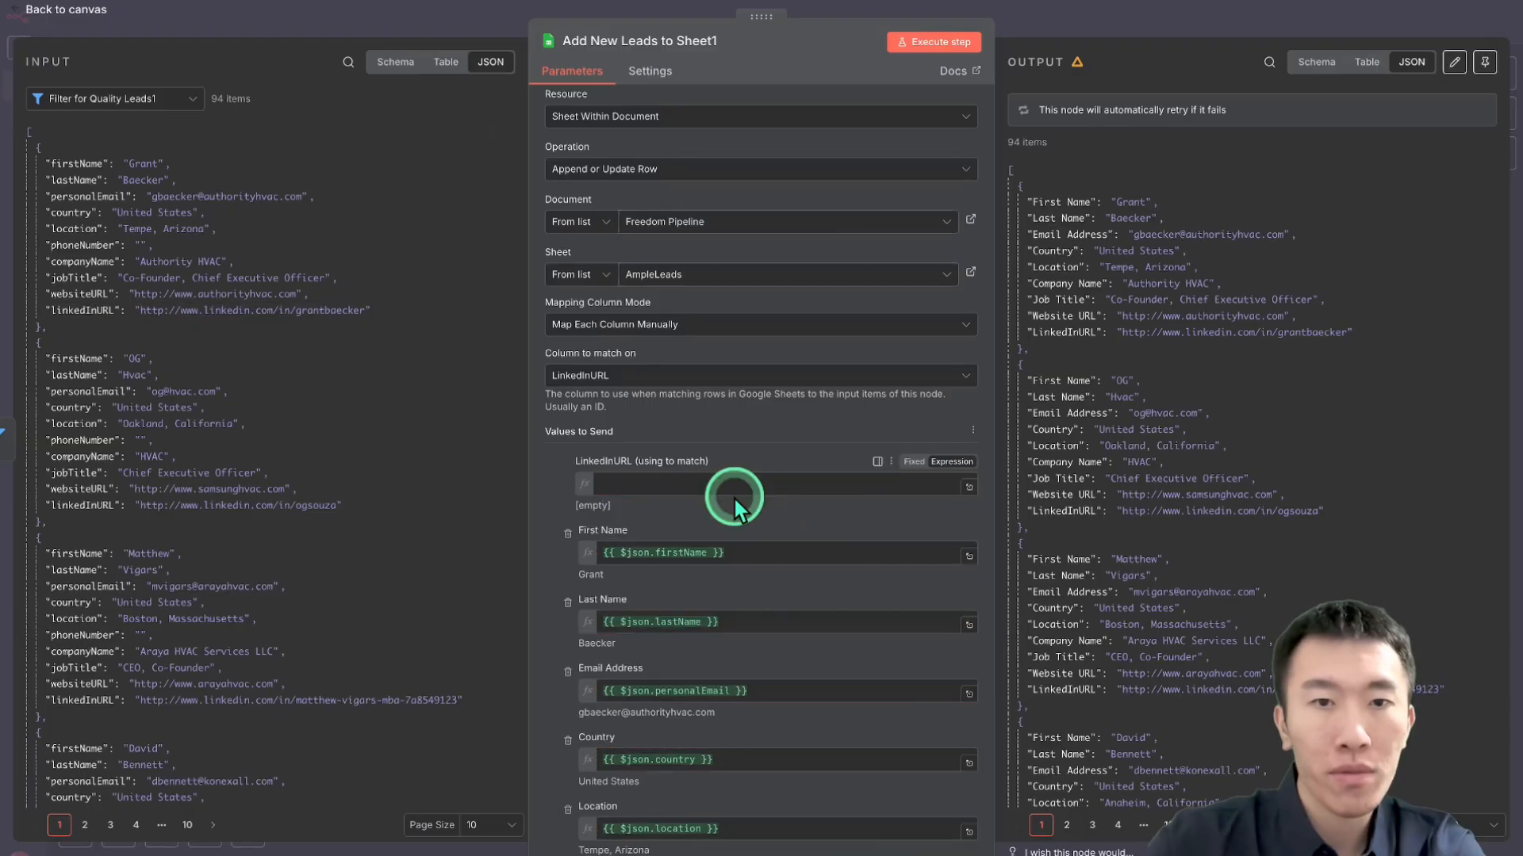
{"action": "left_click", "coordinate": [777, 485]}
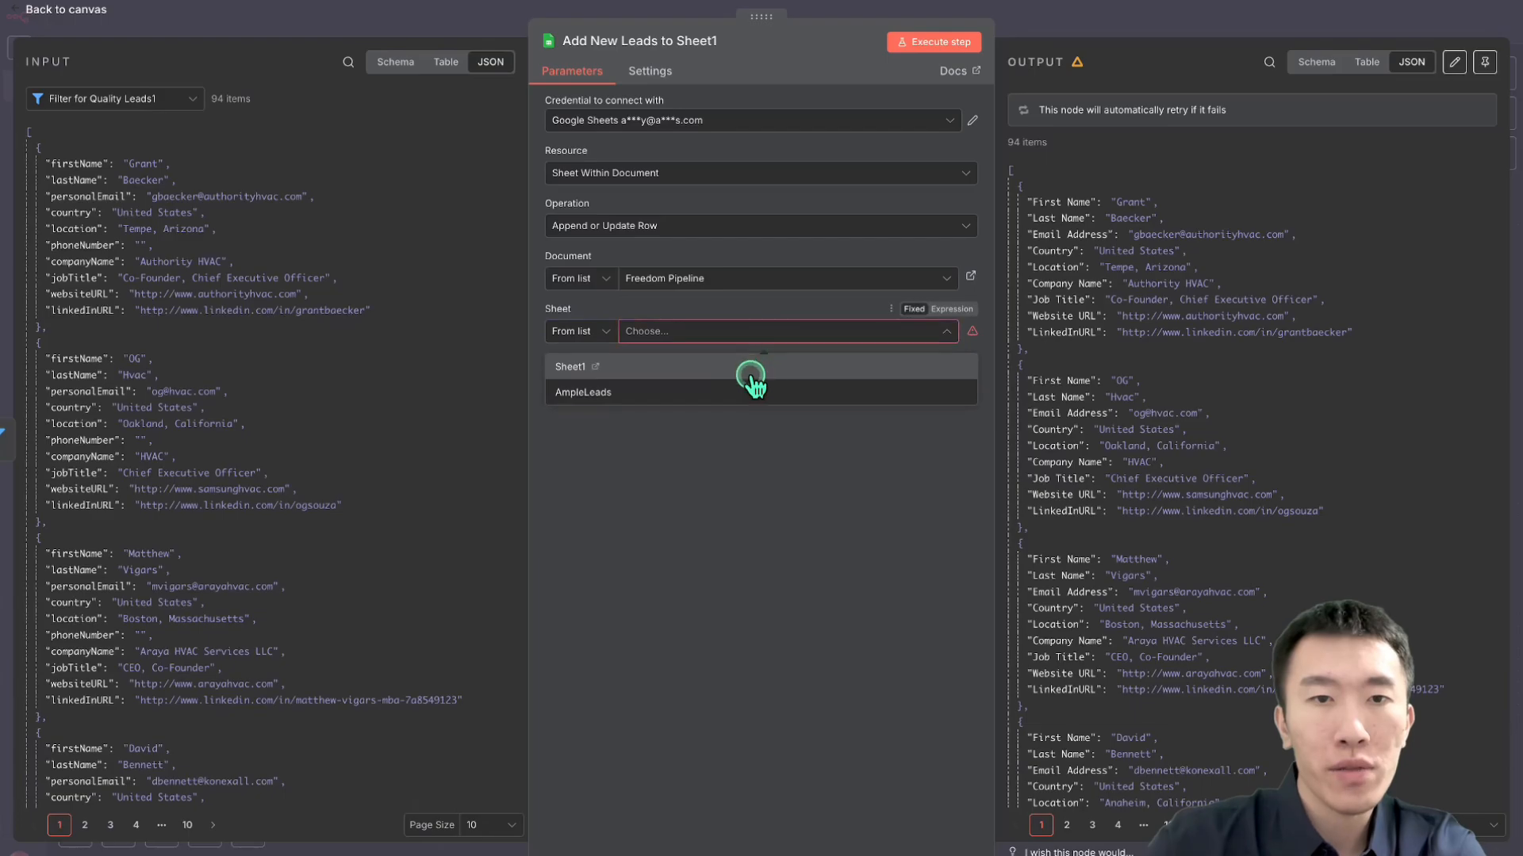
{"action": "left_click", "coordinate": [583, 392]}
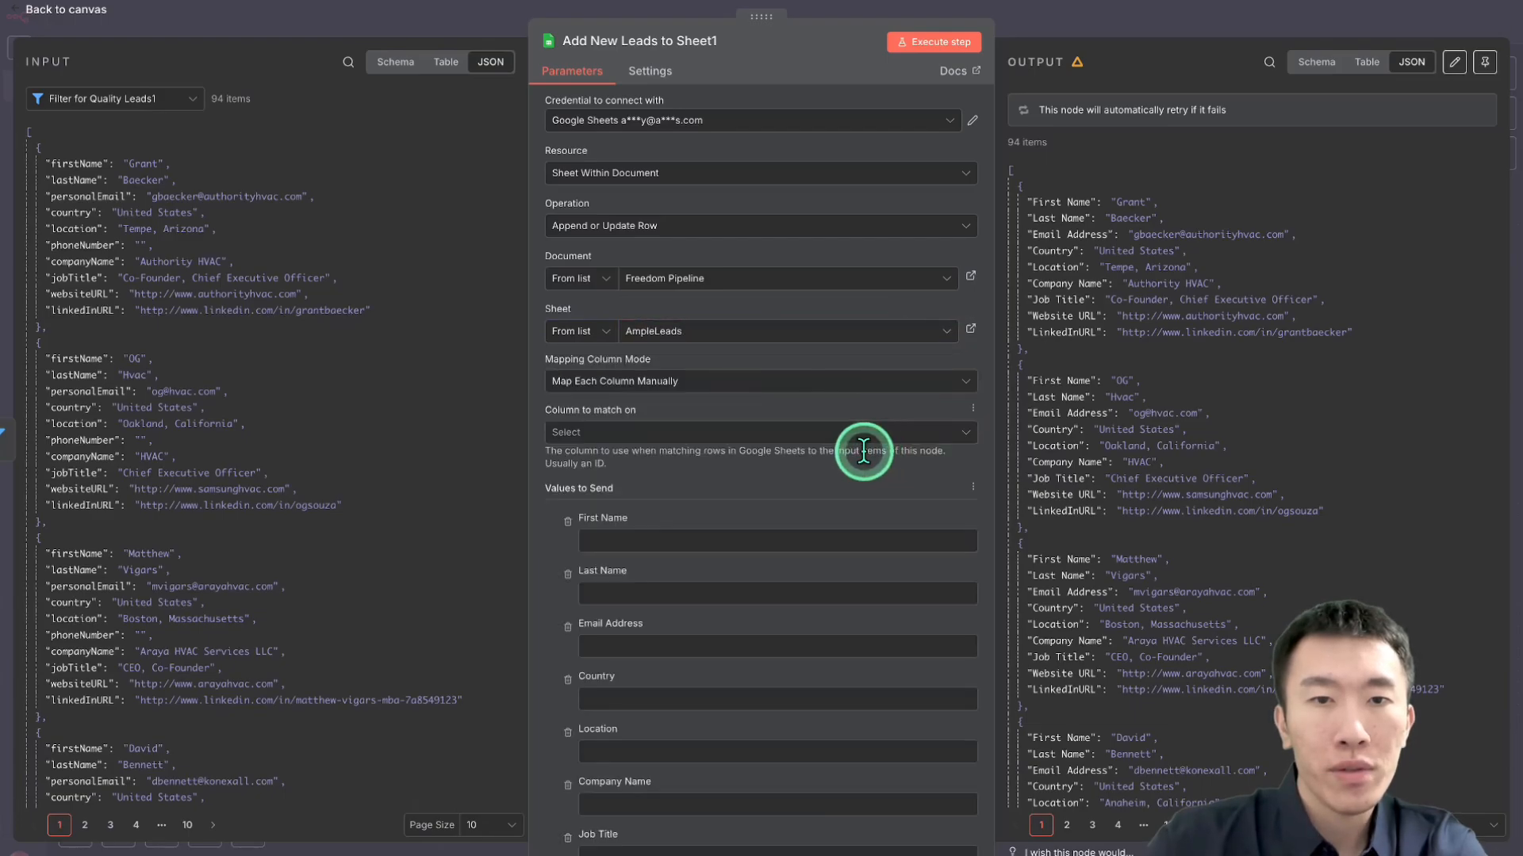
{"action": "scroll", "scroll_direction": "down", "scroll_amount": 3}
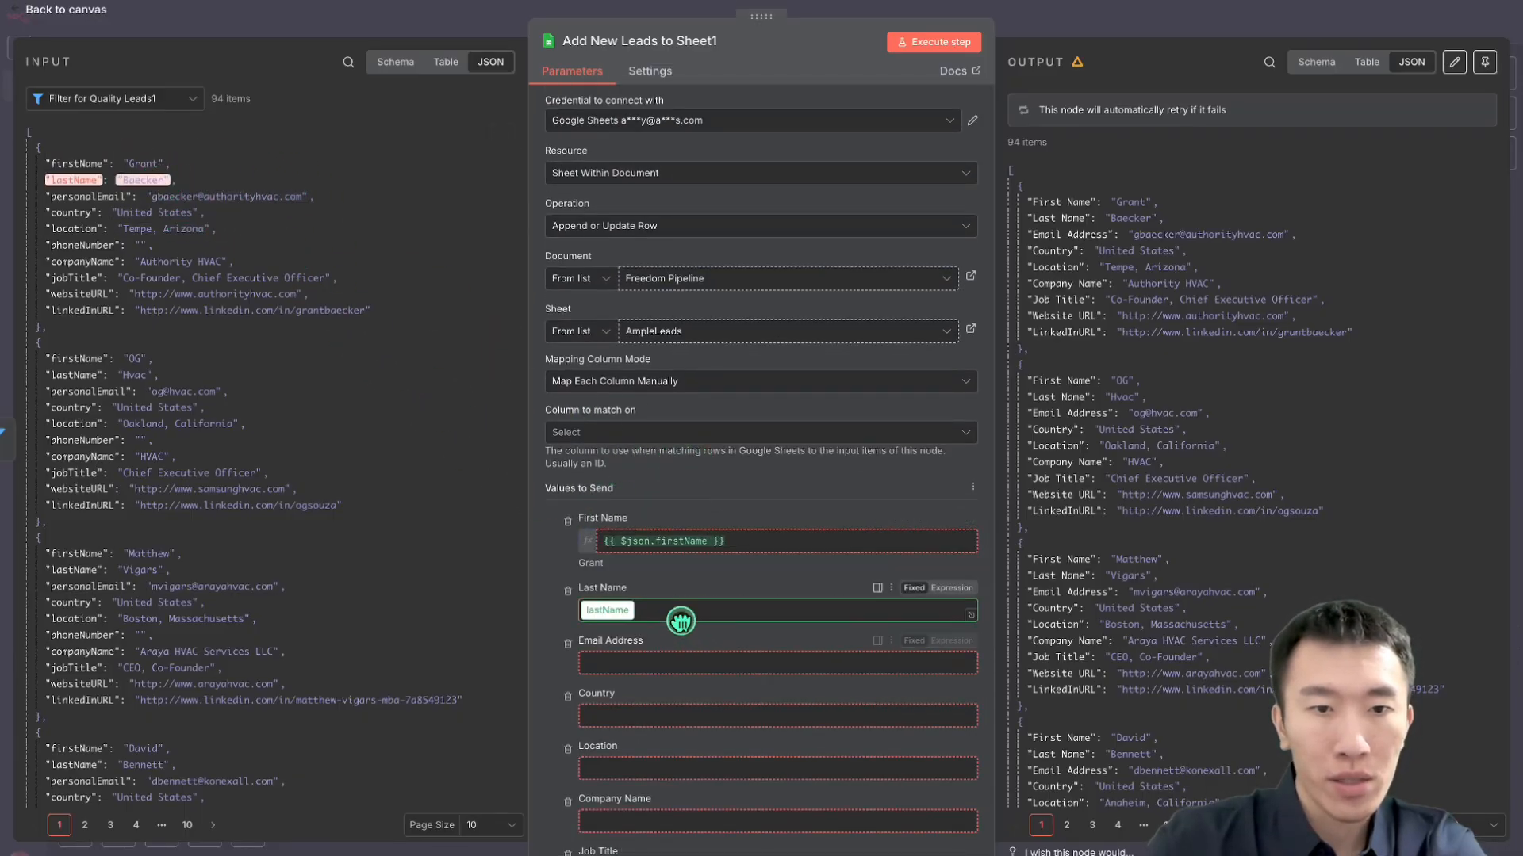
Map Last Name, LinkedInURL match, email as {{ $json.personalEmail }} and Country from the lead data
{"action": "left_click", "coordinate": [760, 389]}
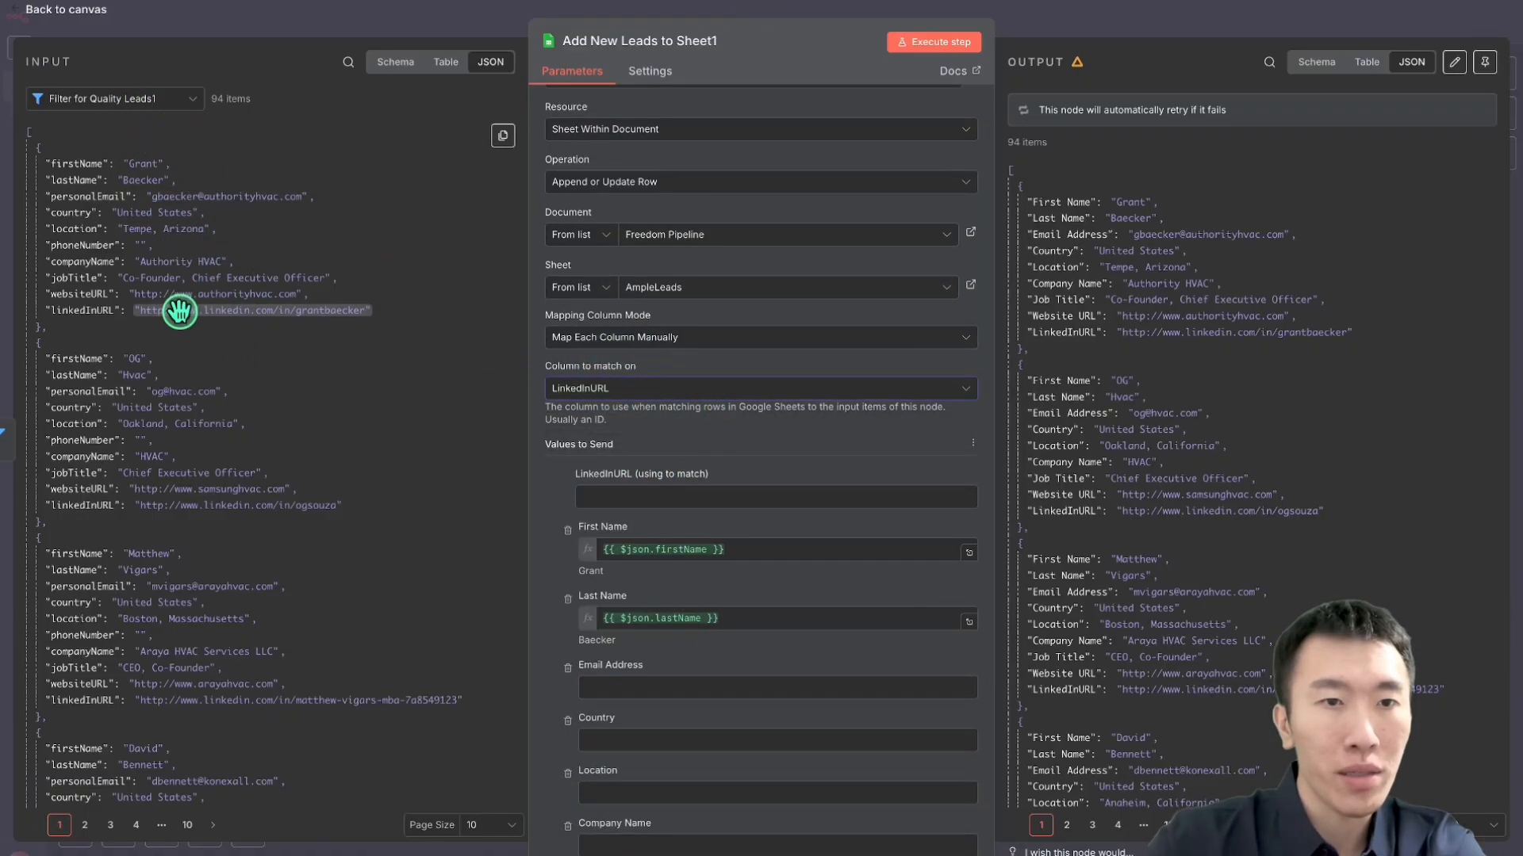
{"action": "left_click", "coordinate": [768, 475]}
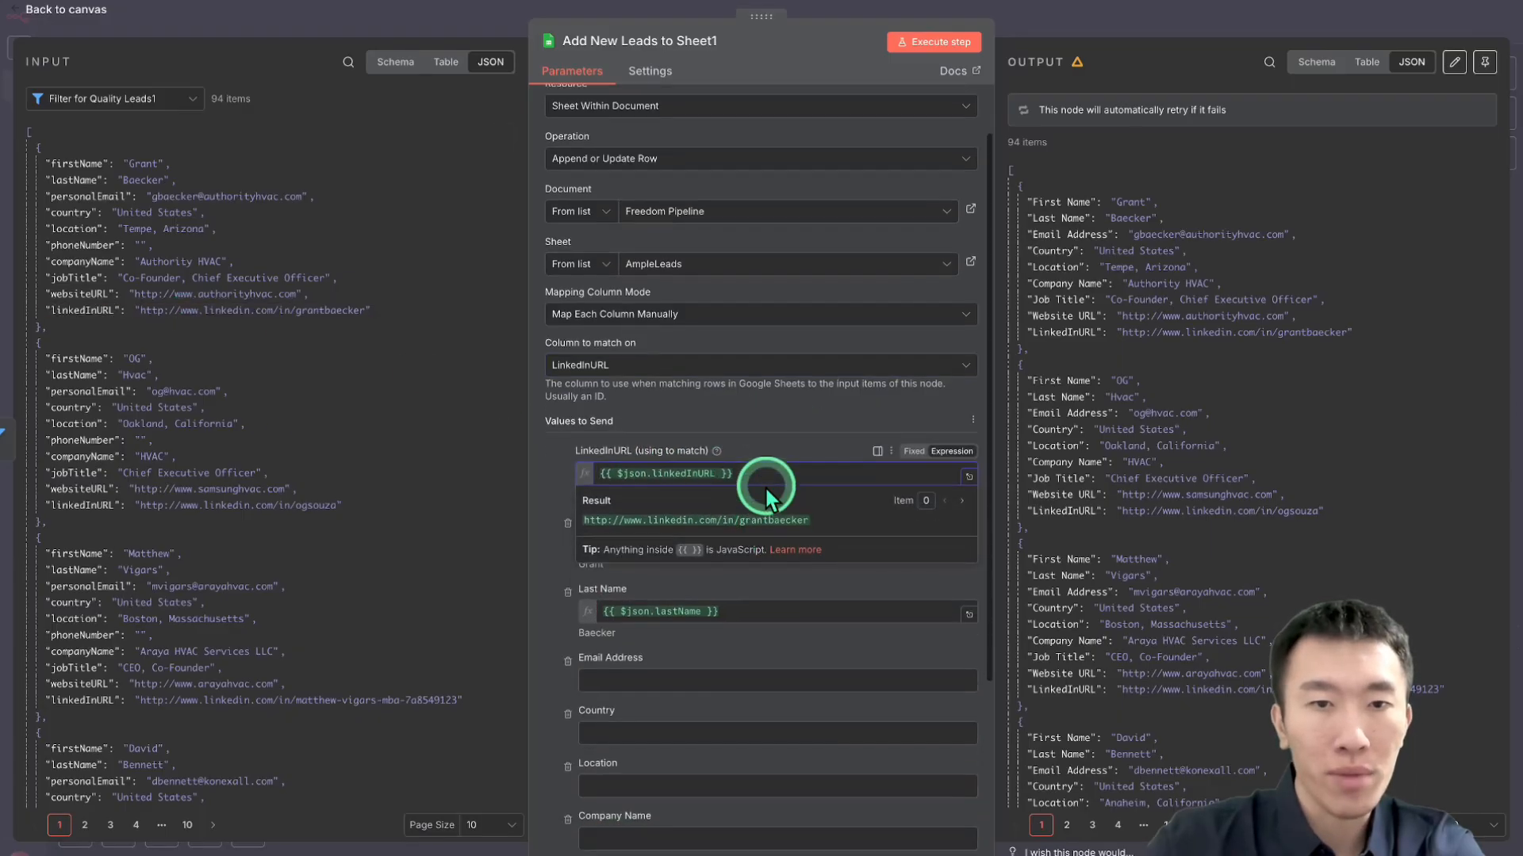
{"action": "scroll", "scroll_direction": "down", "scroll_amount": 3}
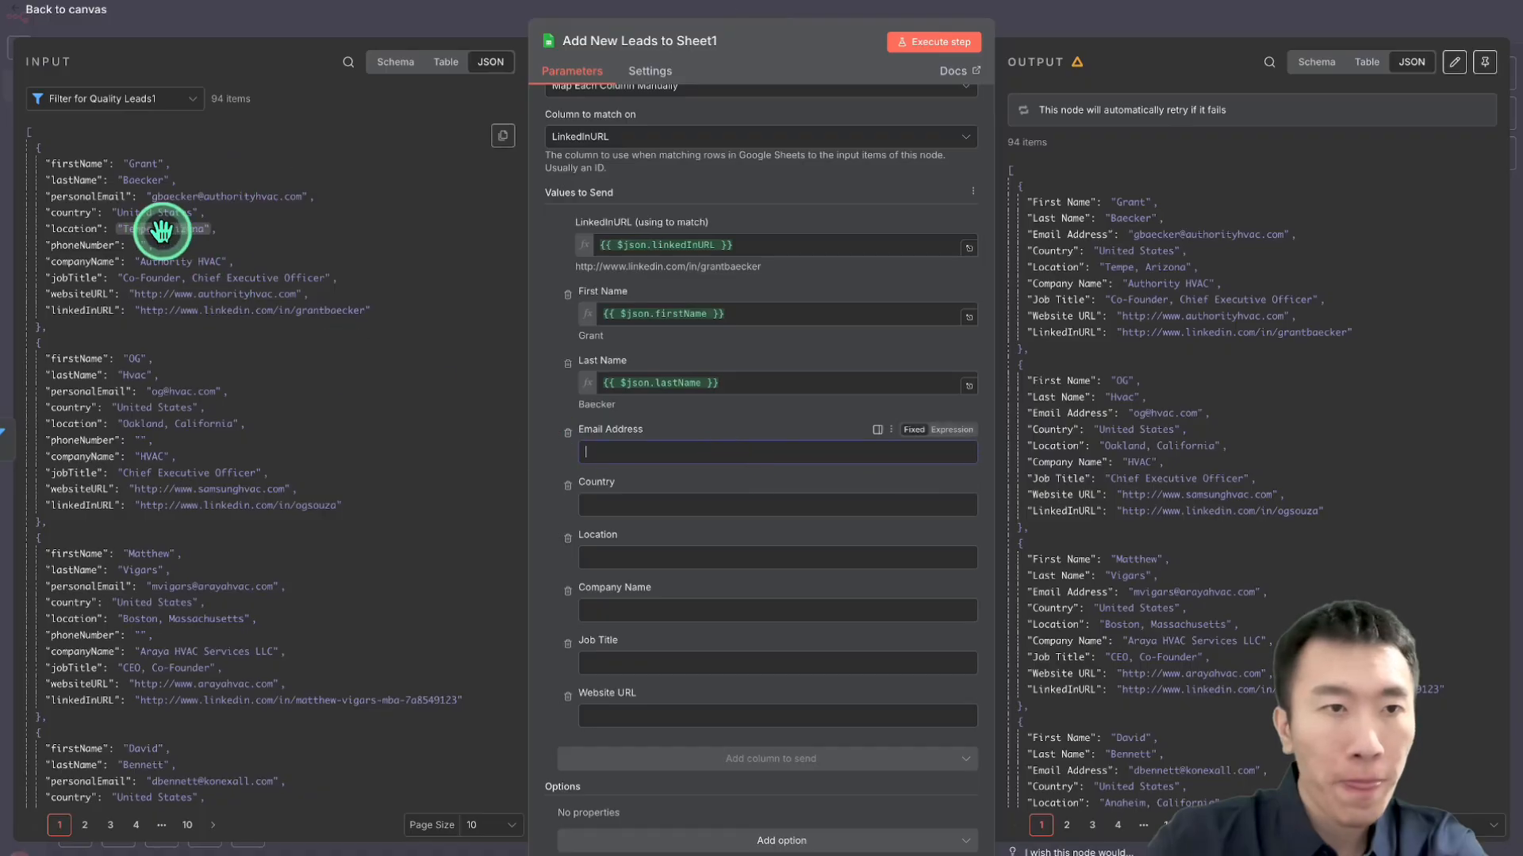
{"action": "type", "text": "{{ $json.personalEmail }}"}
{"action": "left_click", "coordinate": [777, 504]}
{"action": "type", "text": "{{ $json.country }}"}
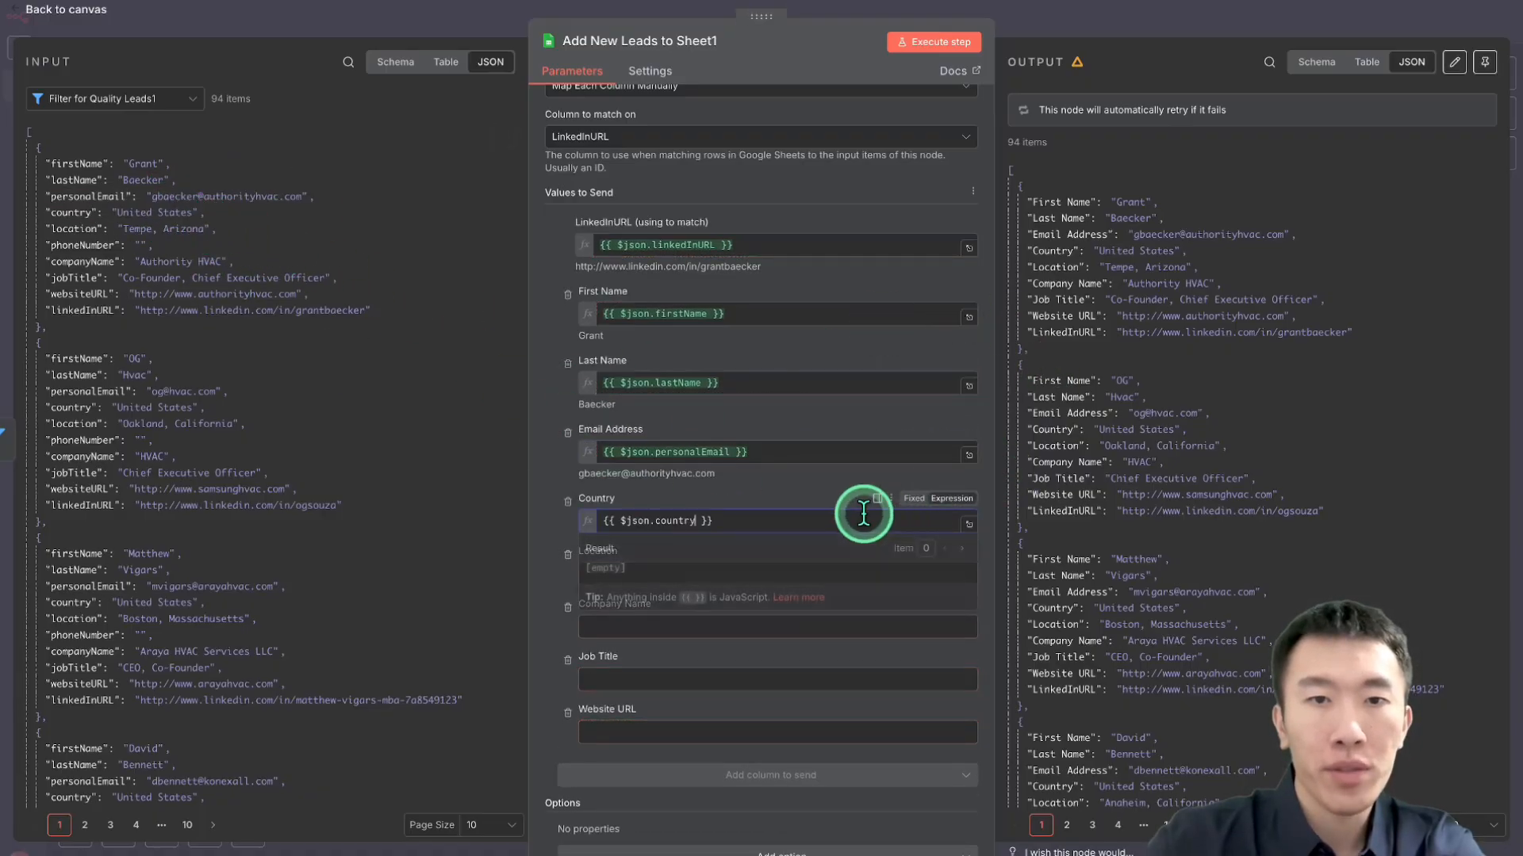
{"action": "left_click", "coordinate": [63, 9]}
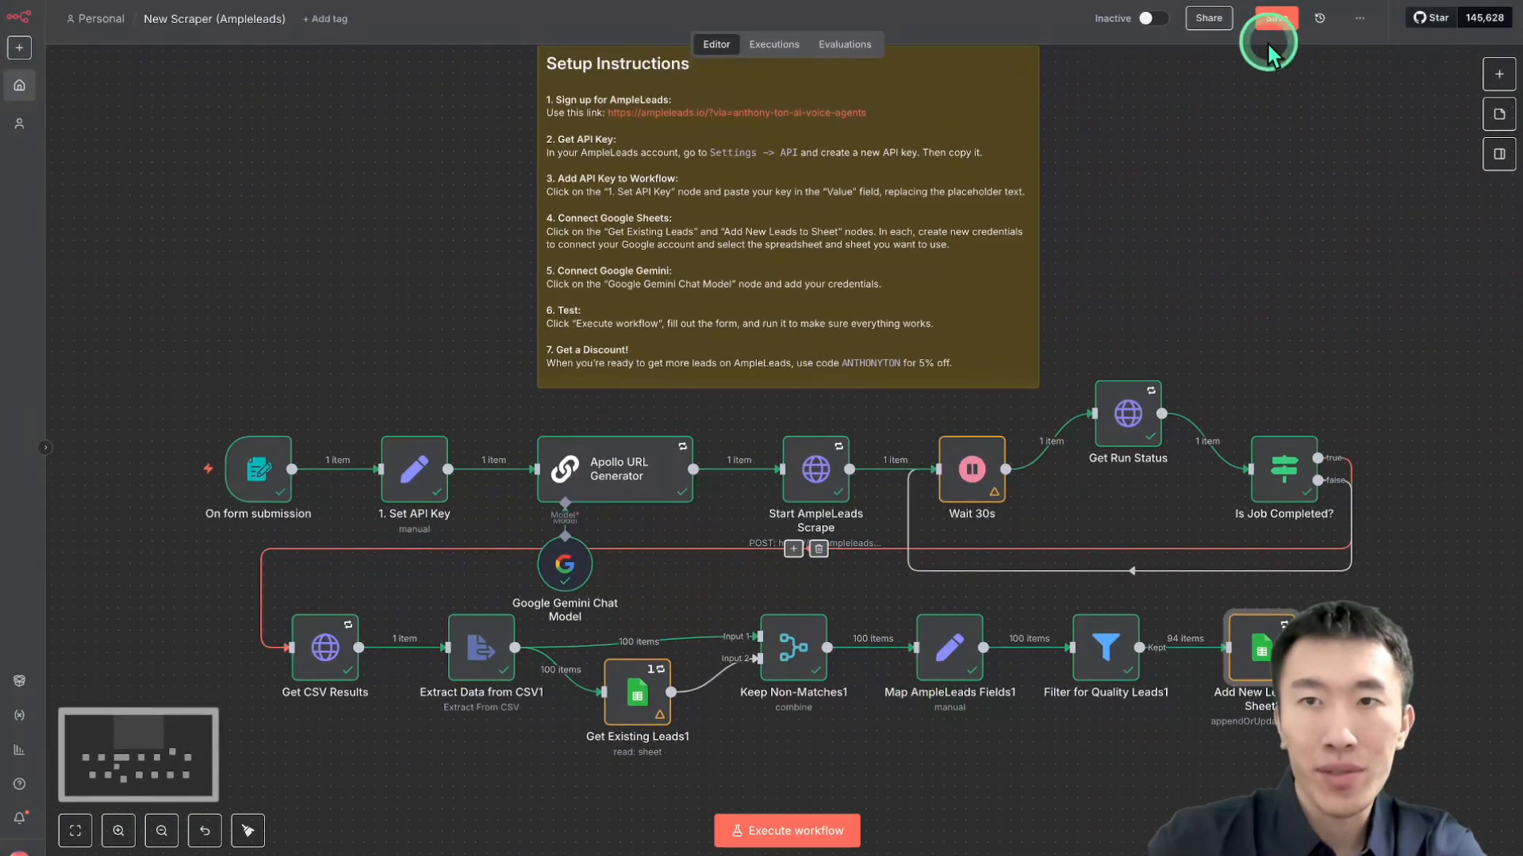
Save the configured lead-scraper workflow
{"action": "left_click", "coordinate": [1275, 17]}
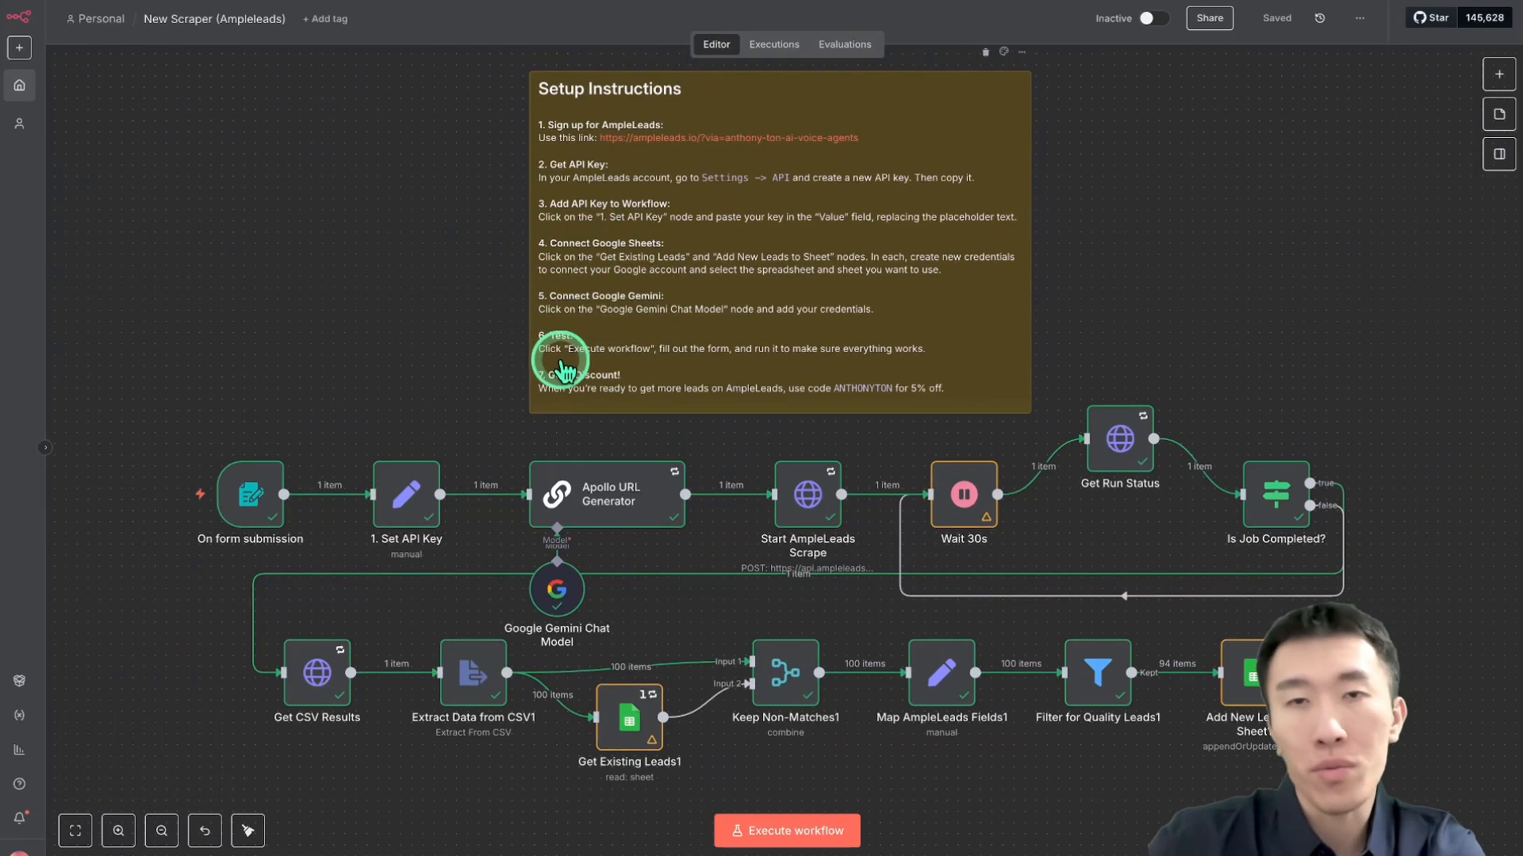
{"action": "left_click", "coordinate": [785, 829]}
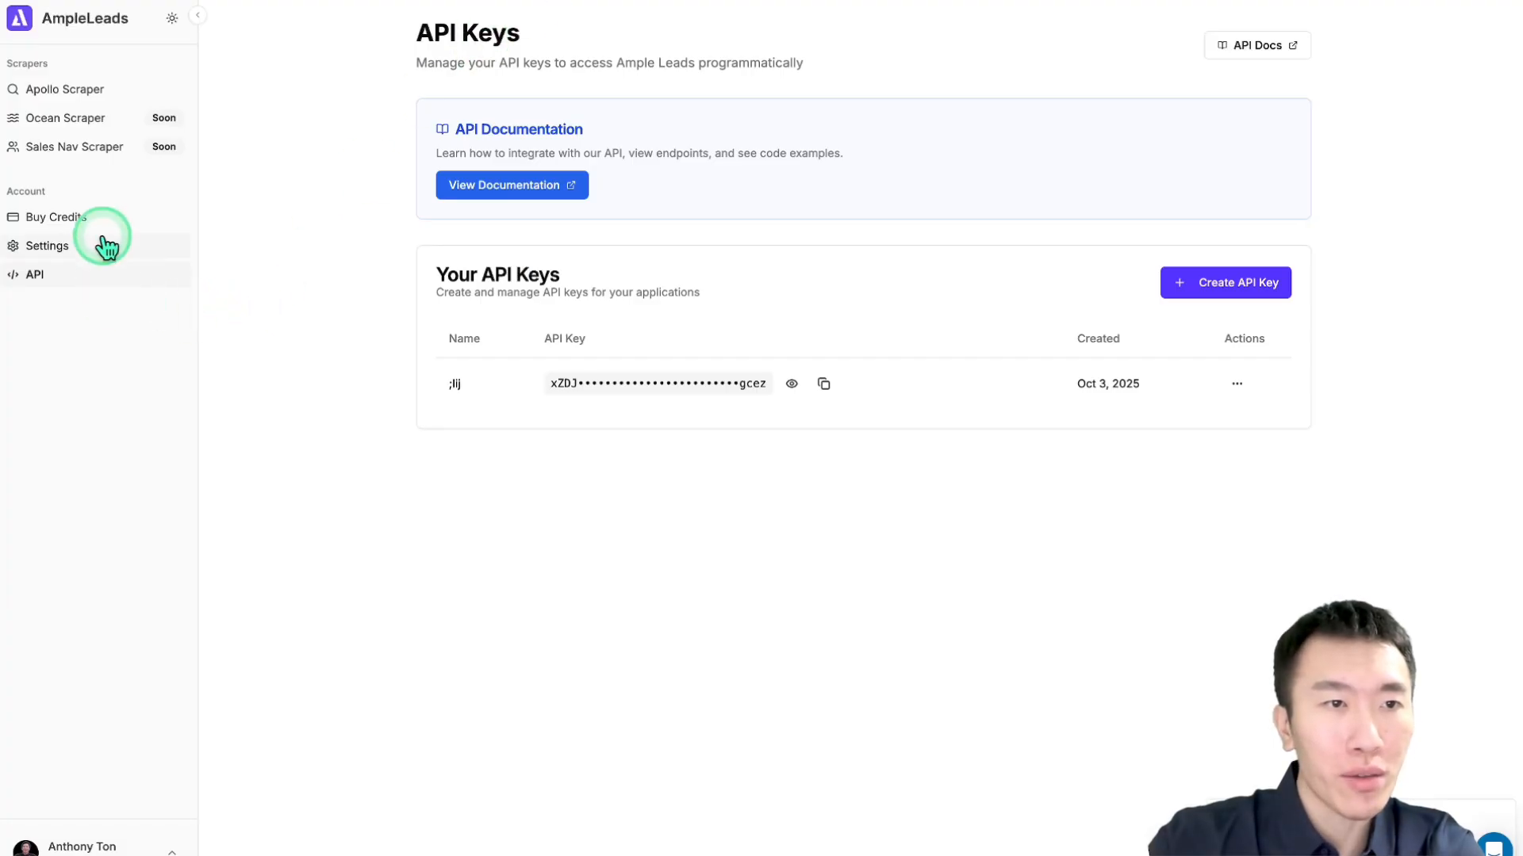
Choose Subscribe under the Starter plan on the Buy Credits pricing page
{"action": "left_click", "coordinate": [56, 218]}
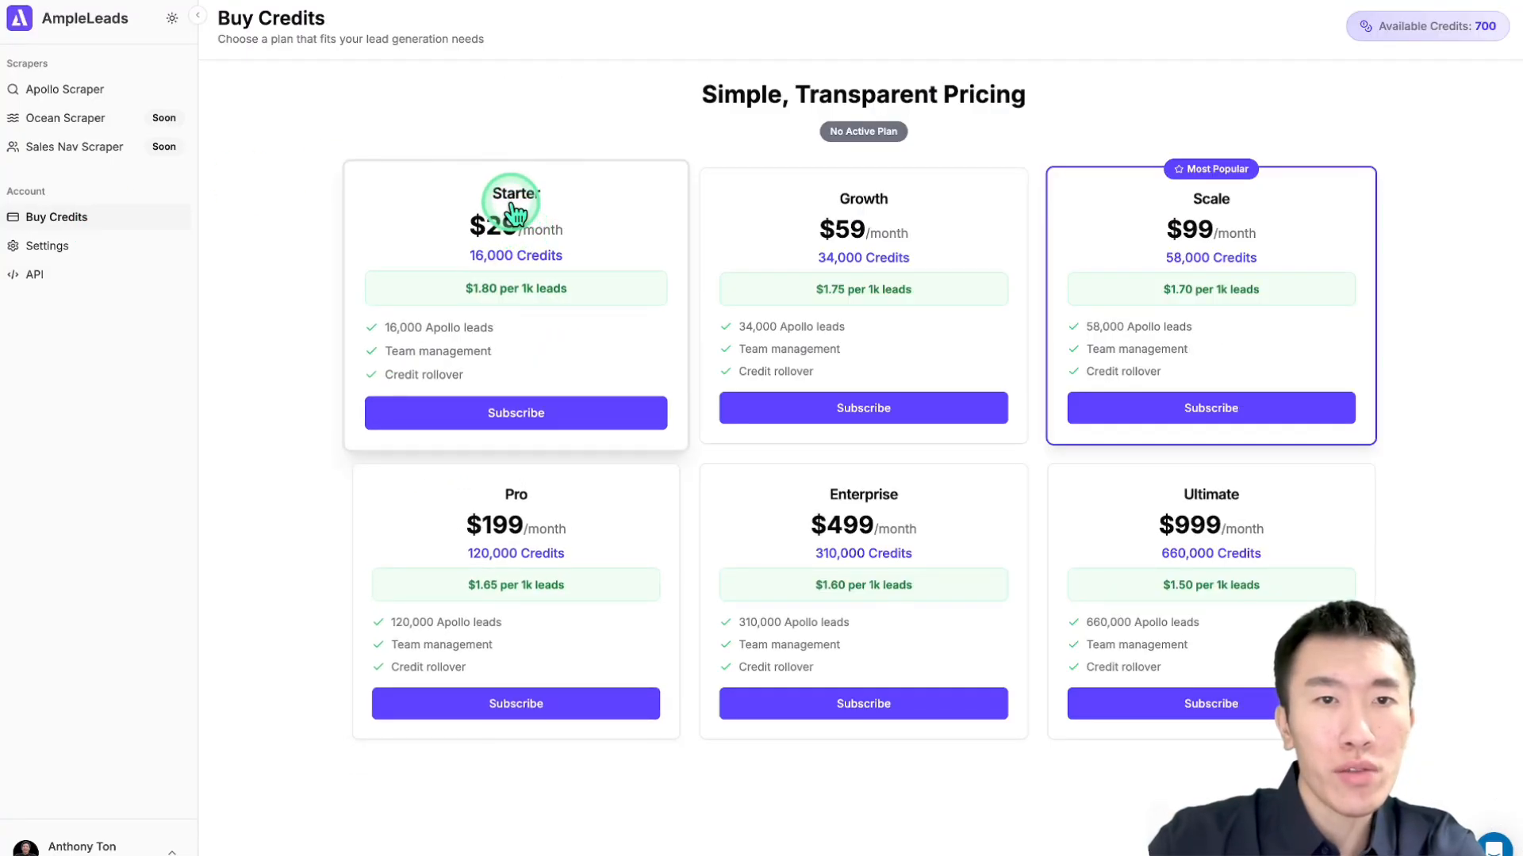
{"action": "mouse_move", "coordinate": [477, 297]}
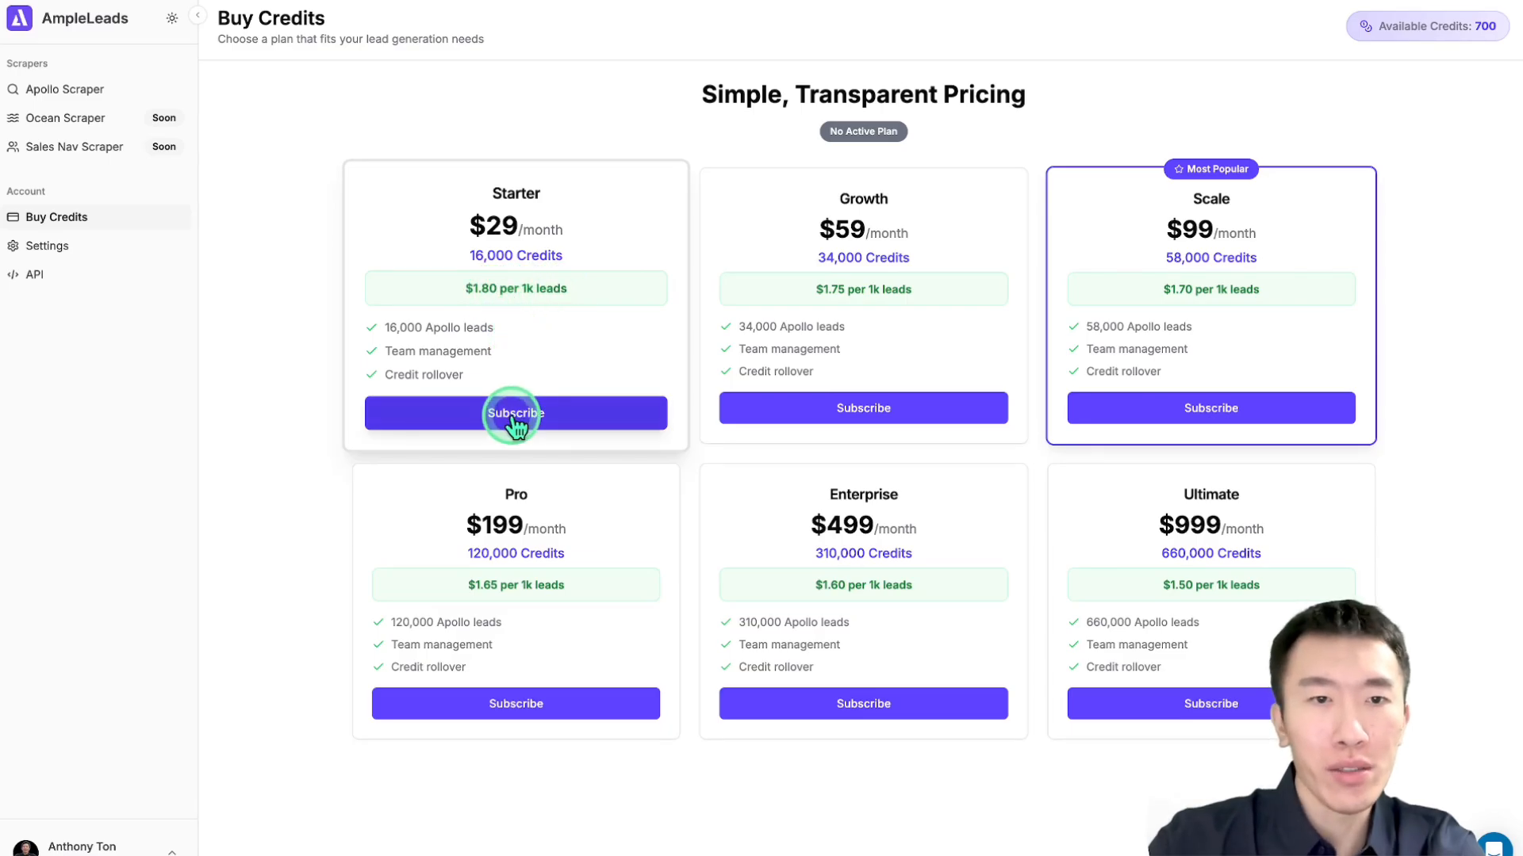
{"action": "left_click", "coordinate": [515, 412]}
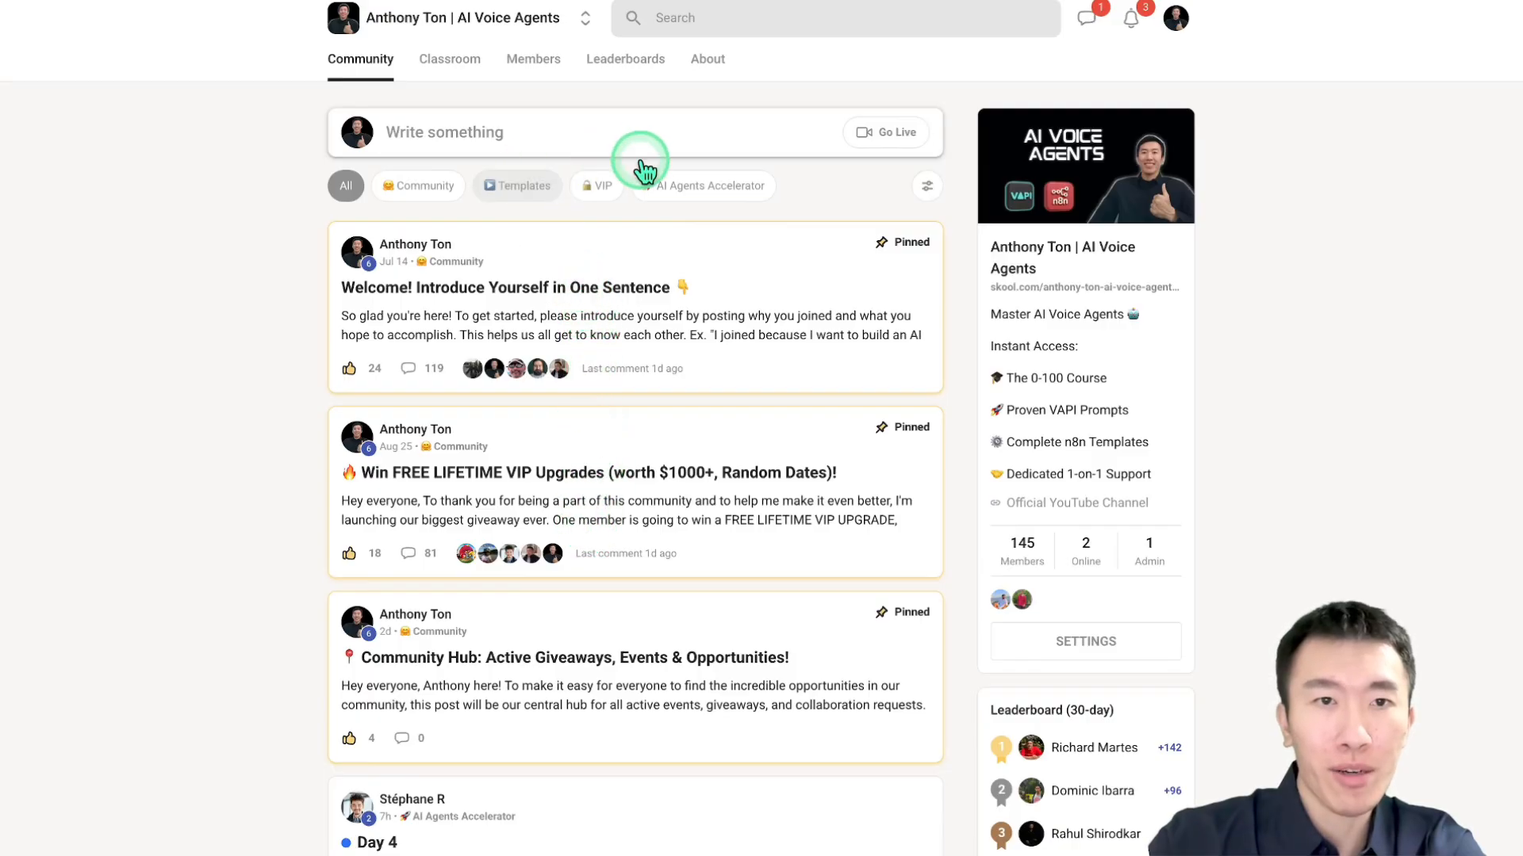
Filter to Templates, open the free AI cold caller post and start downloading Research - Sheet1.csv
{"action": "left_click", "coordinate": [517, 186]}
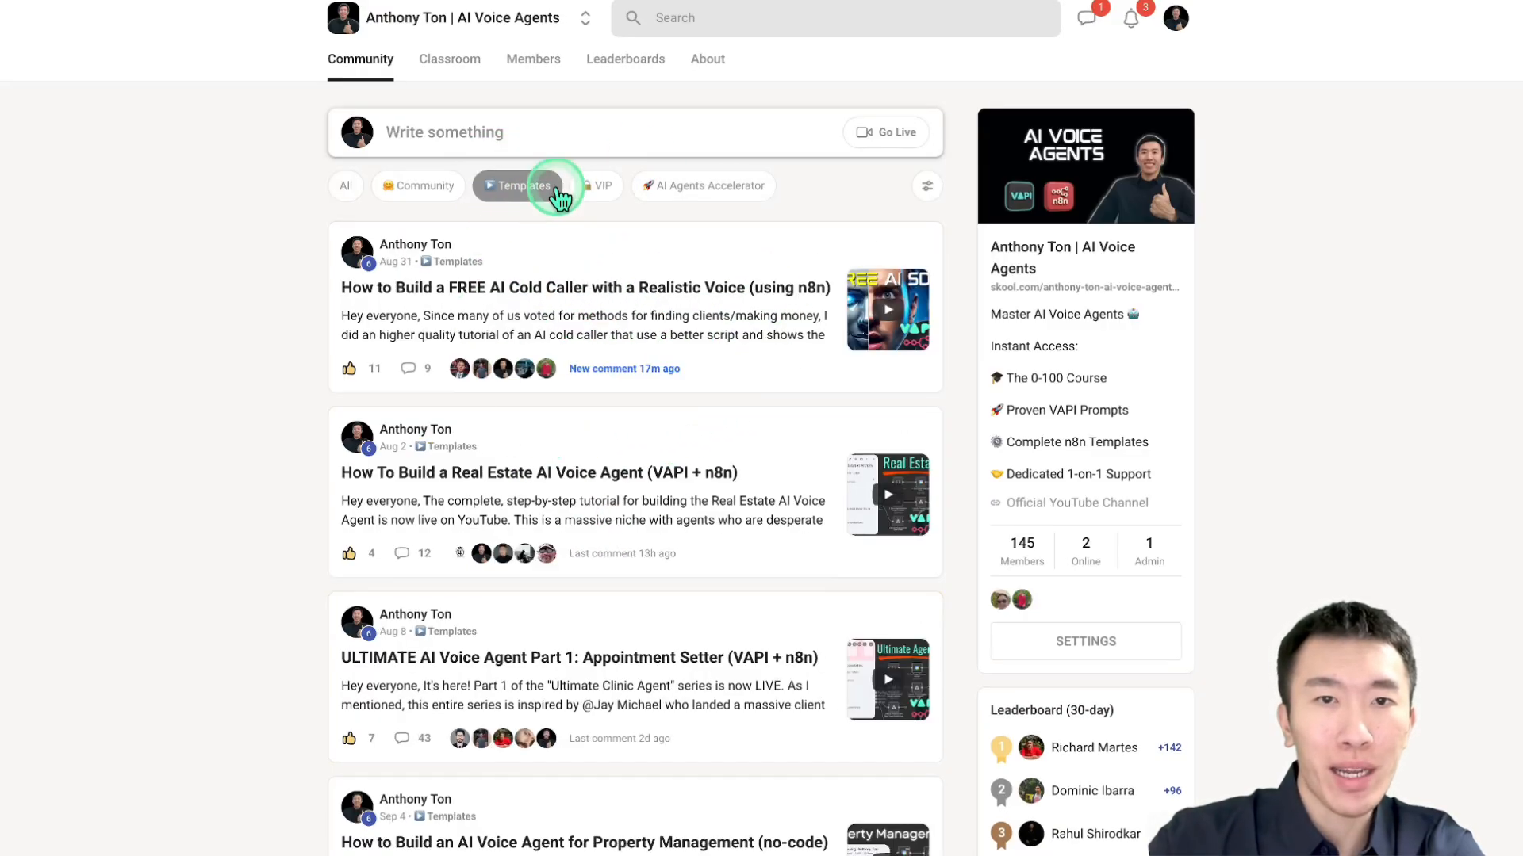
{"action": "left_click", "coordinate": [585, 288]}
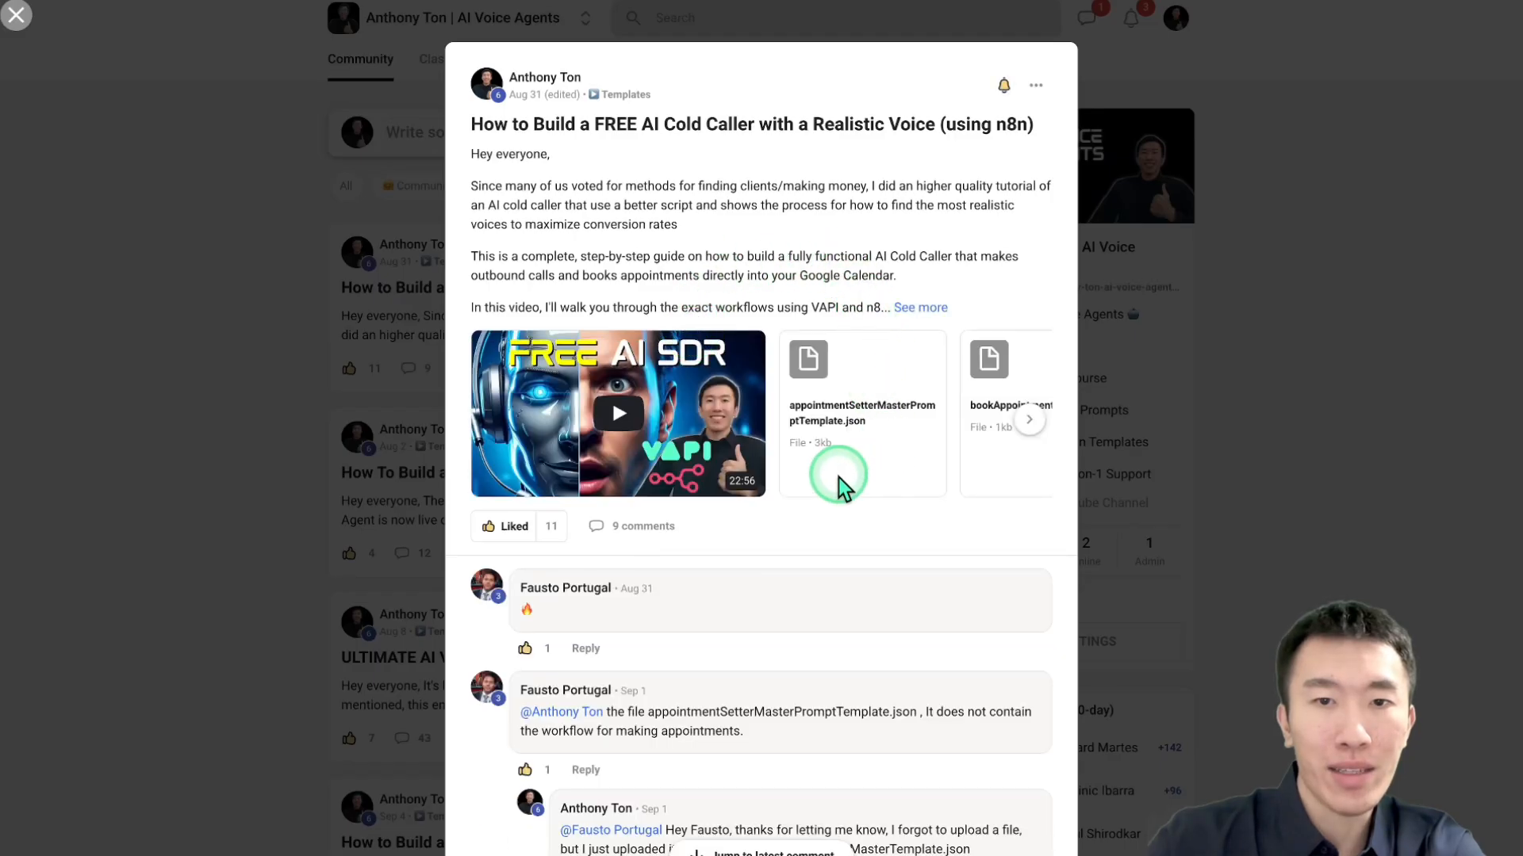
{"action": "left_click", "coordinate": [1028, 418]}
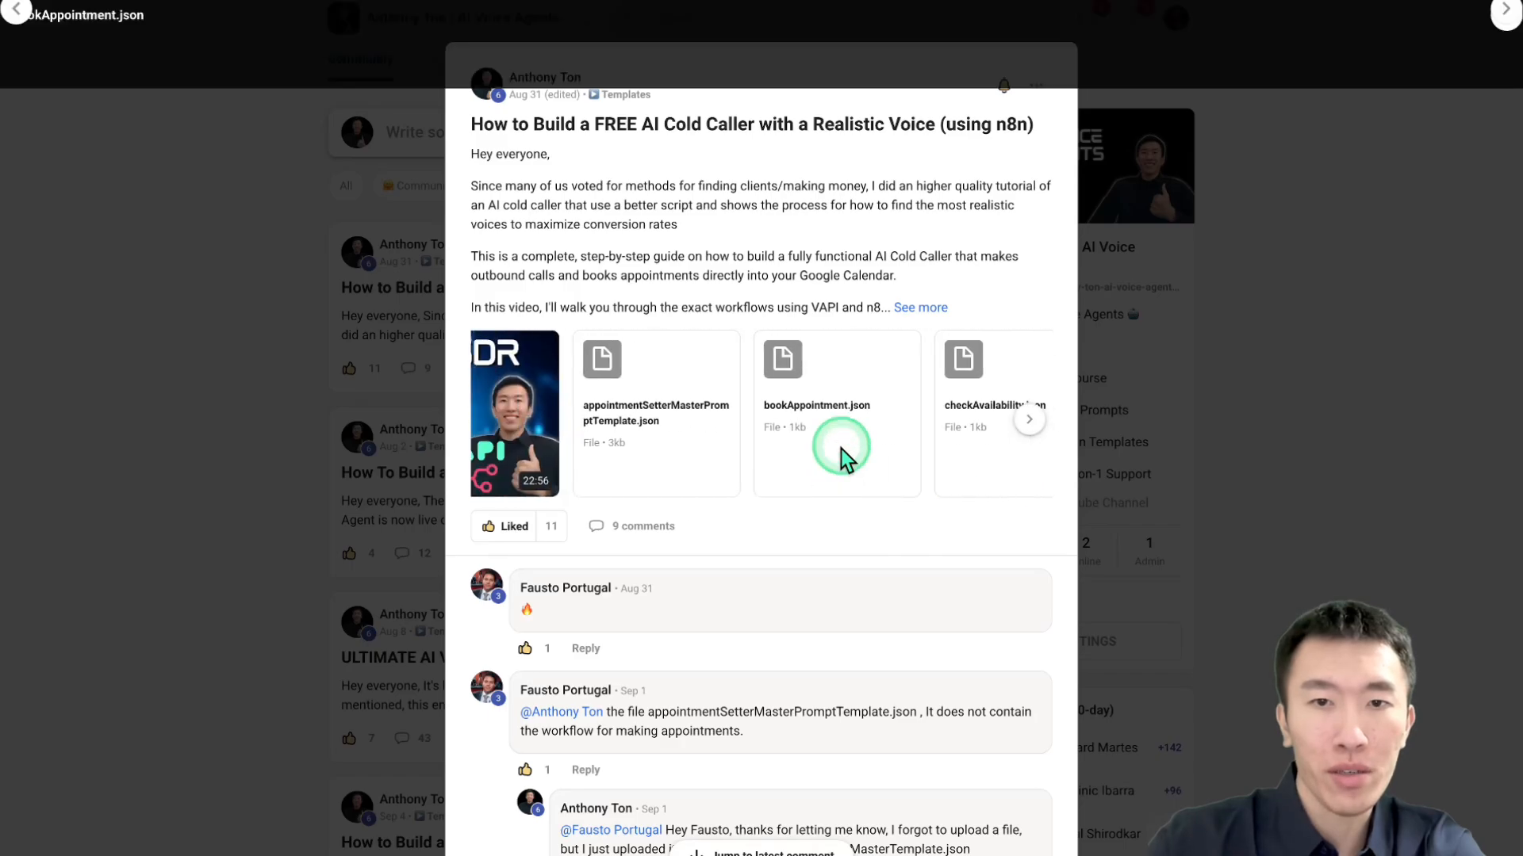
{"action": "left_click", "coordinate": [1029, 418]}
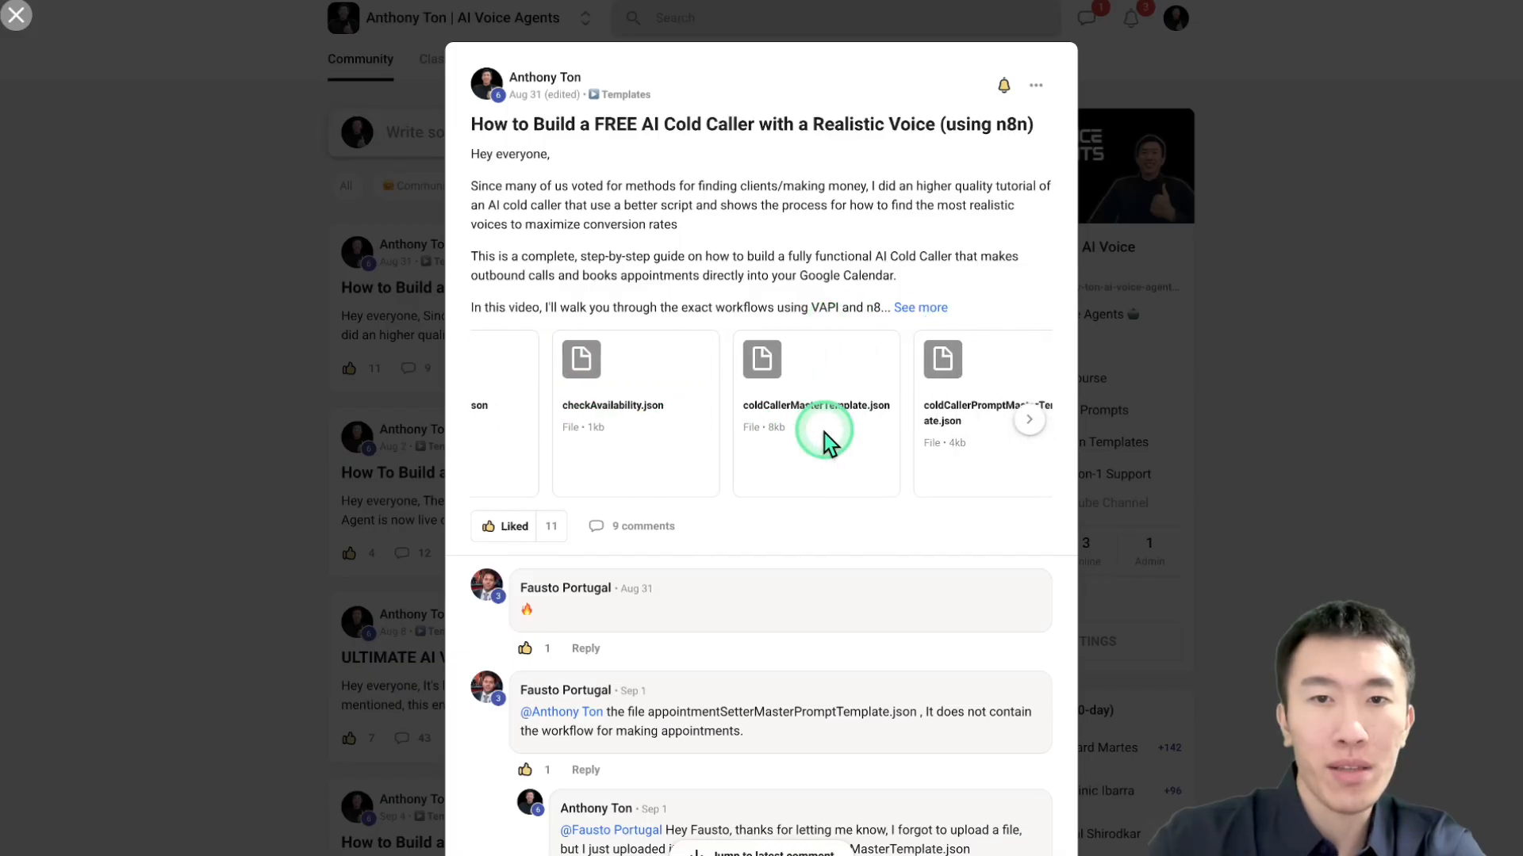
{"action": "left_click", "coordinate": [815, 426]}
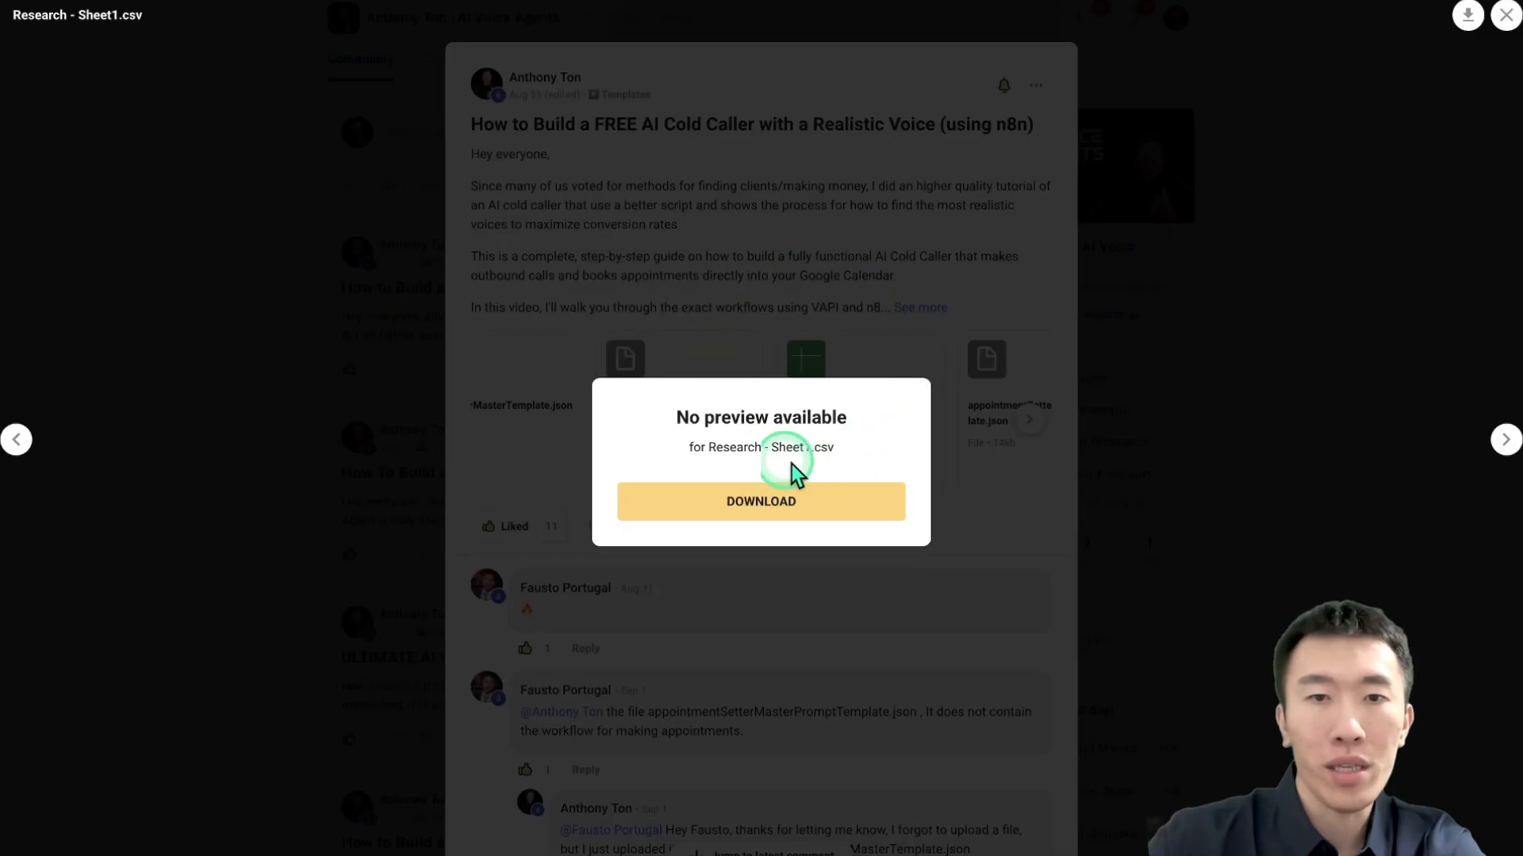